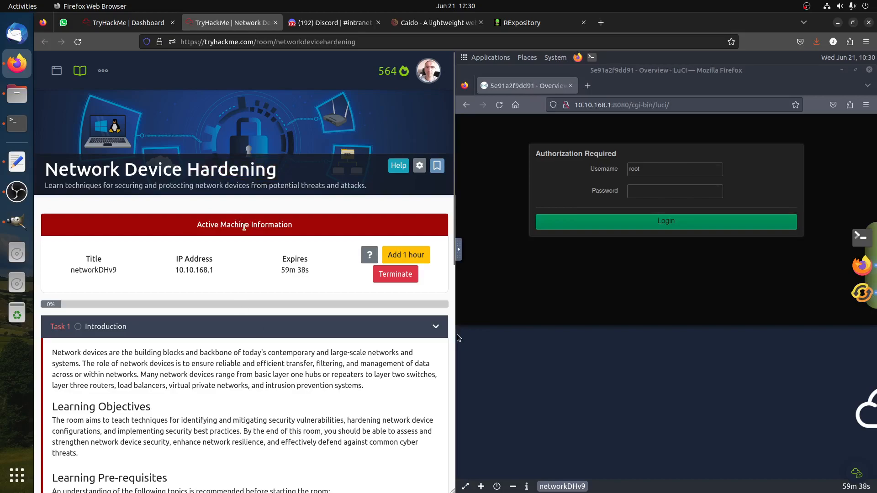
Scroll down through the Task 1 introduction toward its completion button.
scroll(down, 3)
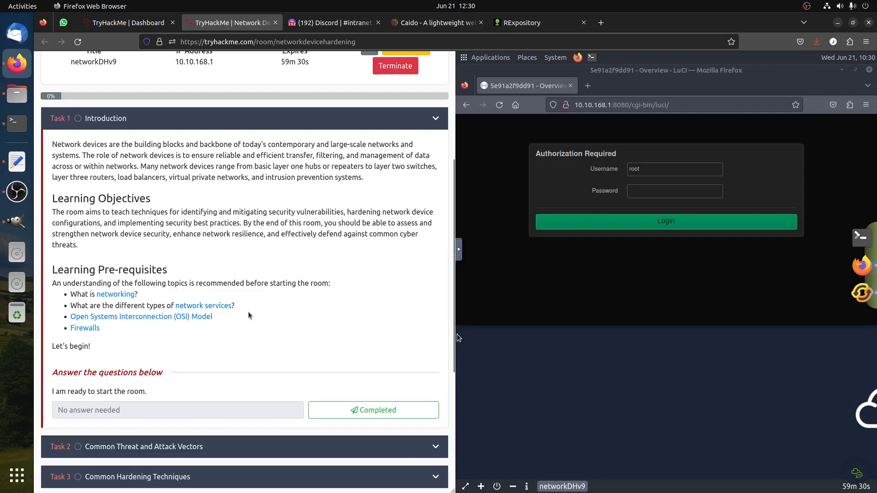
mouse_move(344, 404)
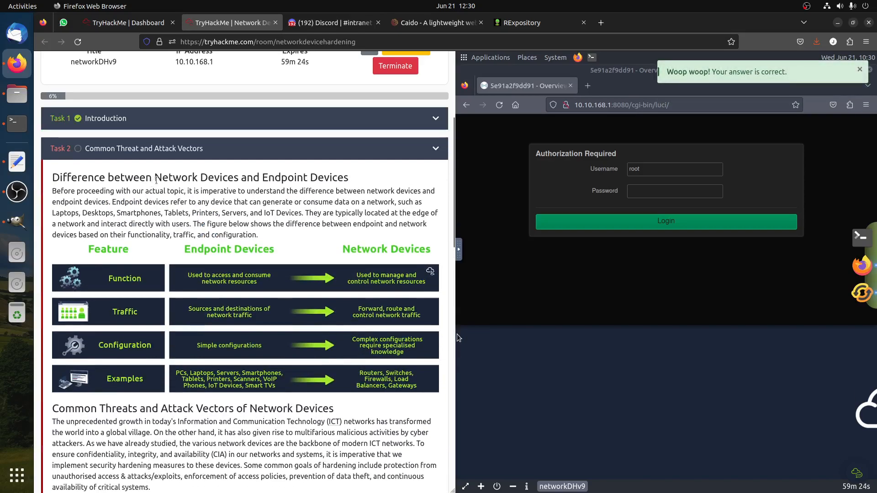
mouse_move(274, 240)
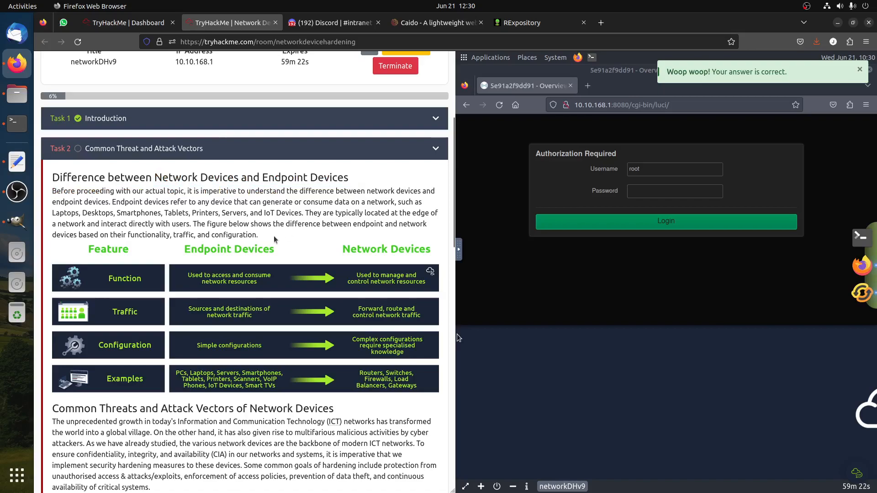
mouse_move(263, 390)
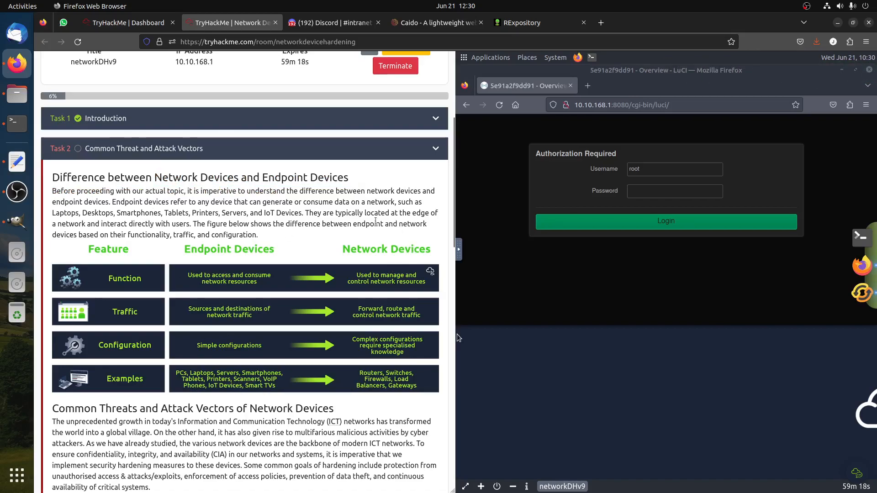
mouse_move(411, 235)
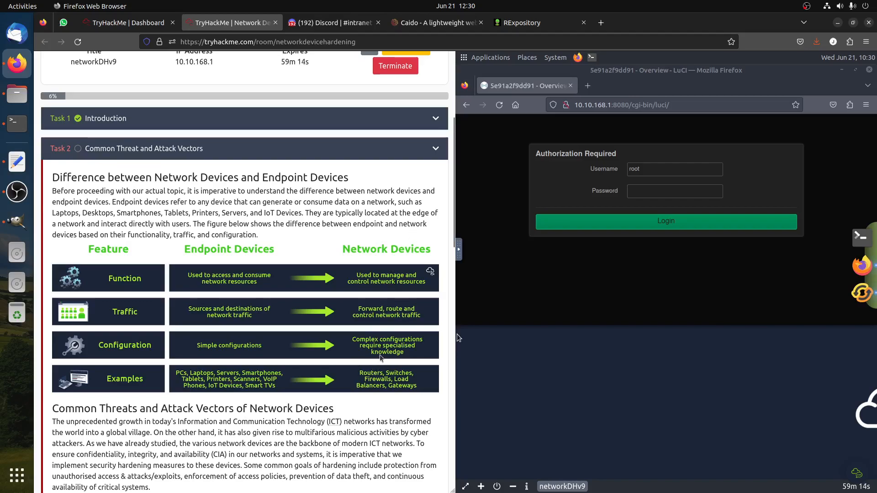
scroll(down, 3)
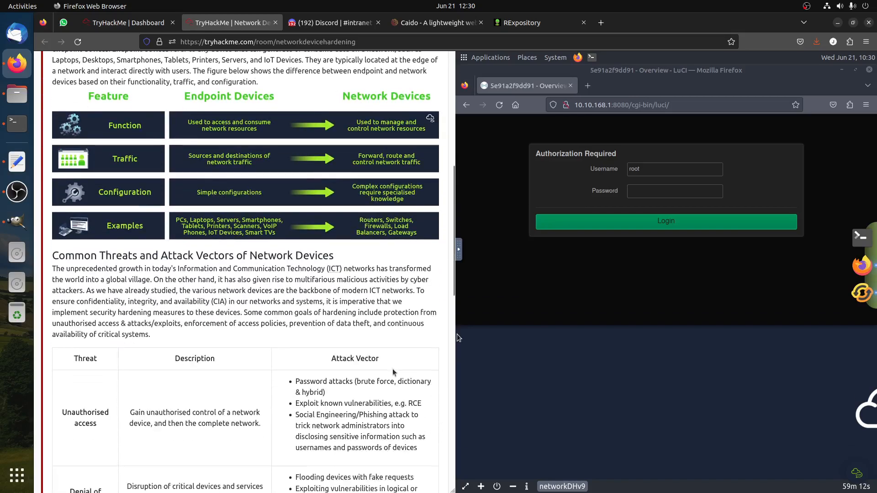
scroll(down, 3)
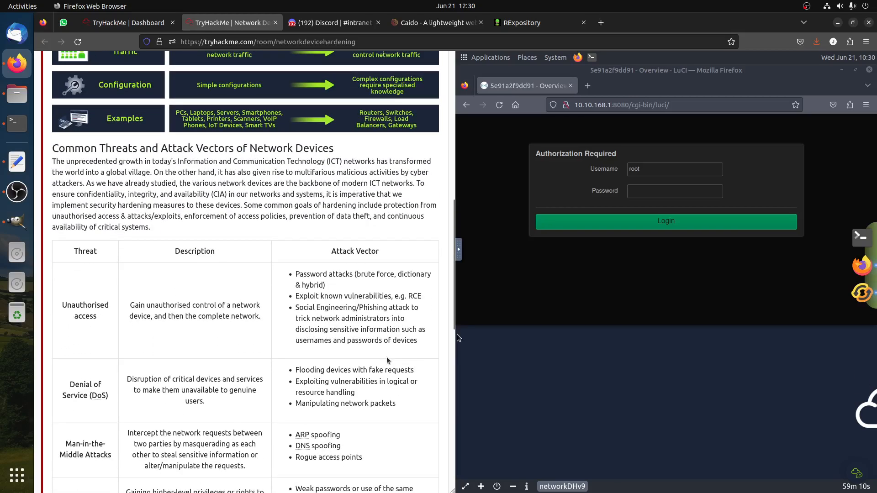
scroll(down, 3)
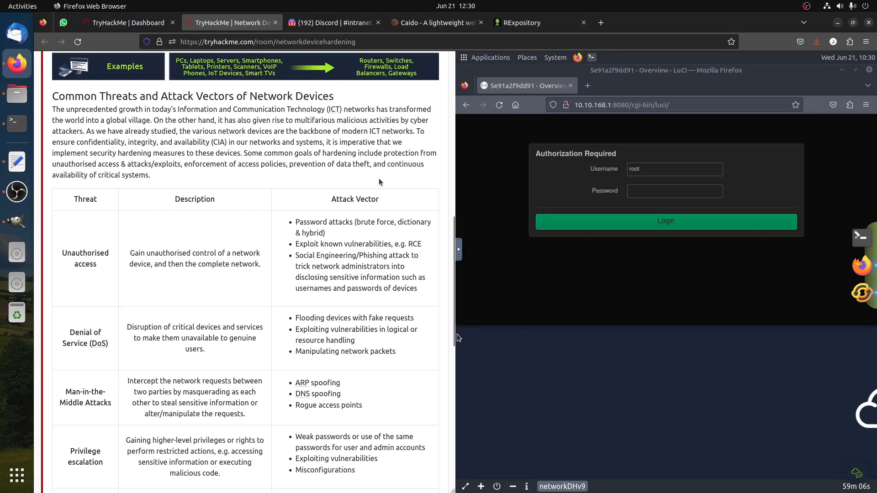
drag(188, 96, 335, 96)
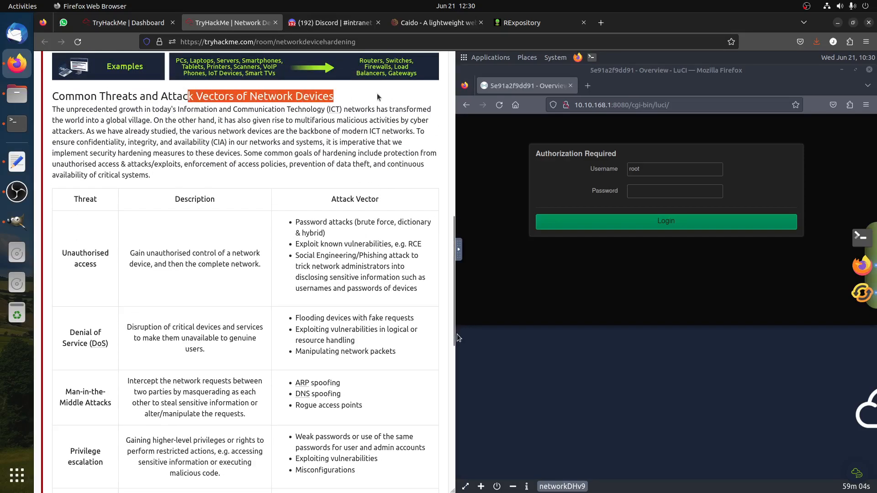
double_click(85, 258)
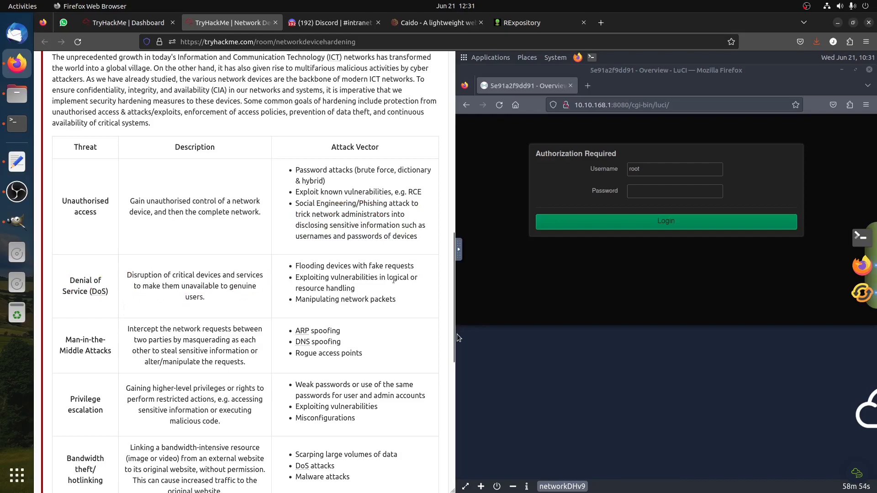
scroll(down, 3)
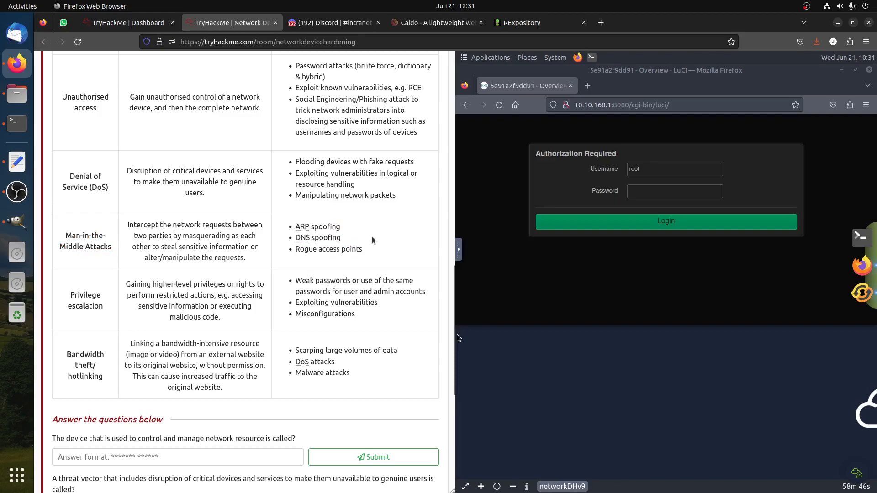
mouse_move(124, 312)
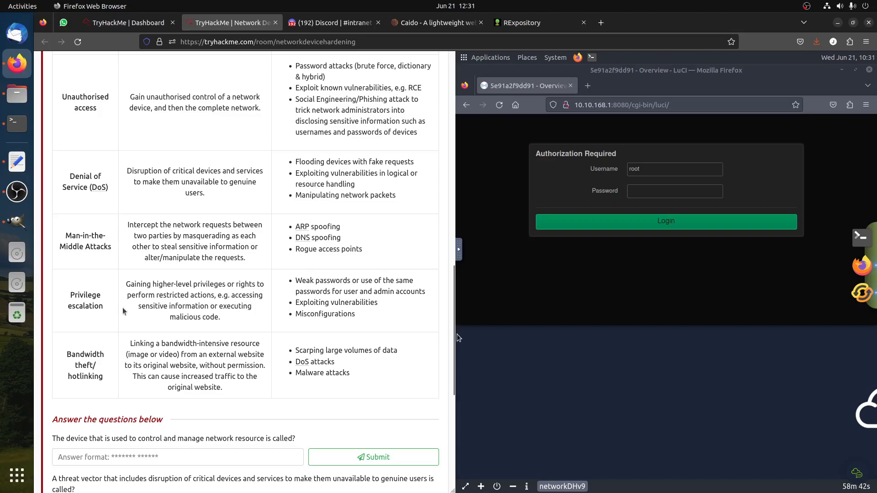
double_click(85, 301)
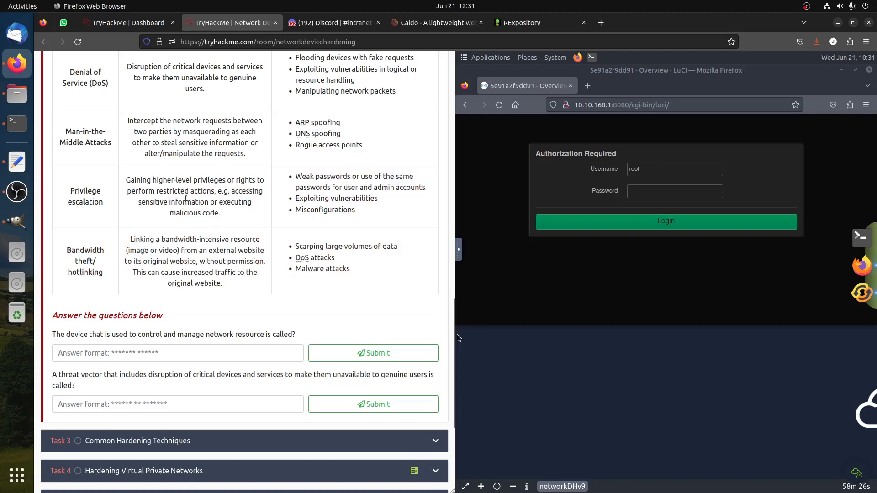
mouse_move(149, 347)
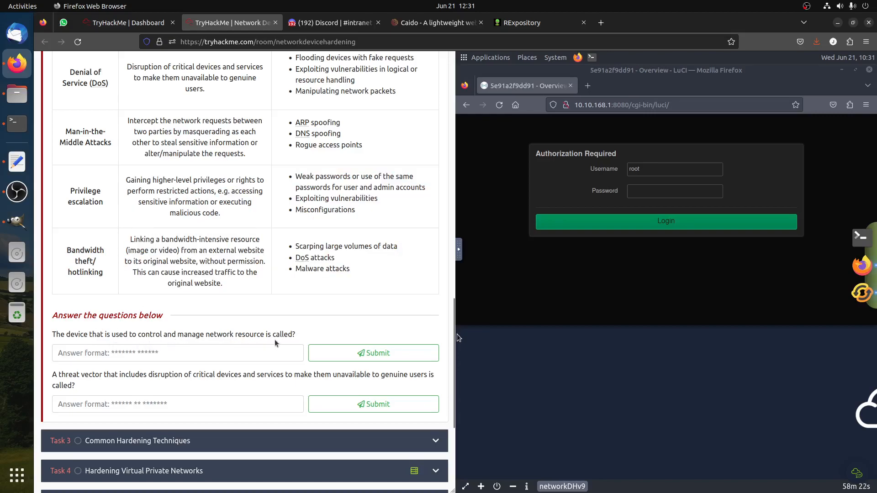
Answer the first Task 2 question with 'network device' and get it marked correct.
scroll(up, 3)
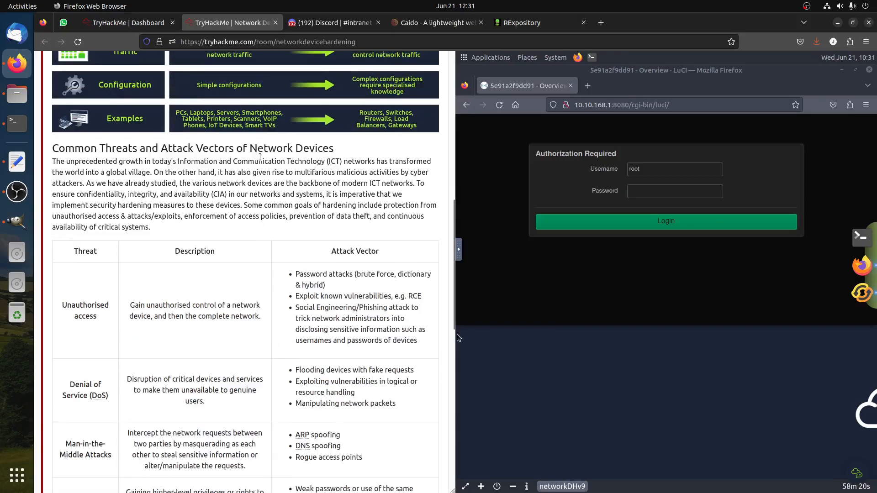
scroll(down, 3)
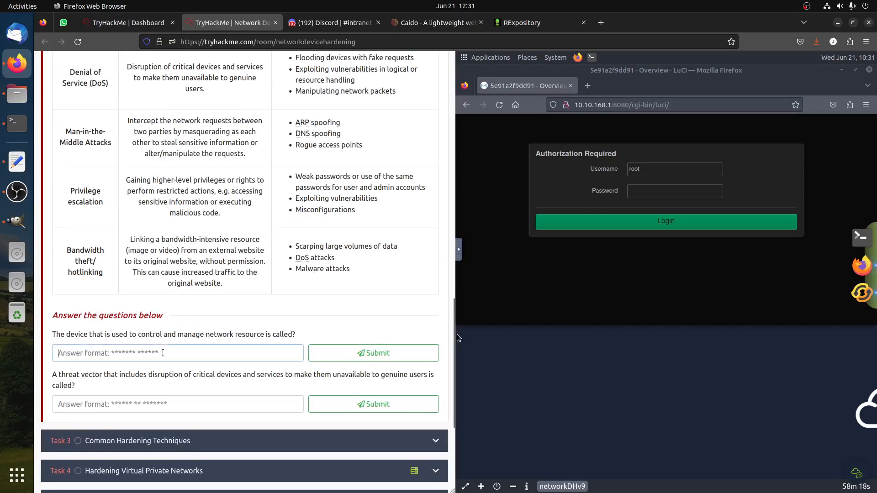
text(network de)
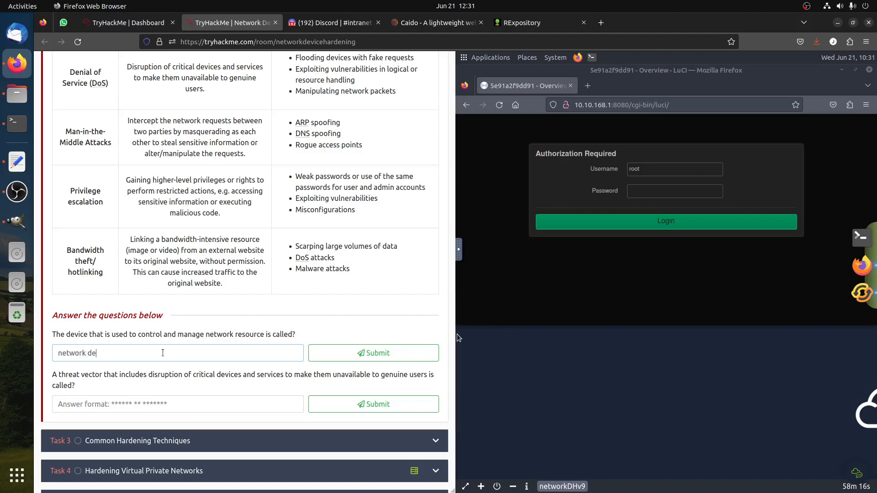
text(vice)
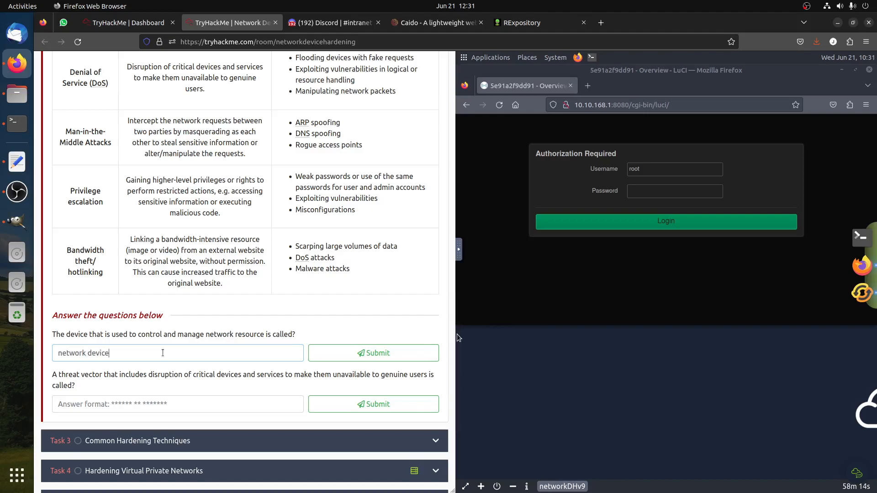
click(372, 353)
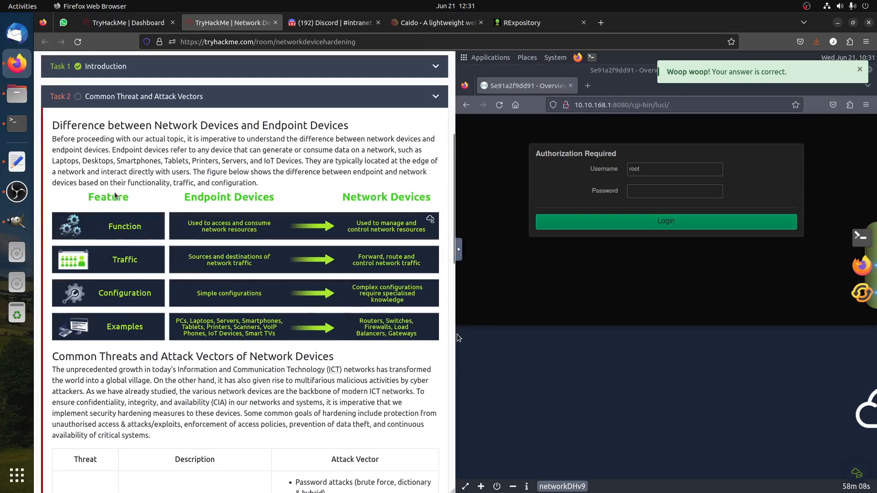
mouse_move(409, 220)
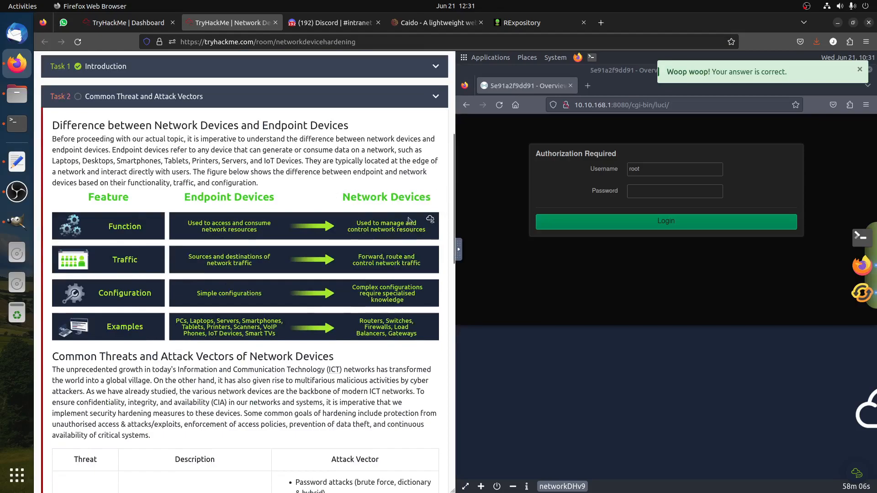
Answer the second Task 2 question with 'denial of service' and get it marked correct.
scroll(down, 3)
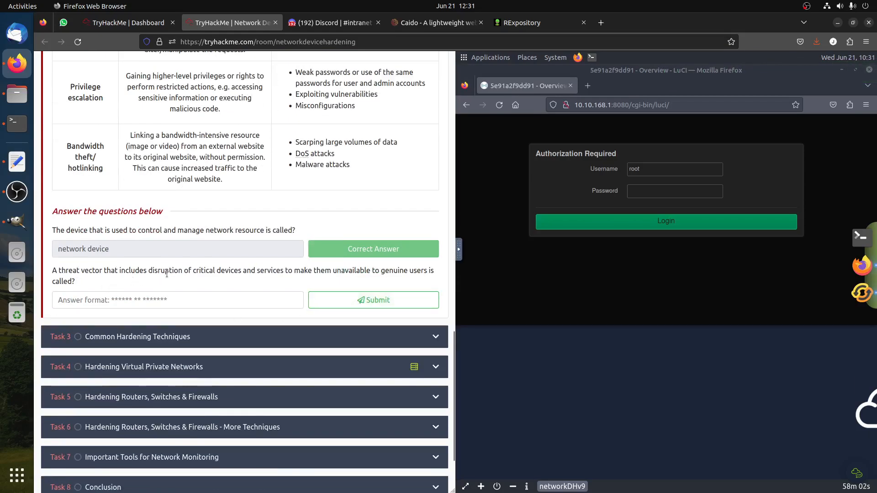
drag(192, 270, 253, 270)
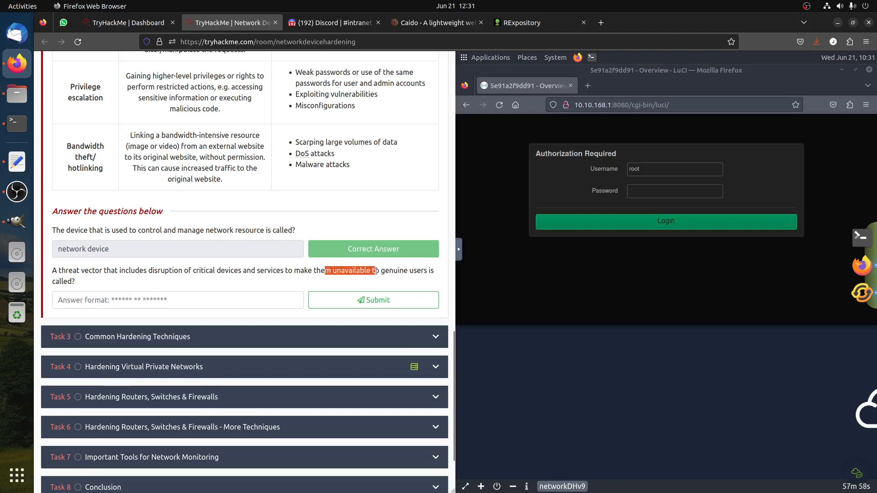
scroll(down, 3)
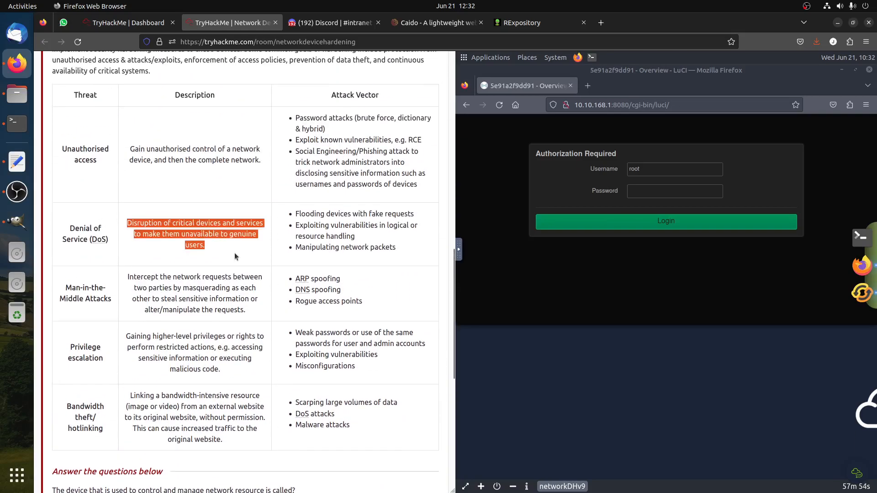
scroll(down, 3)
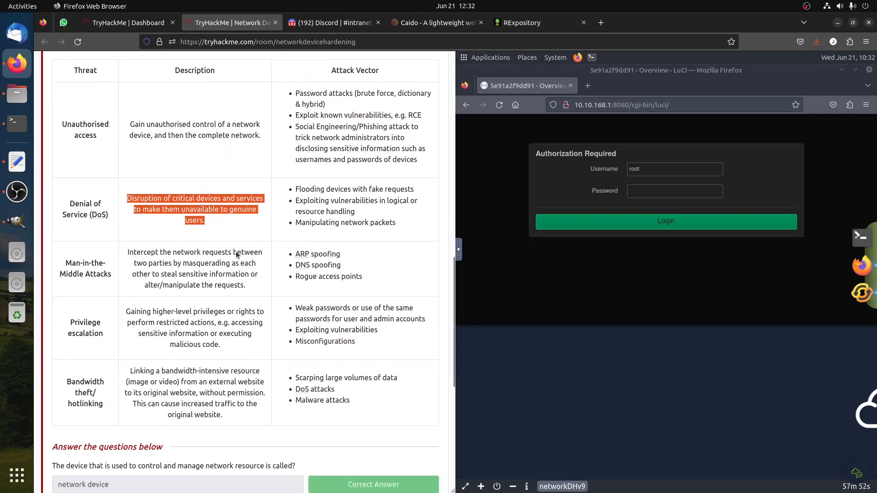
scroll(down, 3)
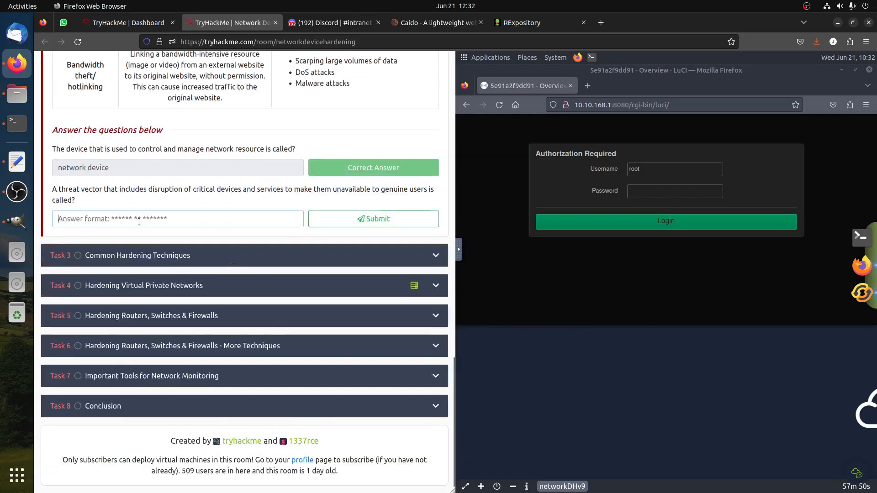
text(denial of service)
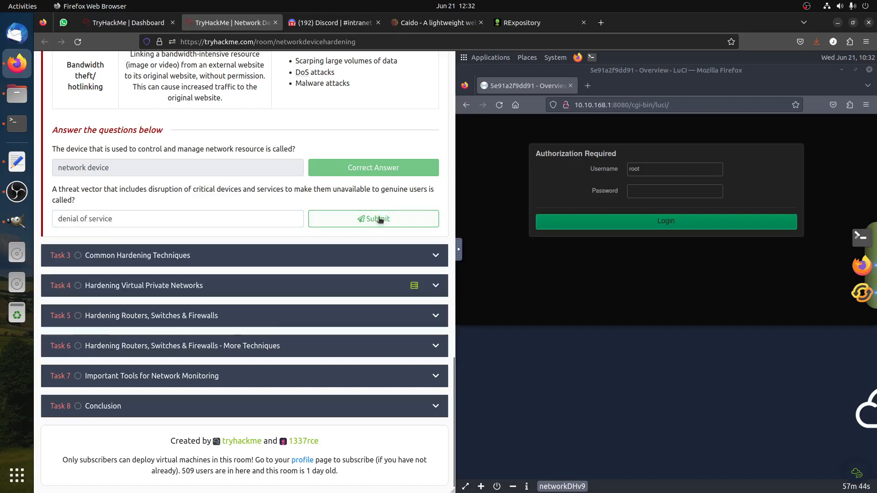
click(373, 219)
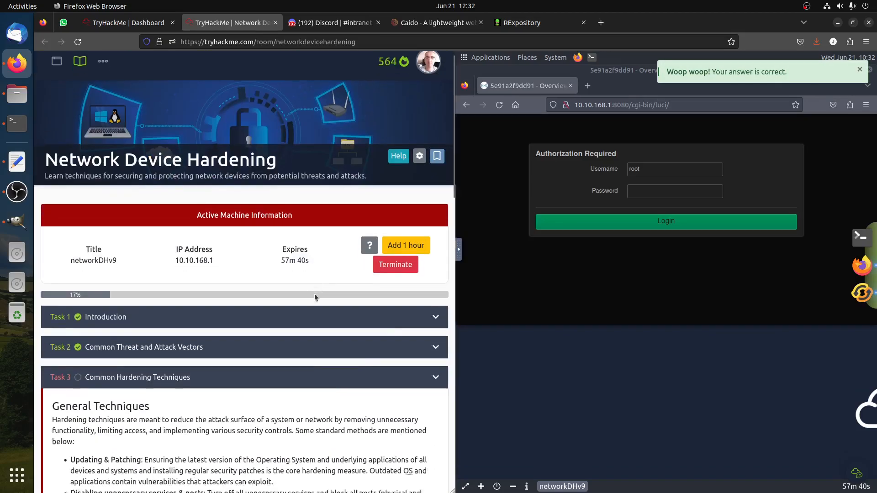
scroll(down, 3)
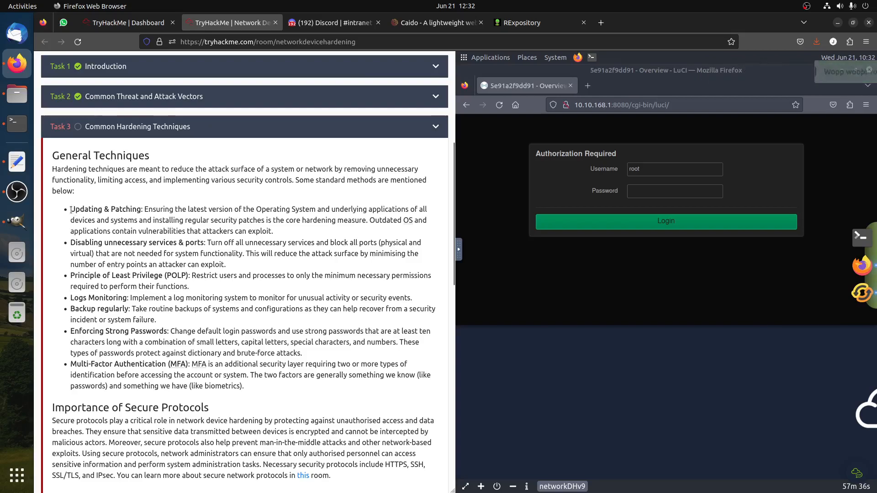
drag(70, 209, 201, 209)
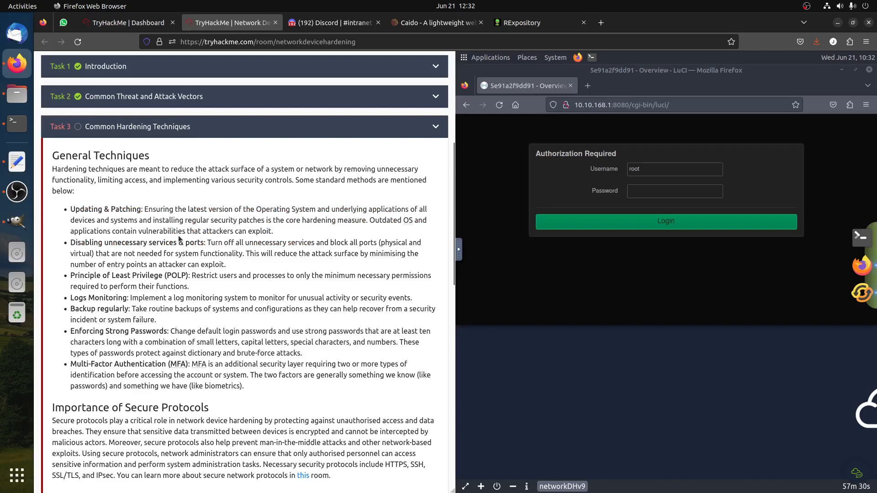
drag(175, 253, 226, 265)
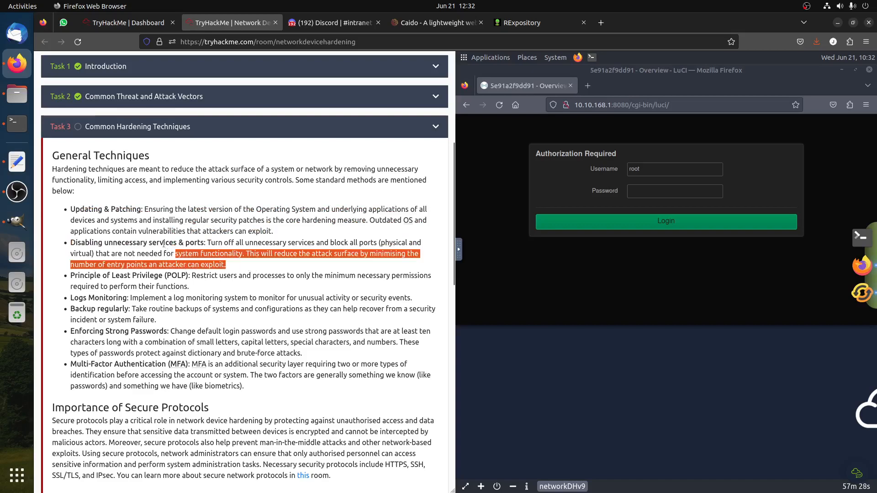
scroll(down, 3)
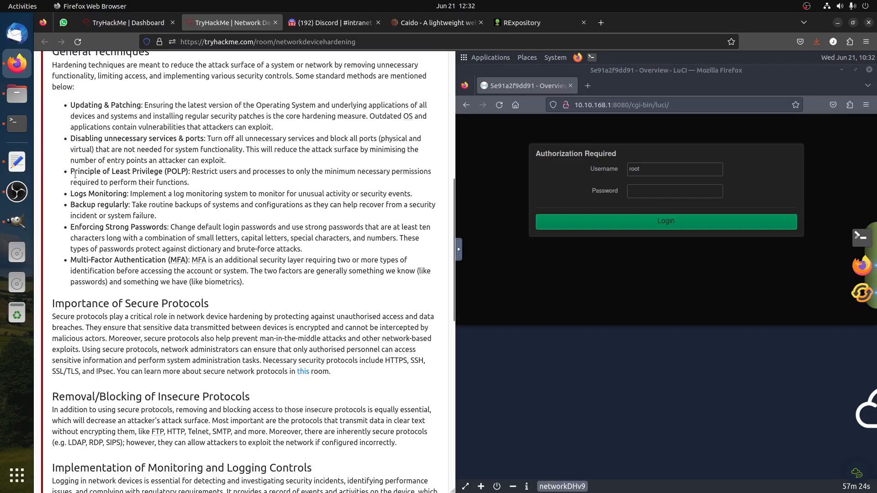
mouse_move(254, 183)
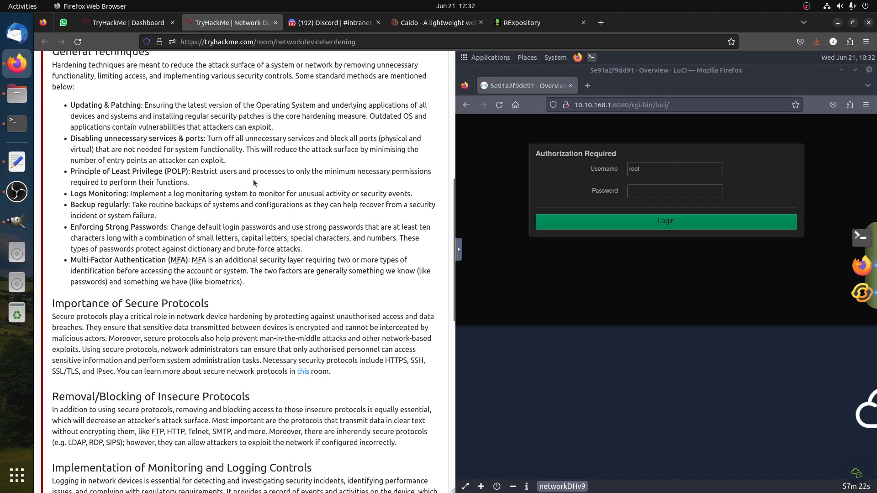
drag(71, 171, 276, 193)
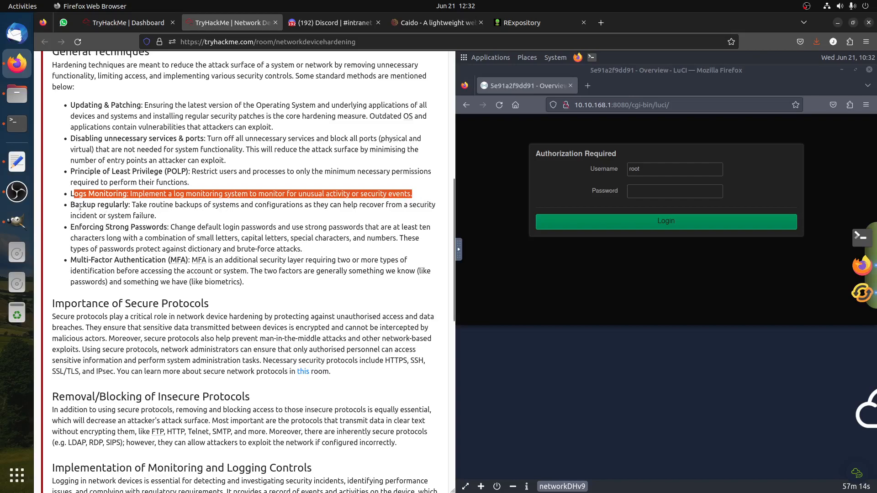
drag(70, 193, 179, 205)
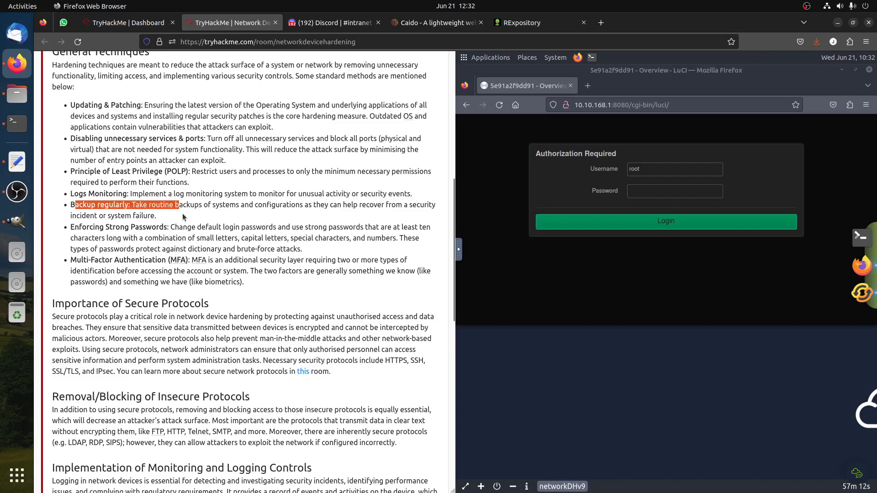
mouse_move(125, 235)
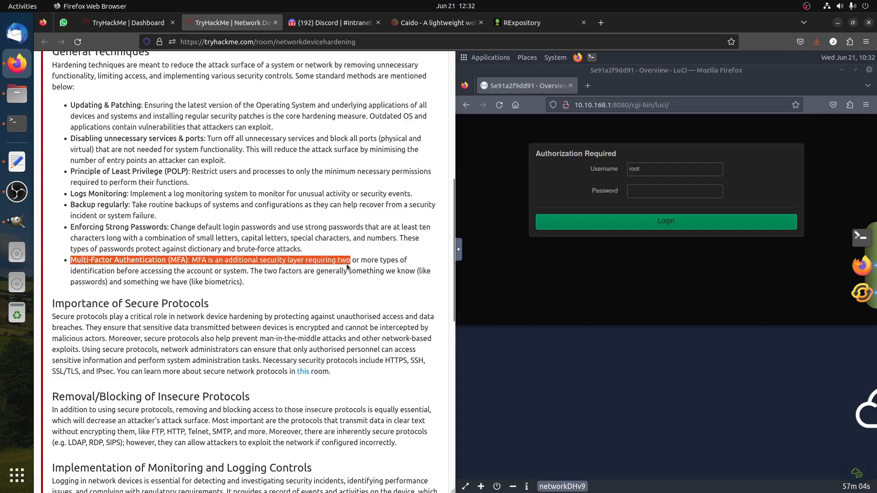
scroll(down, 3)
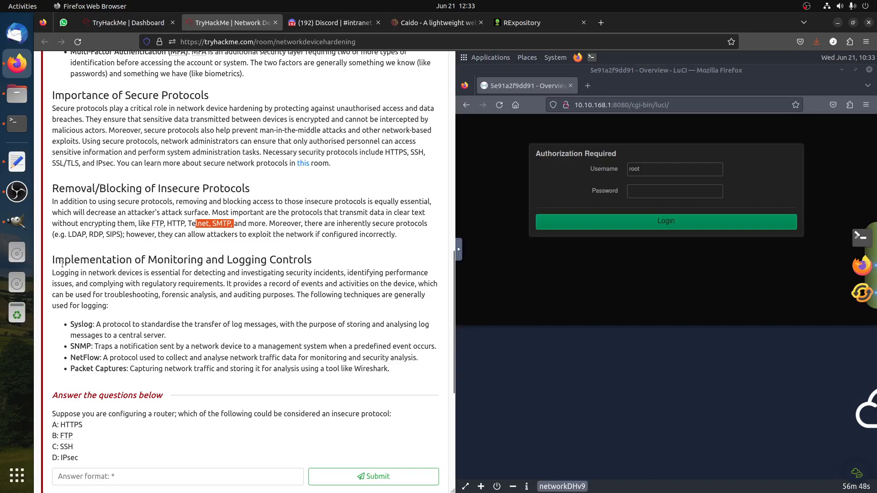
drag(51, 258, 305, 273)
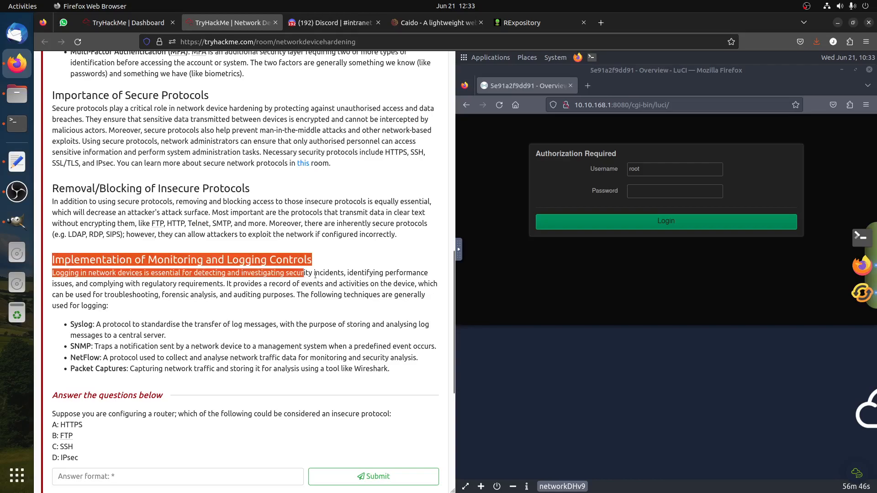
scroll(down, 3)
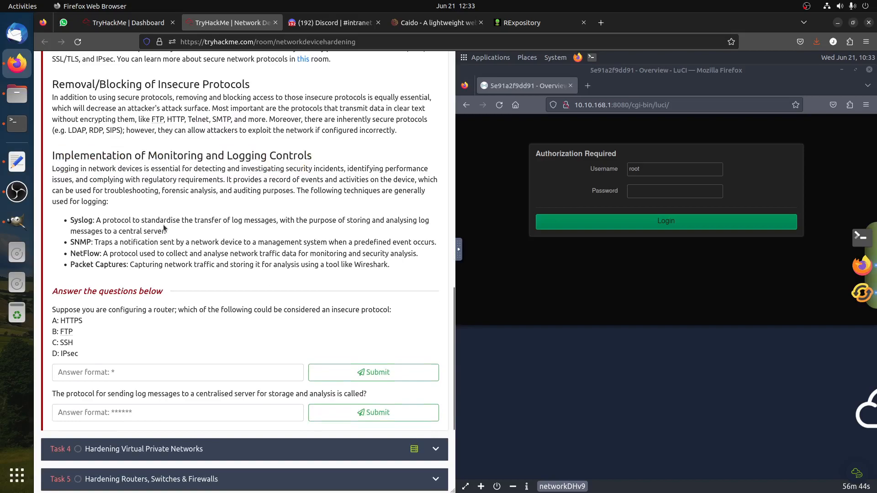
drag(222, 220, 295, 221)
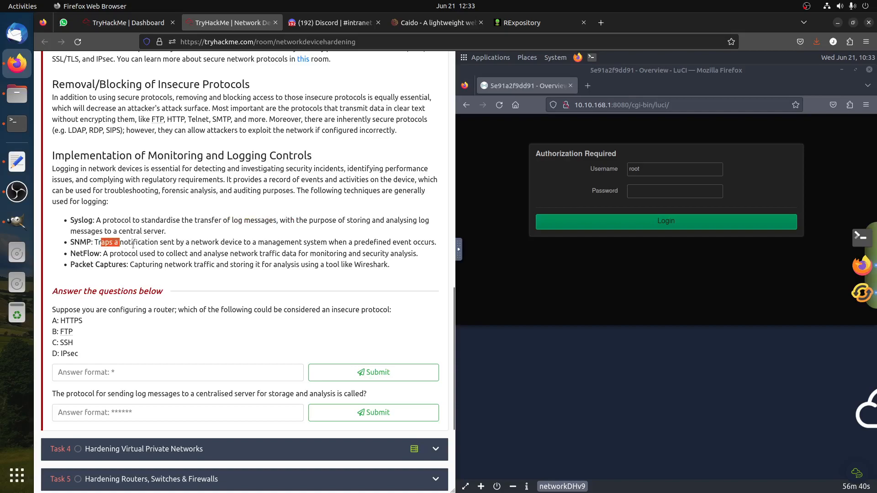
drag(118, 241, 228, 242)
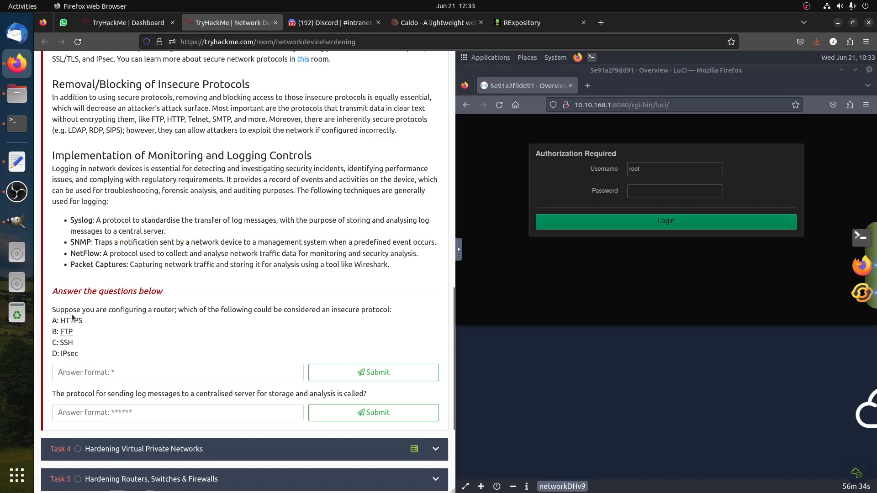
mouse_move(177, 313)
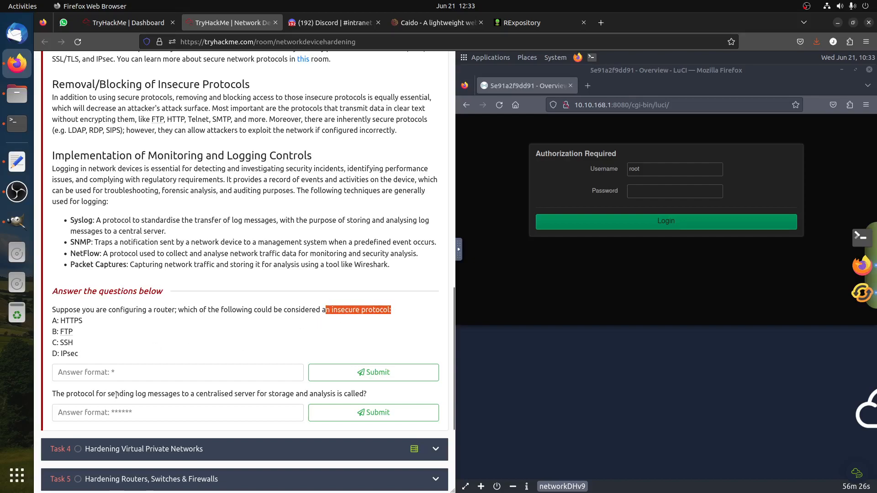
Answer the Task 3 questions with B and Syslog copied from the notes.
text(B)
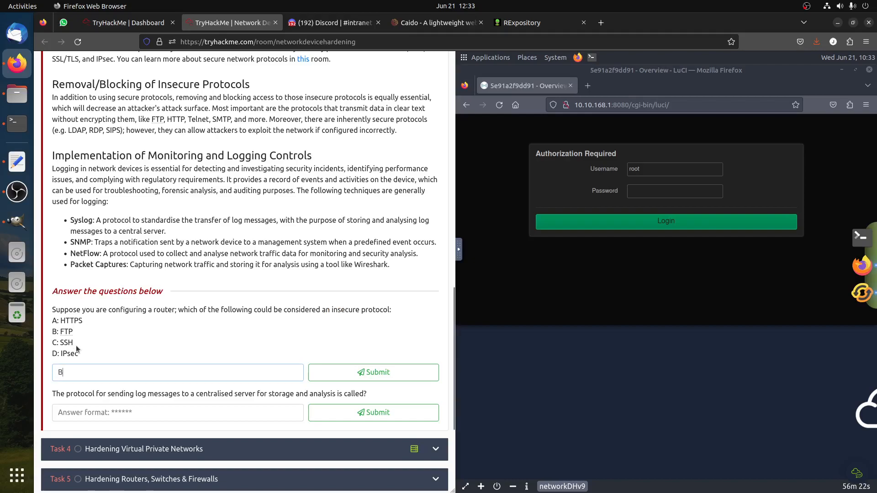
click(373, 372)
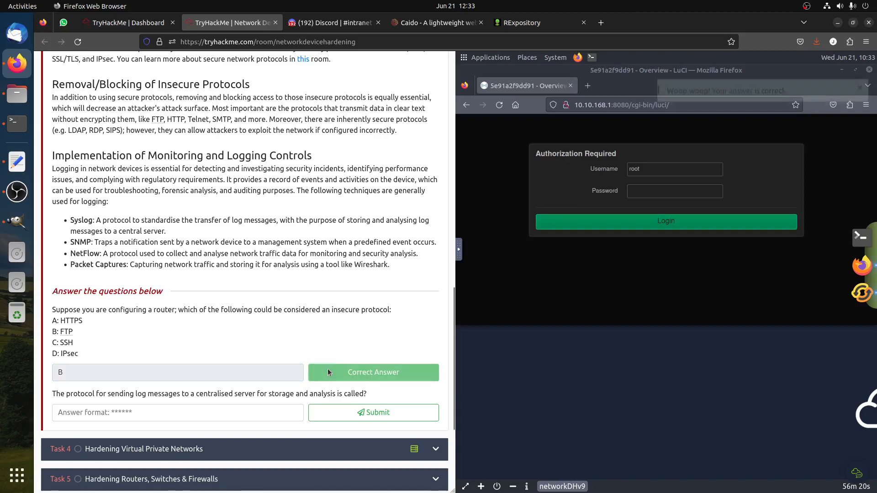
click(372, 372)
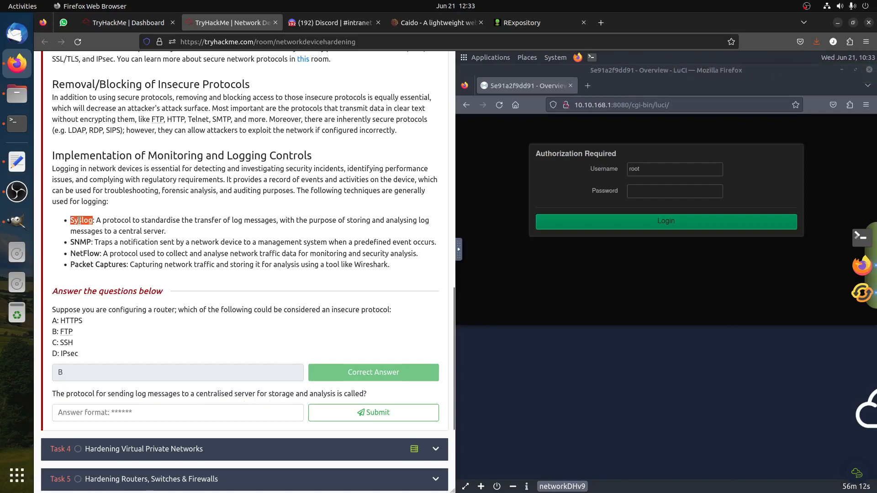
right_click(178, 412)
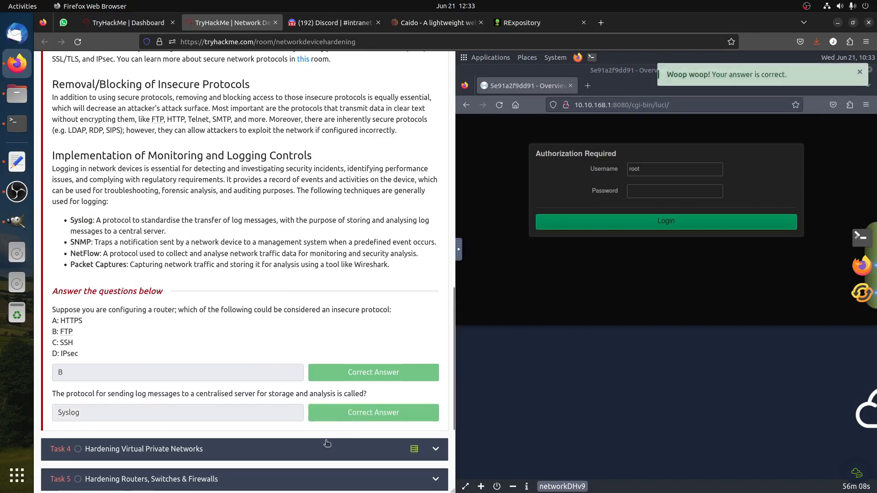
Run vim /etc/openvpn/server/server.conf in the VM terminal to view the OpenVPN config.
scroll(down, 3)
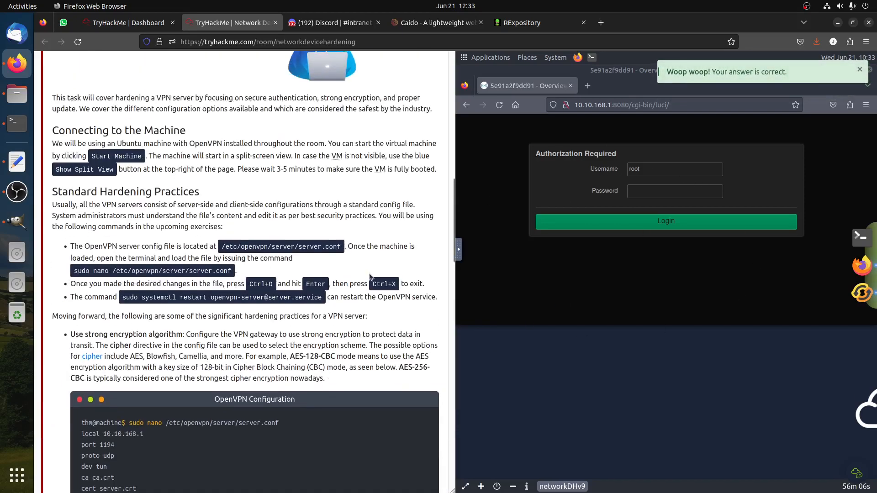
scroll(down, 3)
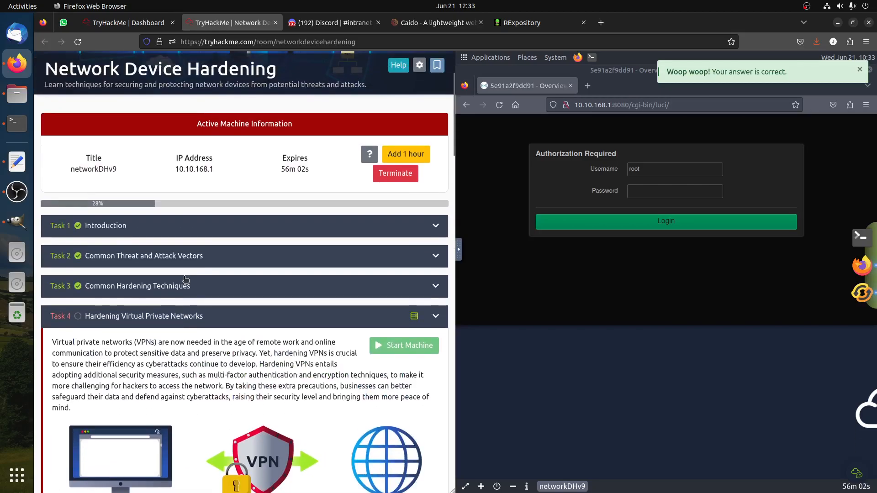
scroll(down, 3)
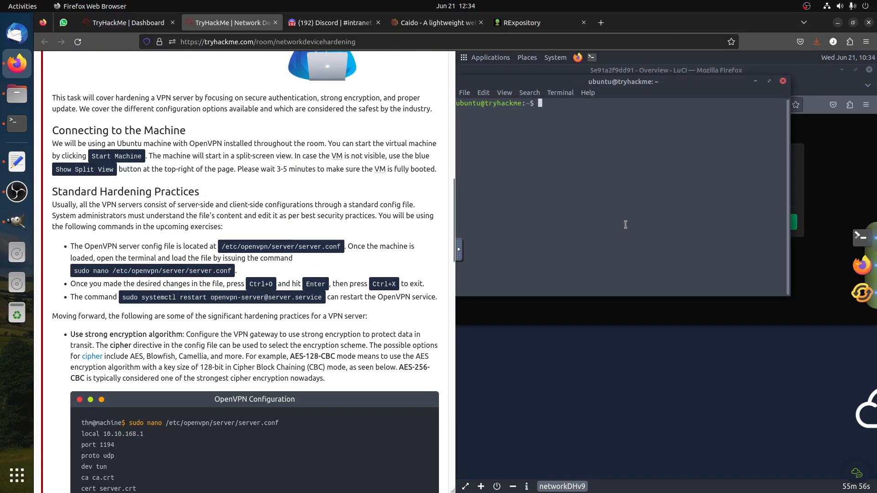
text(vim /etc/openvpn/servb)
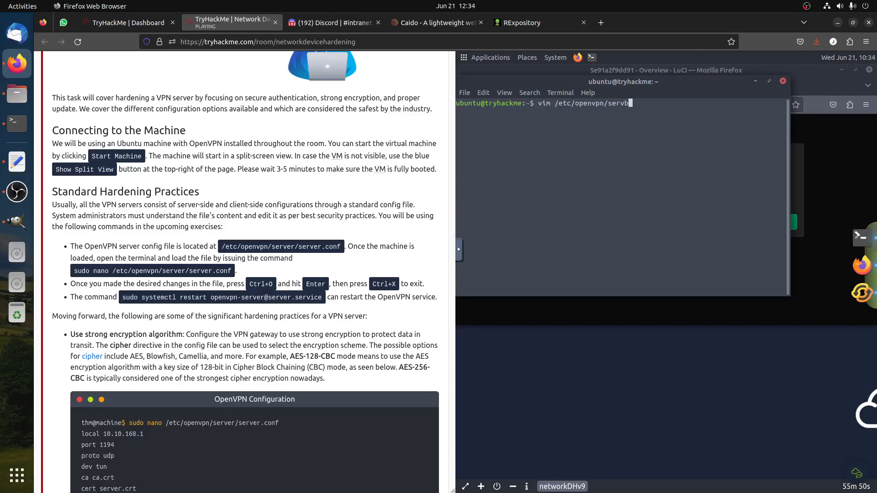
key(BackSpace)
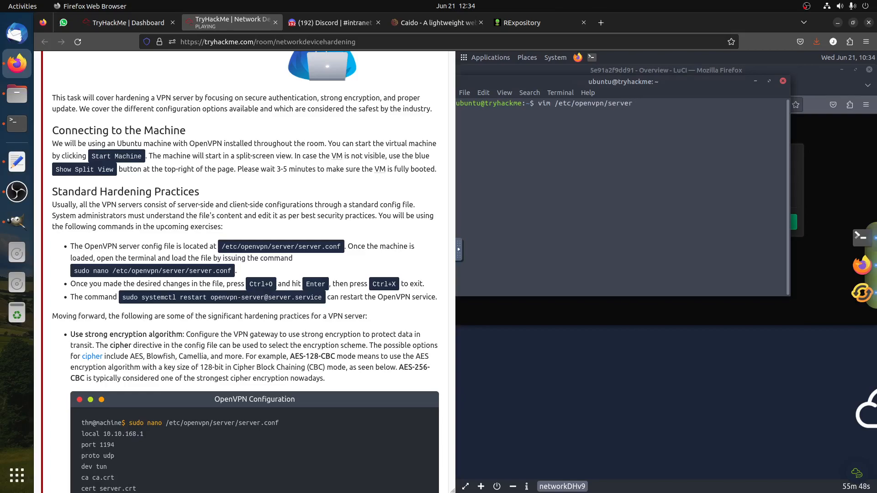
text(/server.conf)
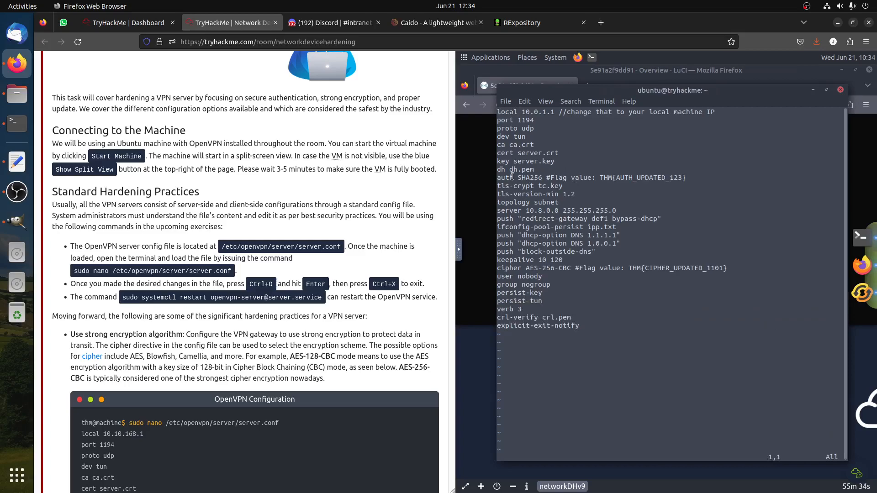
Read the OpenVPN cipher and auth notes, highlighting SHA256 and MD5 among the options.
double_click(519, 177)
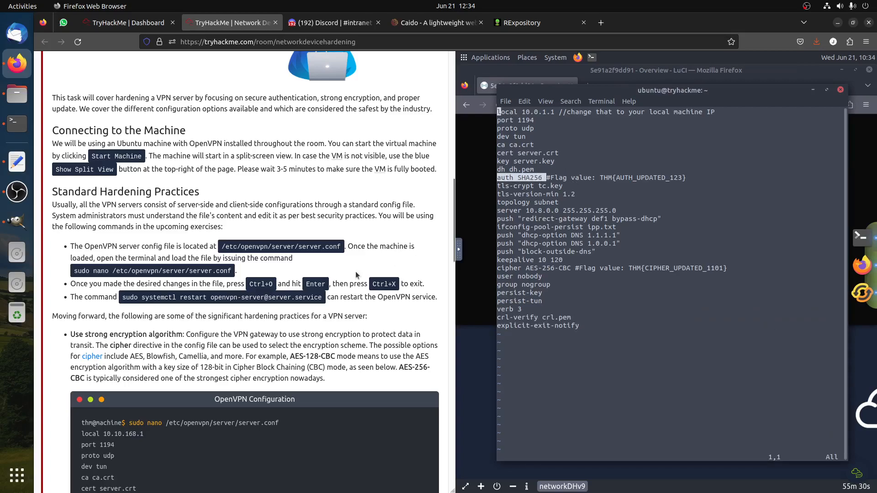
scroll(down, 3)
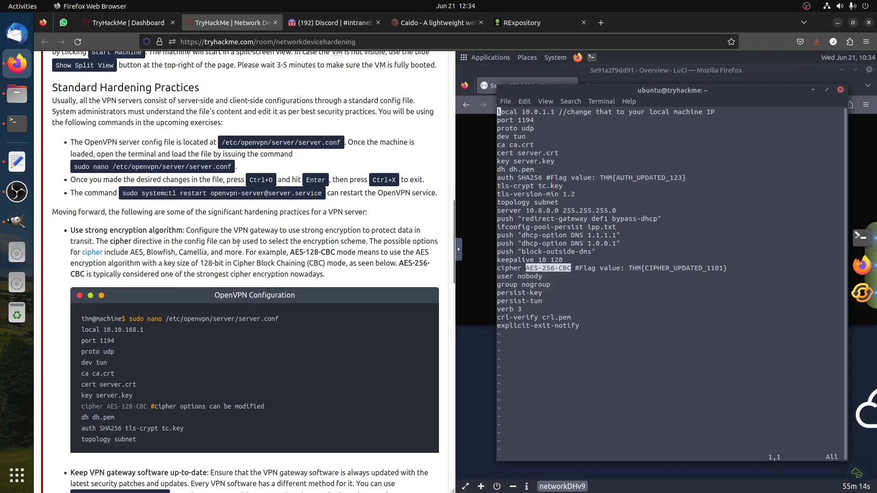
scroll(down, 3)
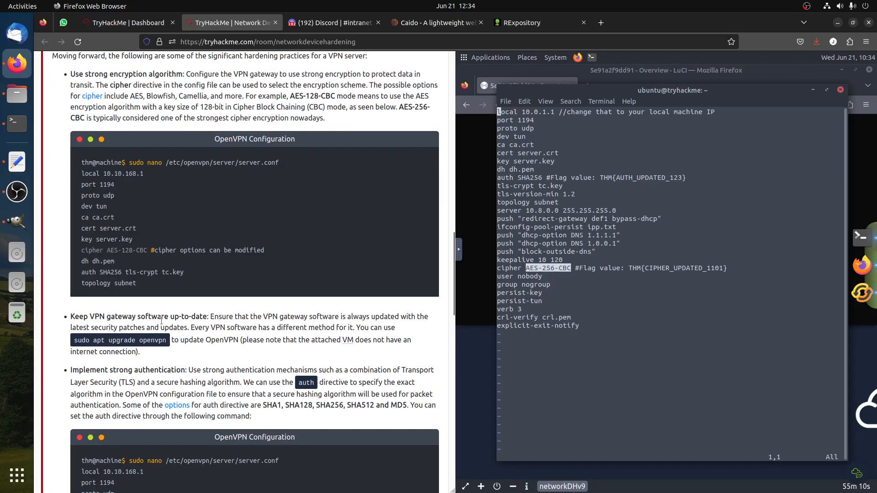
mouse_move(252, 337)
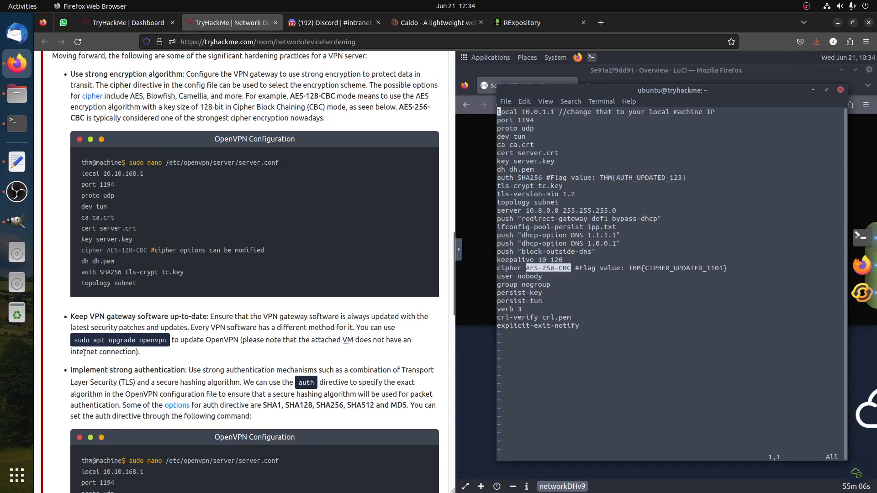
double_click(119, 340)
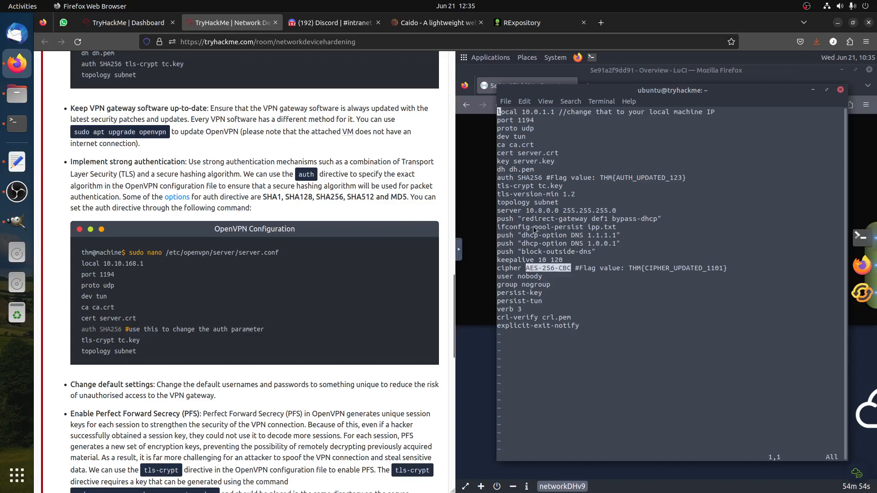
mouse_move(513, 177)
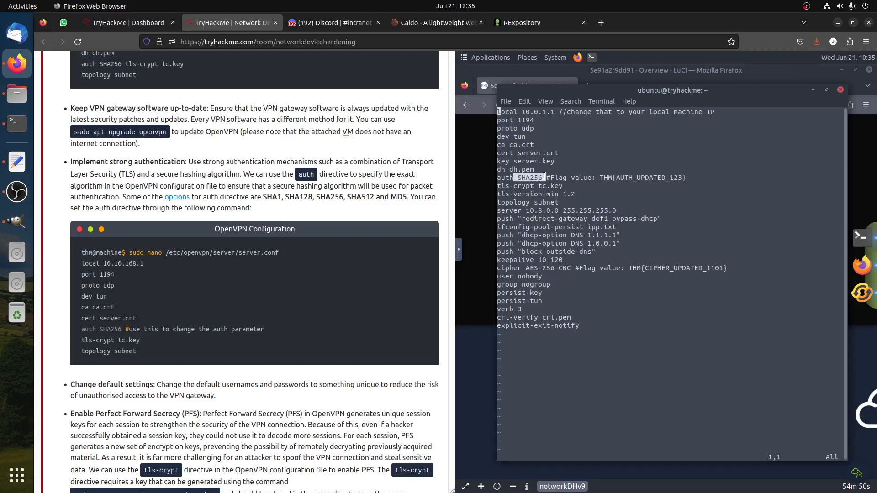
mouse_move(408, 206)
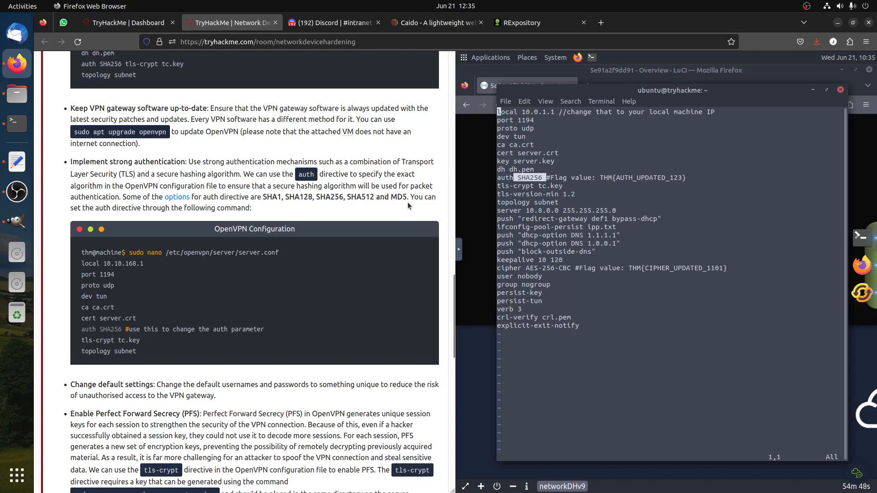
double_click(398, 198)
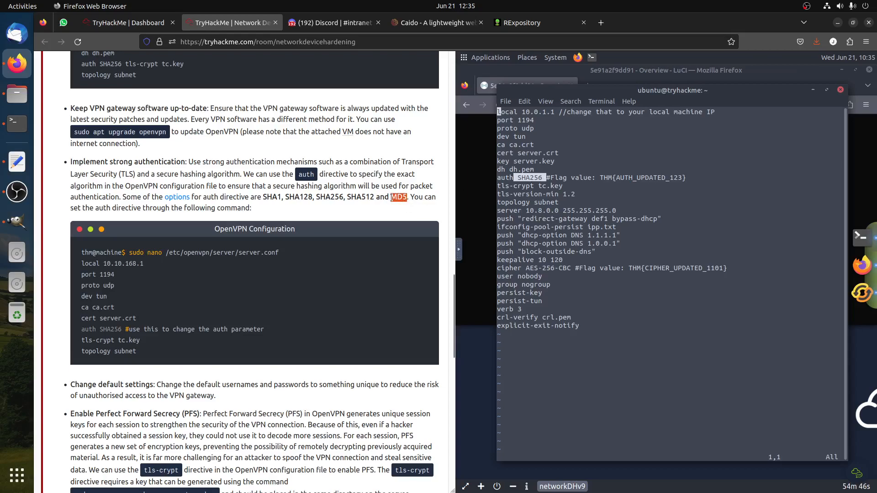
Read past the Change default settings point down to Task 4's three unanswered questions.
scroll(down, 3)
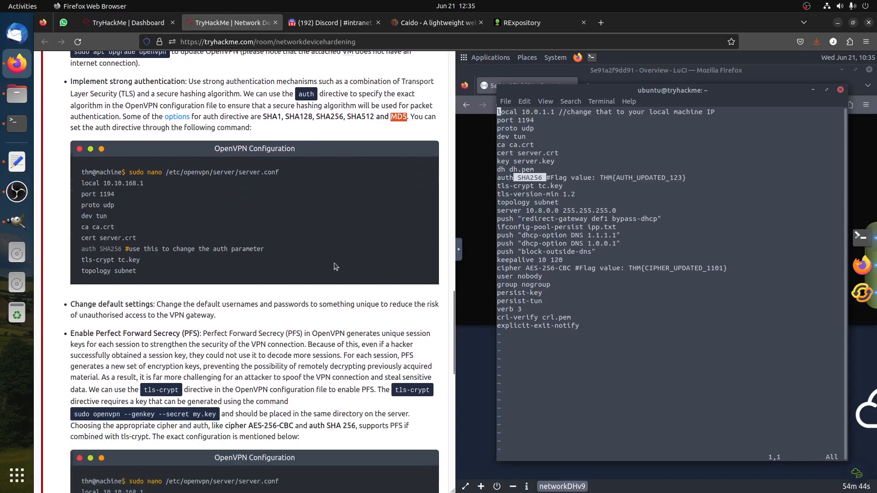
scroll(down, 3)
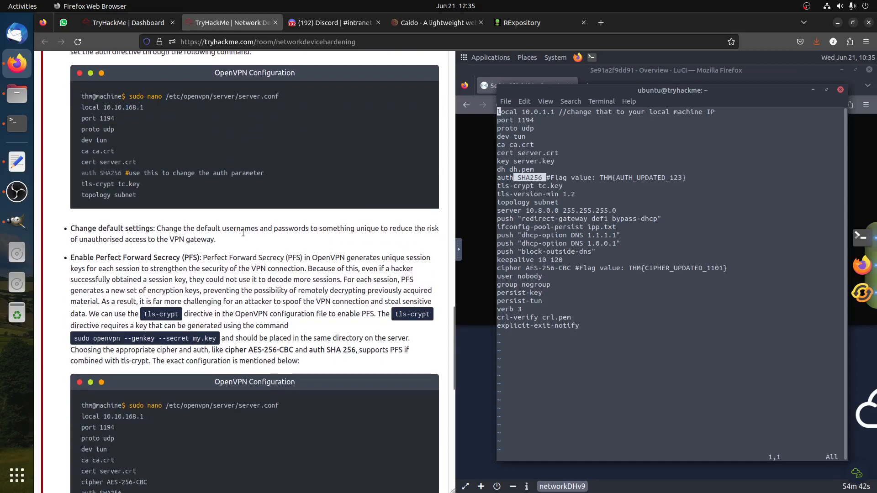
mouse_move(419, 238)
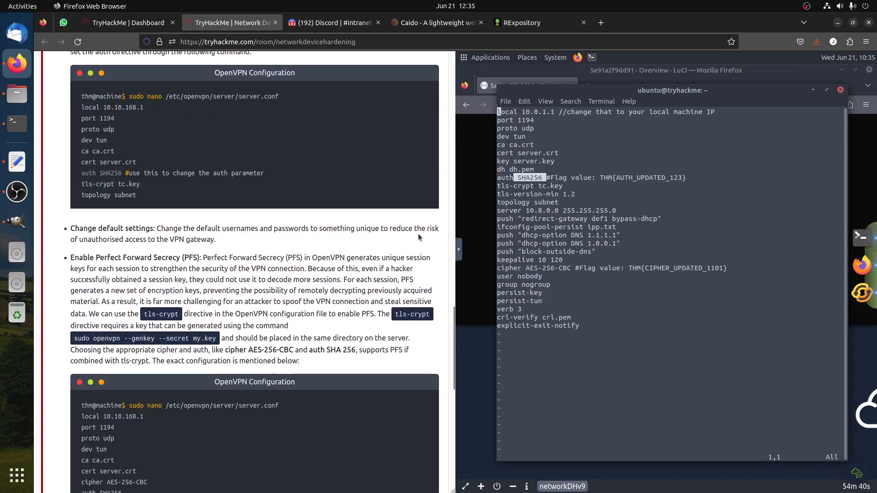
drag(70, 229, 215, 240)
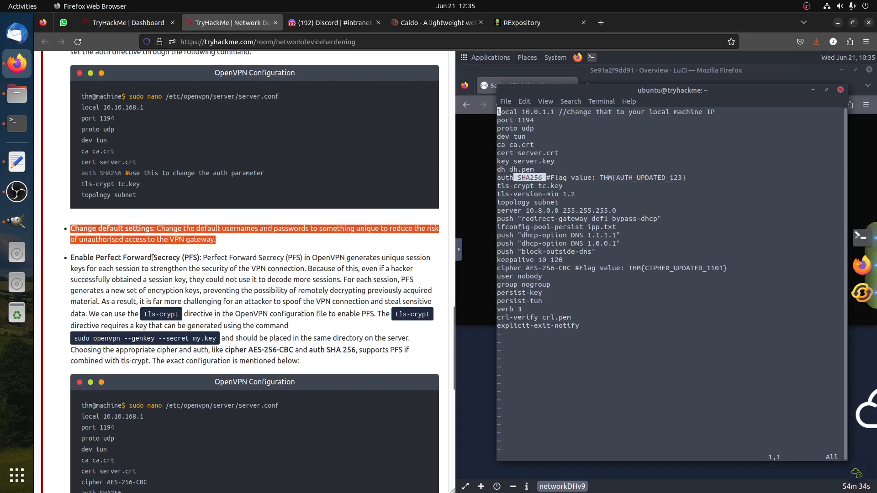
mouse_move(368, 266)
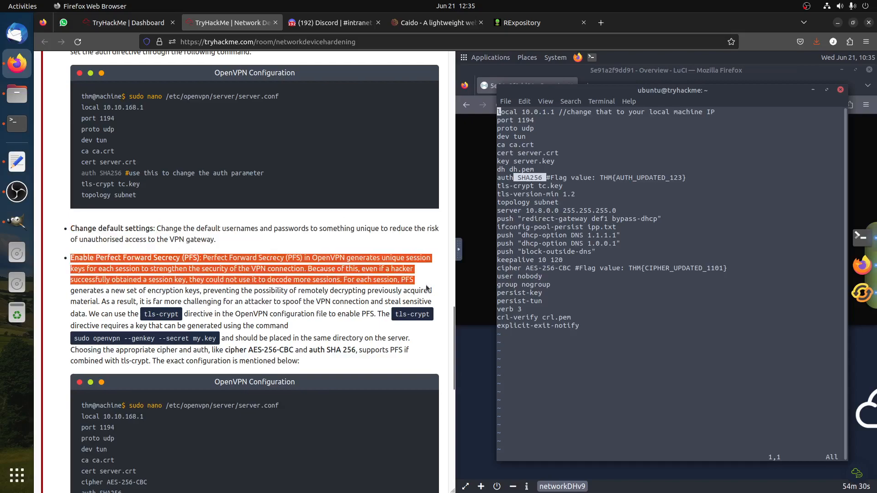
click(286, 278)
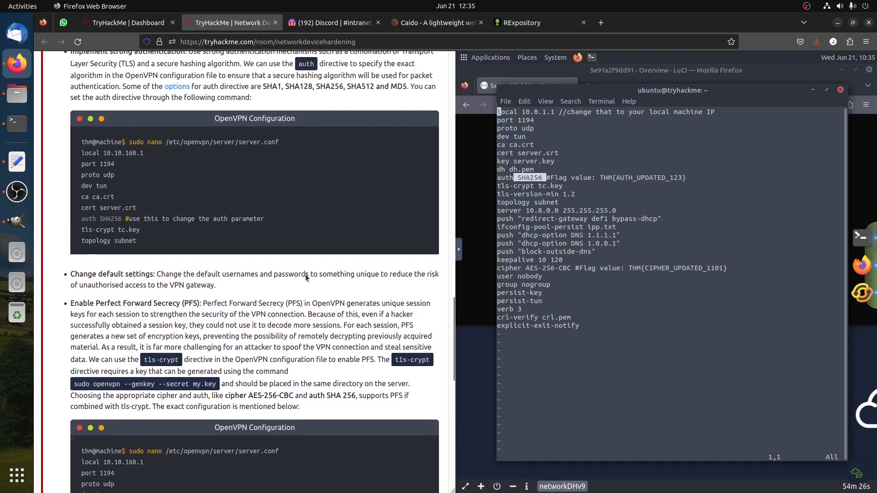
scroll(down, 3)
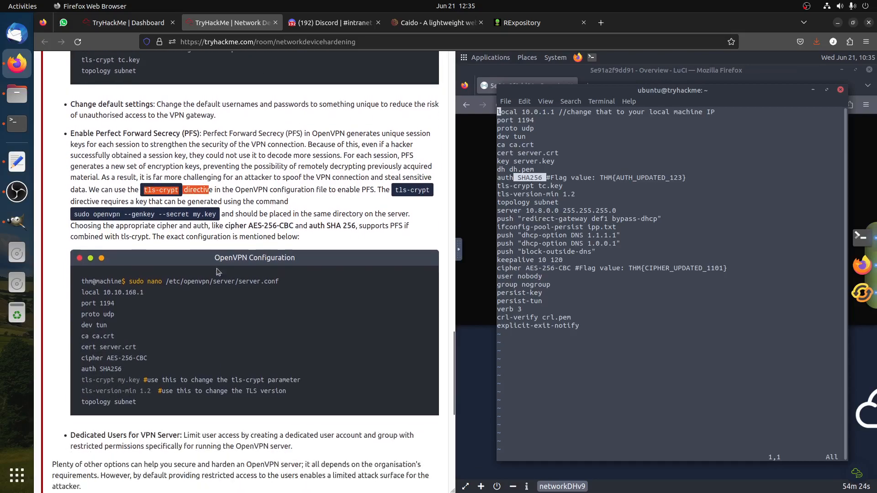
scroll(down, 3)
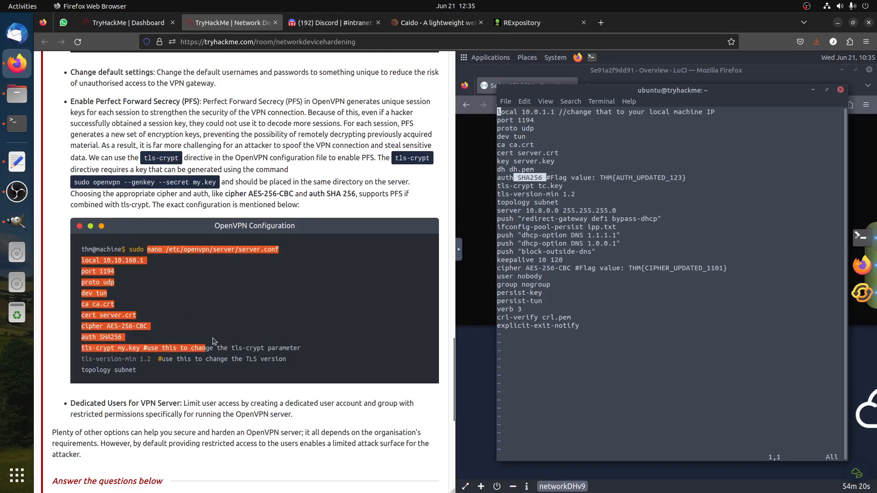
scroll(down, 3)
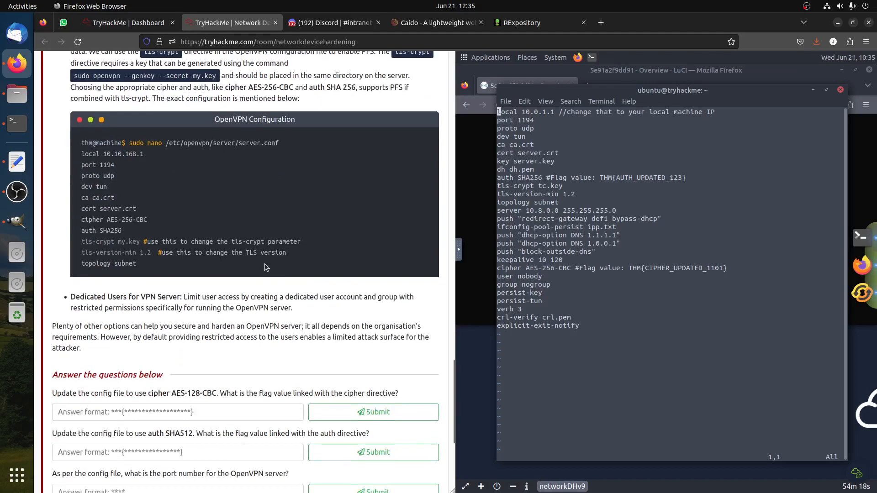
scroll(down, 3)
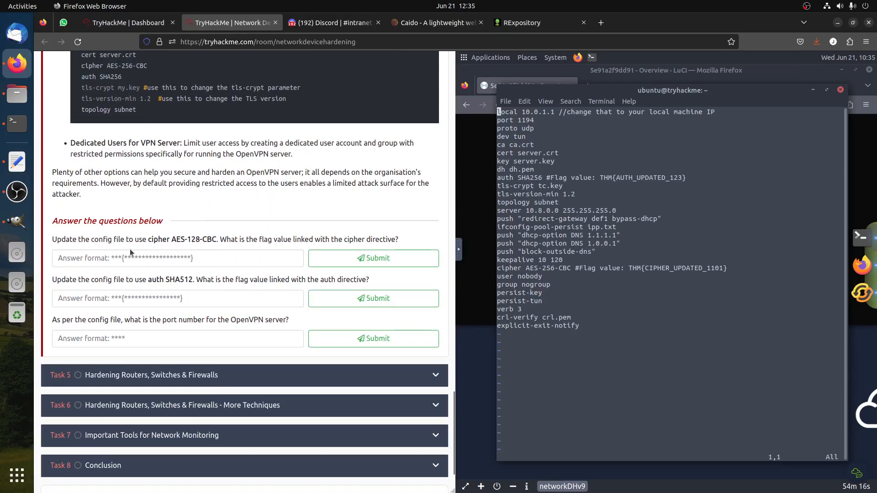
mouse_move(195, 249)
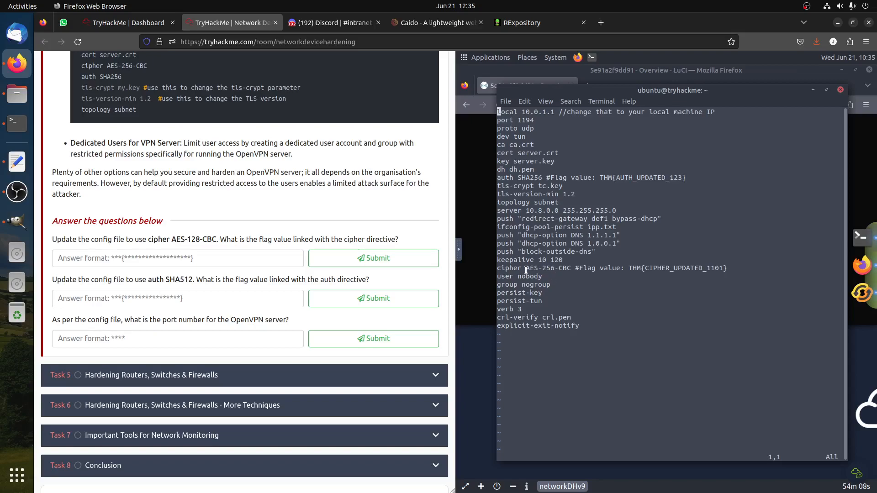
Copy the cipher and auth flags and port 1194 from server.conf into the Task 4 answers.
double_click(546, 267)
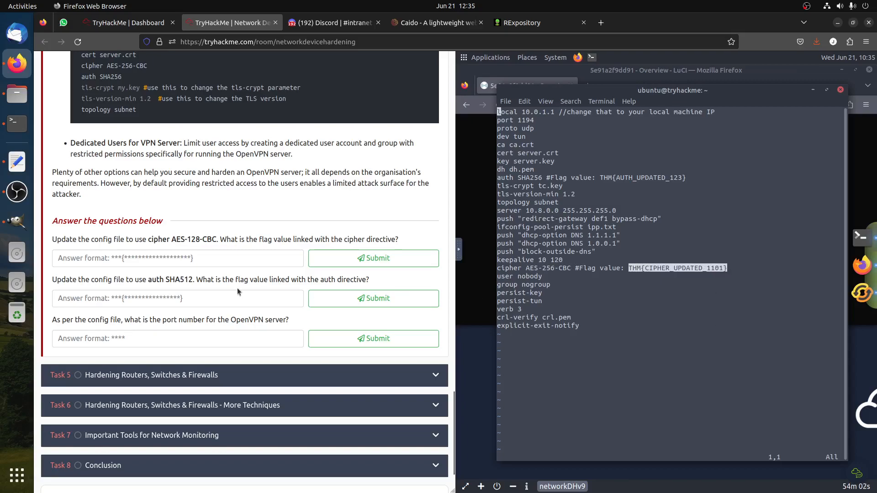
click(373, 258)
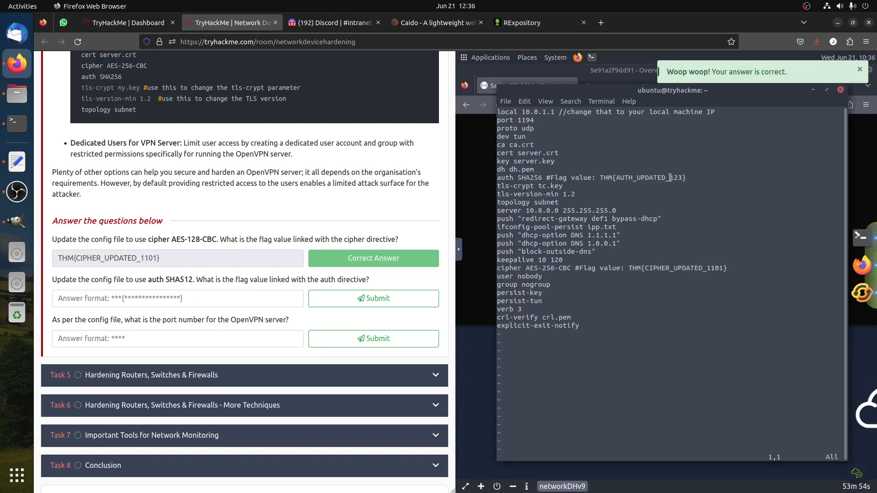
right_click(641, 177)
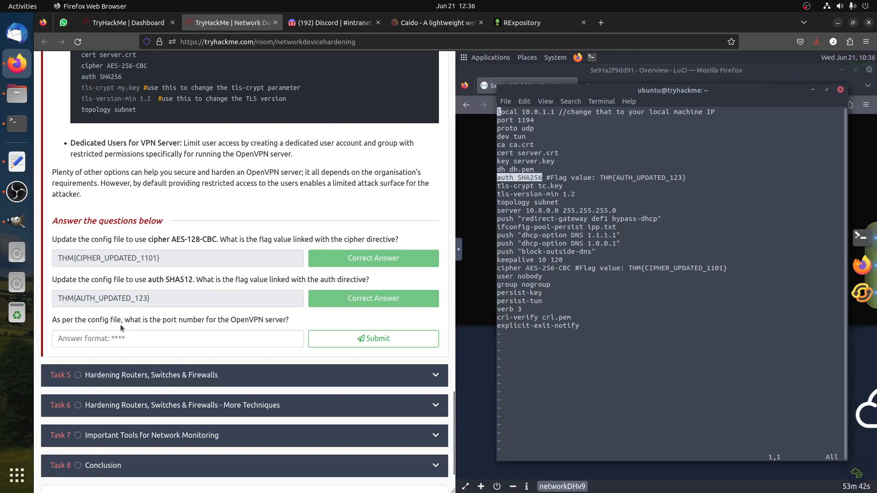
mouse_move(247, 323)
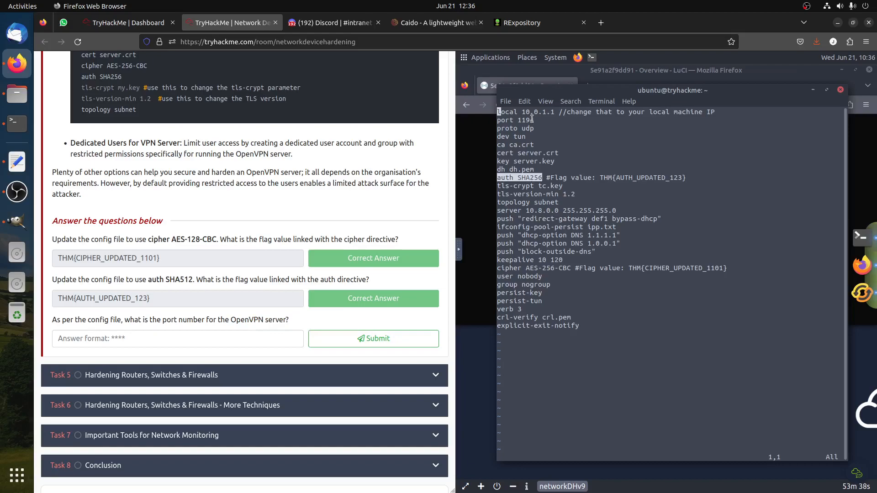
right_click(526, 121)
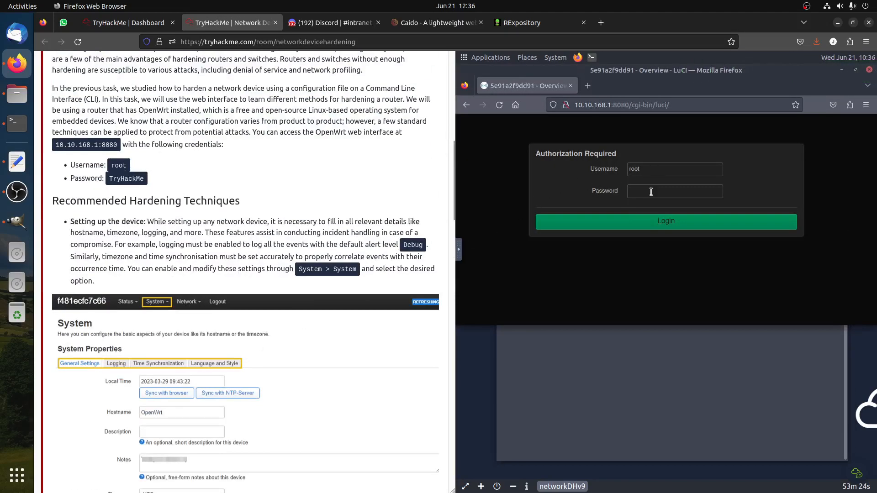
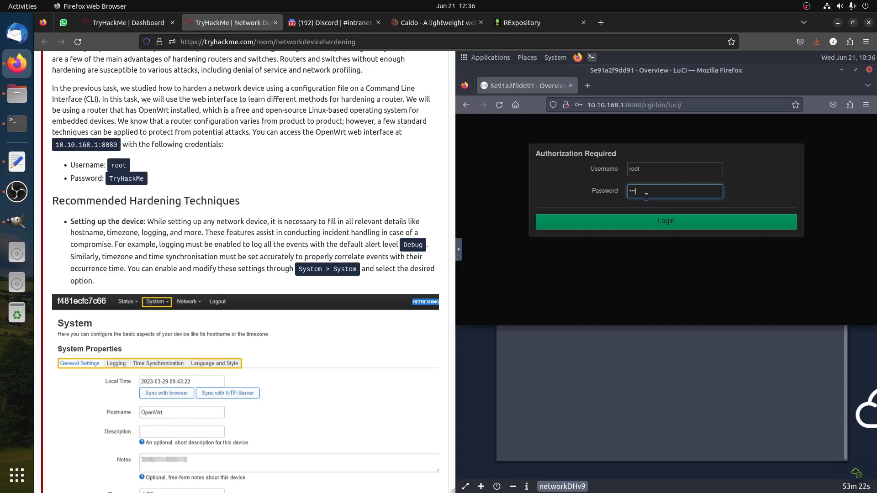
click(675, 191)
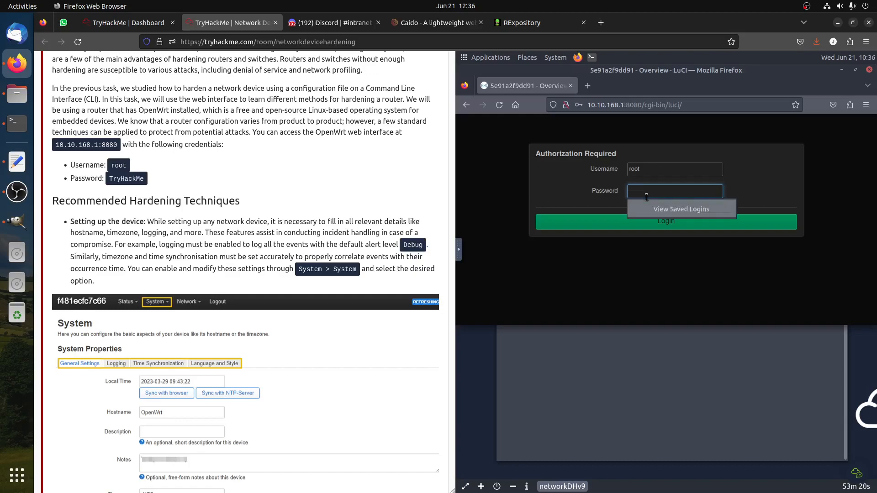
text(TryHackMe)
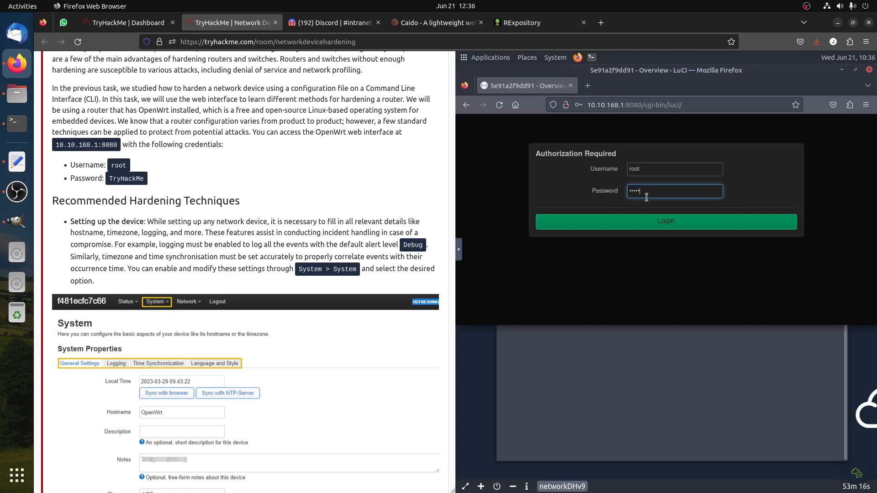
click(665, 222)
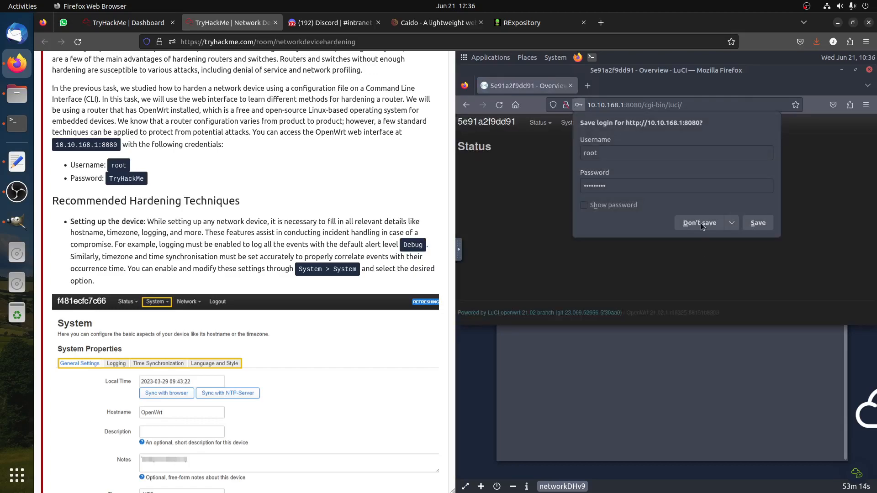
click(700, 223)
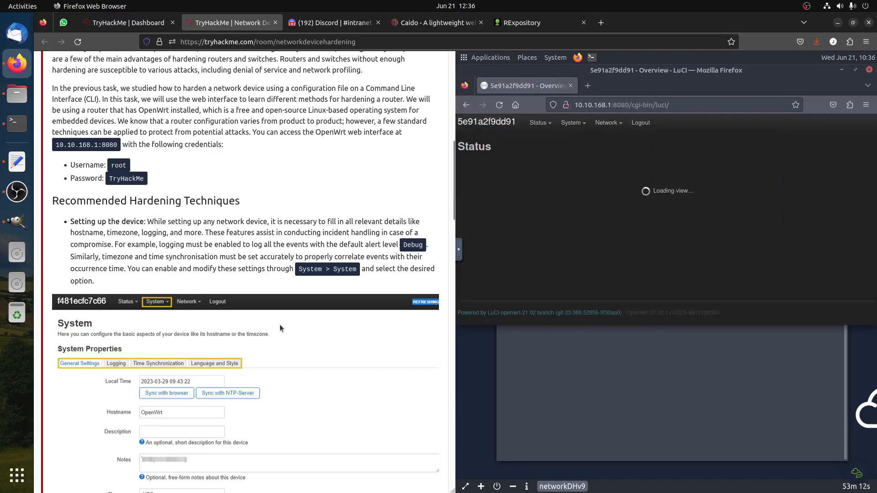
Navigate to the router's System settings page via System > System.
scroll(down, 3)
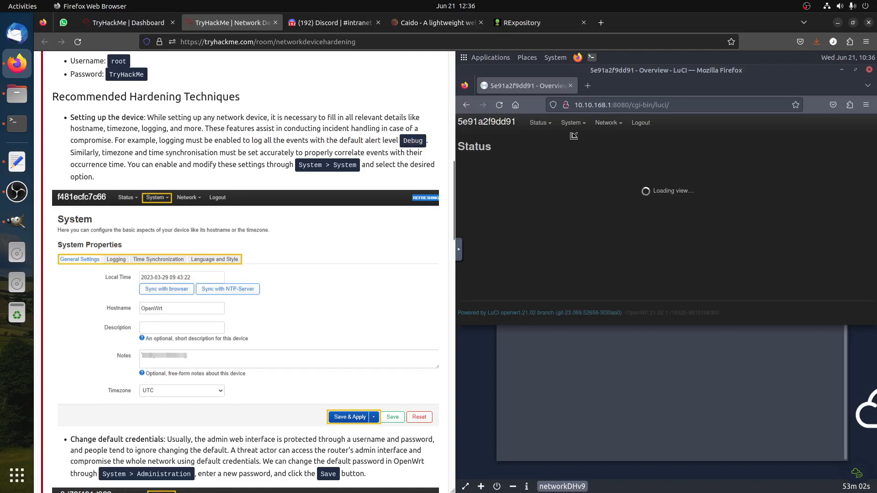
click(571, 122)
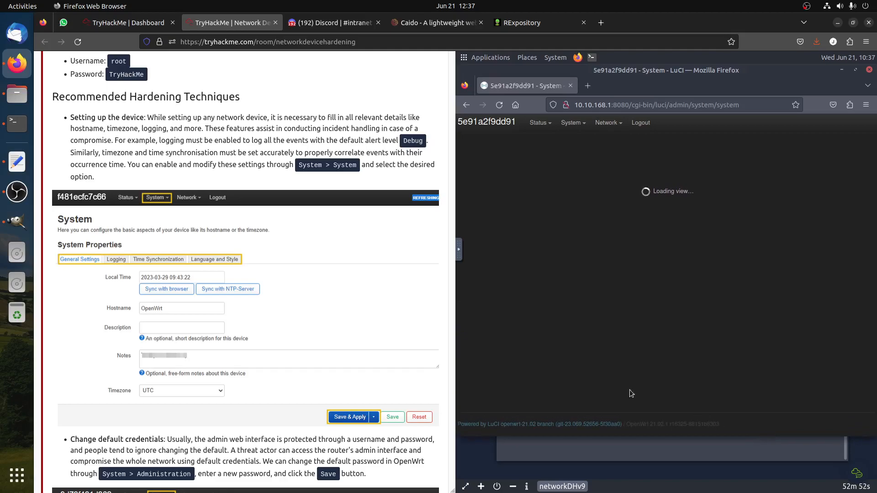
scroll(down, 3)
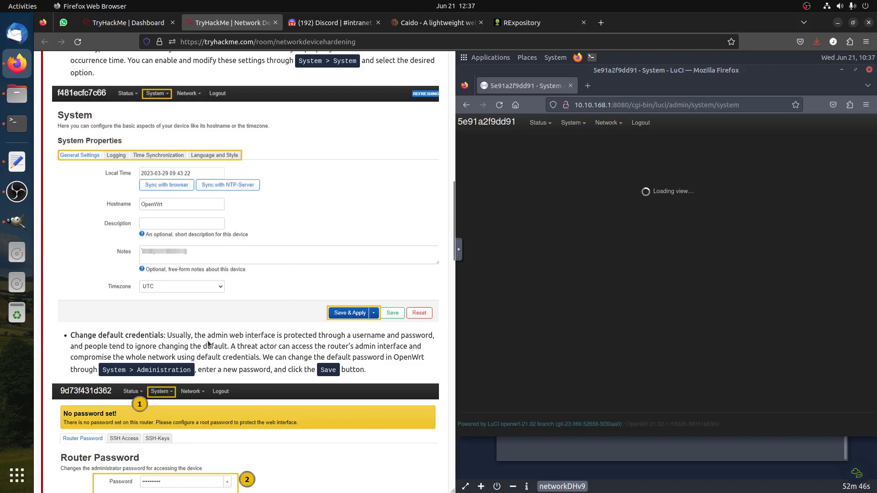
mouse_move(363, 339)
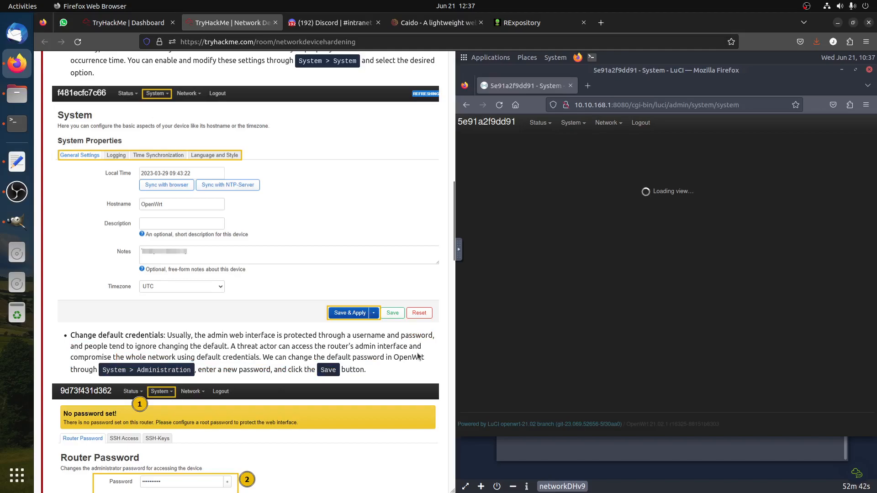
Read the THM{SYSTEM101} note, view the Logging settings, then head to the Router Password page.
scroll(down, 3)
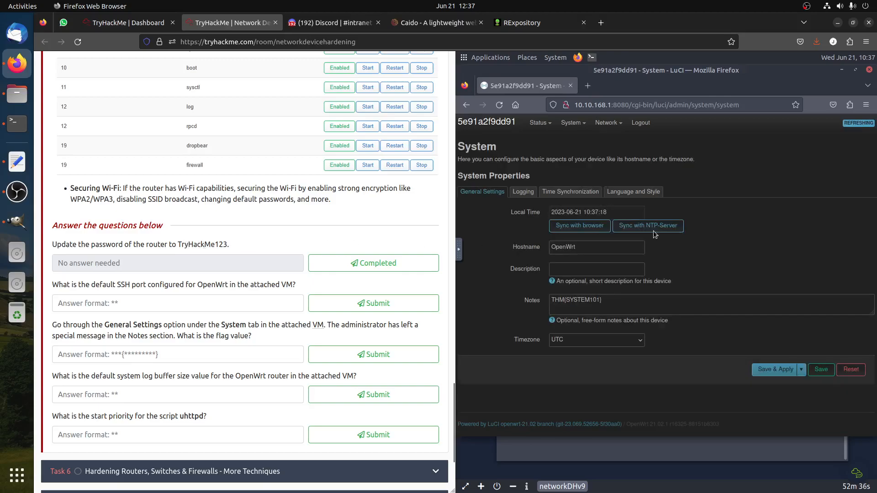
scroll(down, 3)
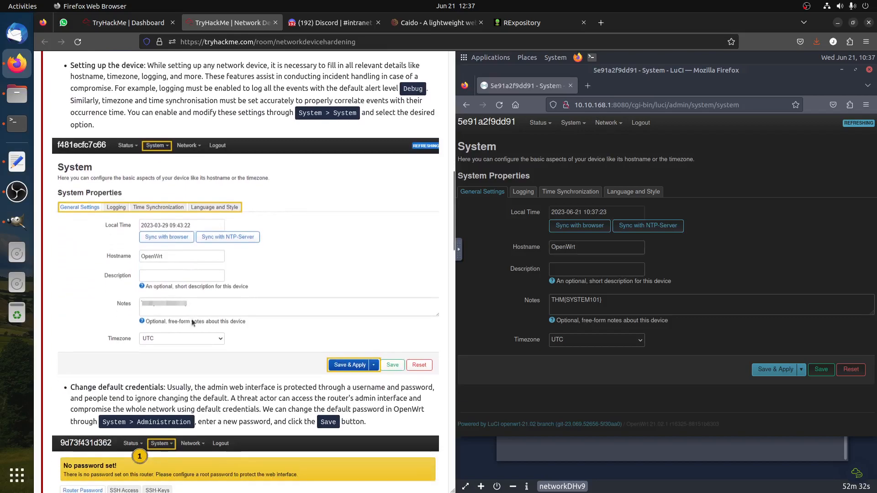
click(522, 191)
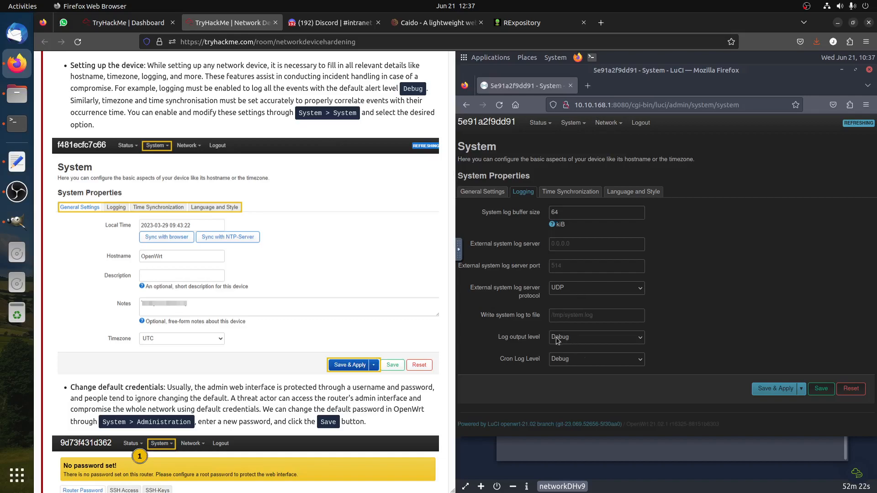
mouse_move(589, 332)
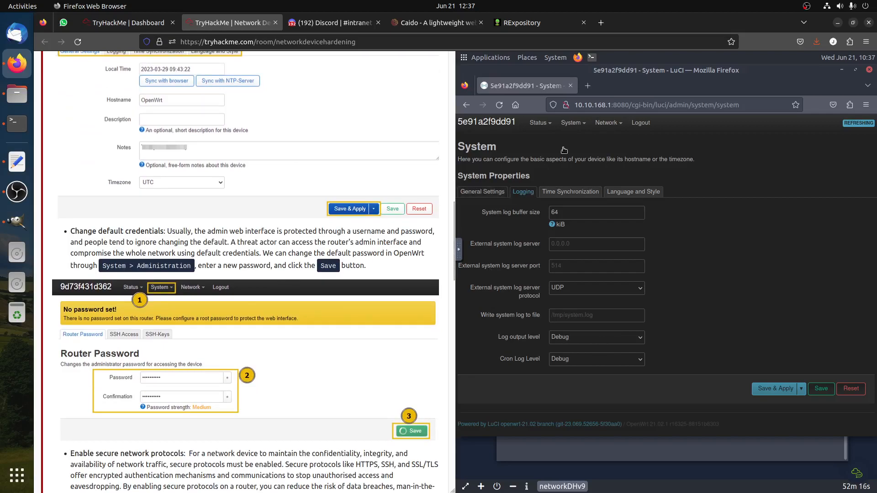
click(571, 123)
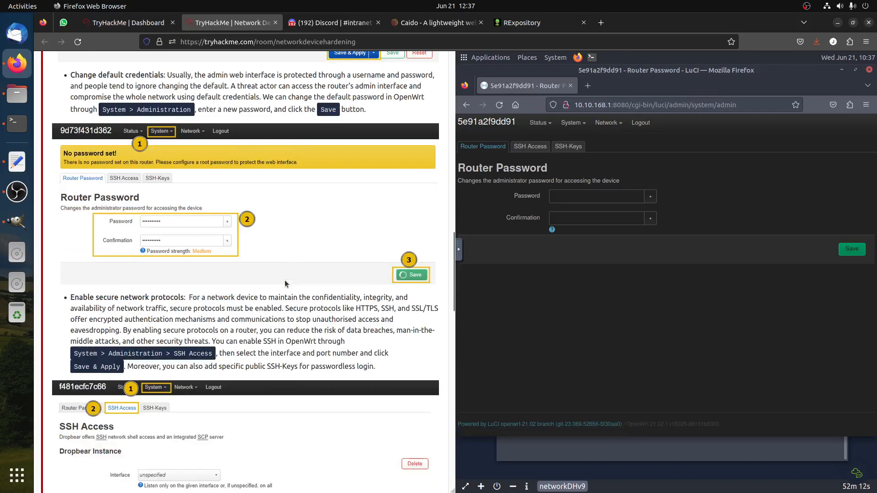
scroll(down, 3)
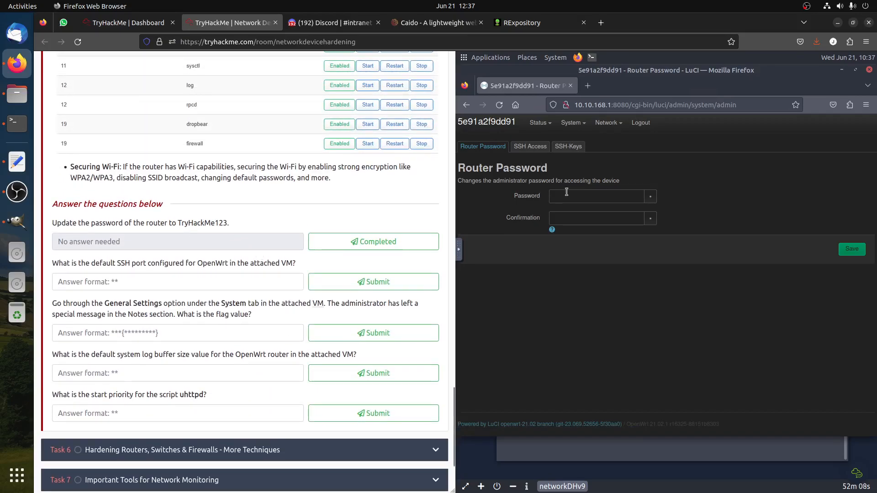
click(596, 196)
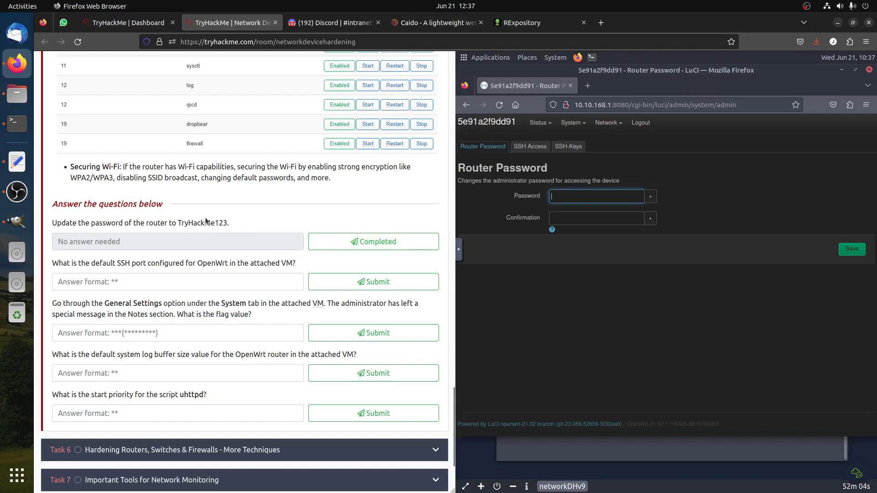
double_click(203, 223)
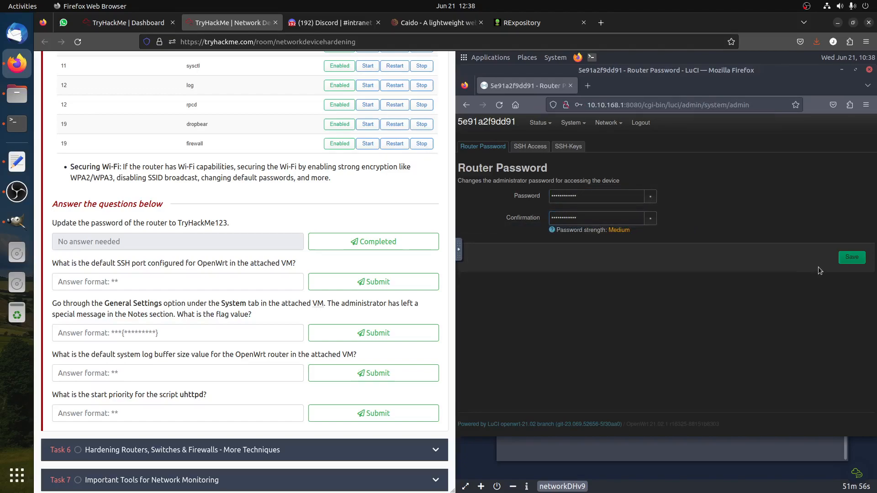
click(851, 257)
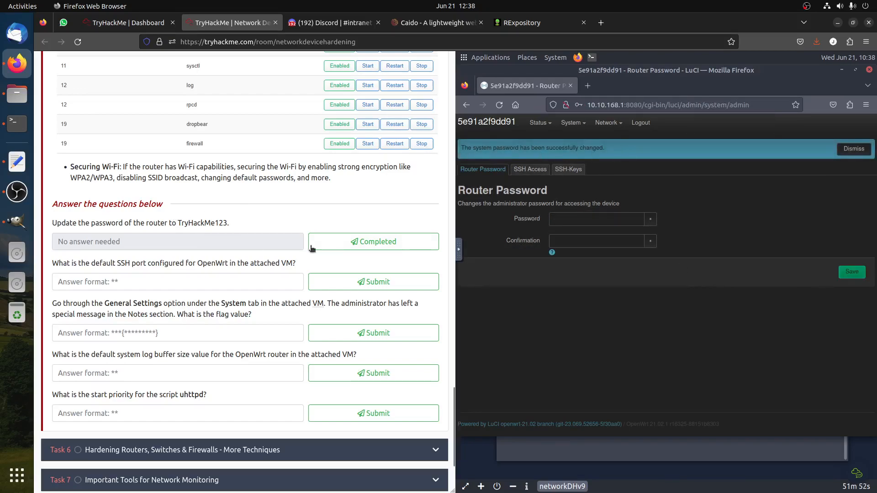
Mark the password update task completed in TryHackMe and move on to the SSH-Keys page.
click(372, 241)
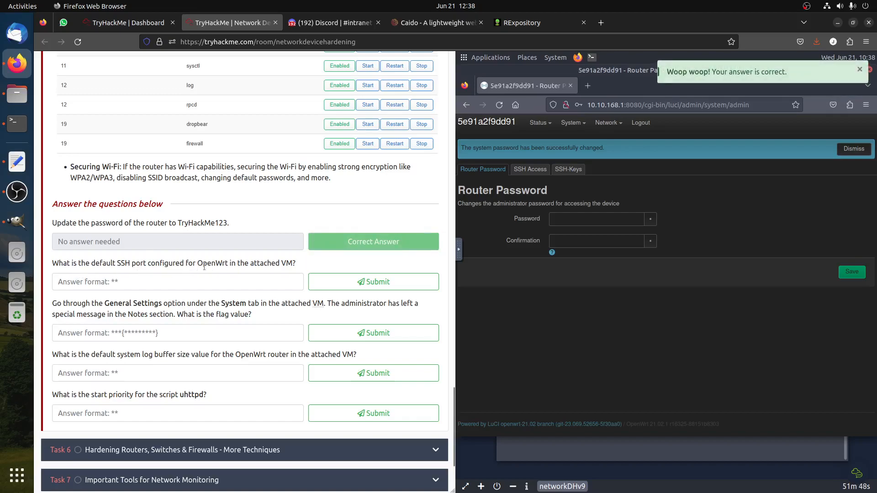
mouse_move(263, 274)
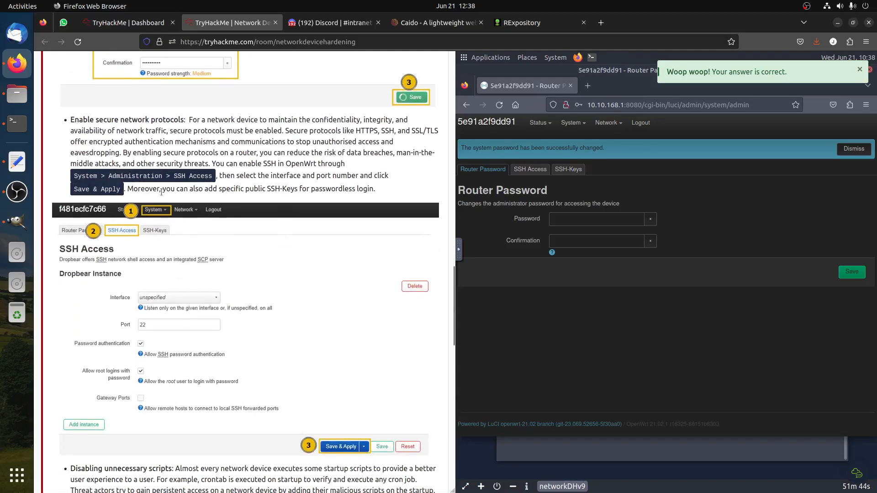
click(571, 123)
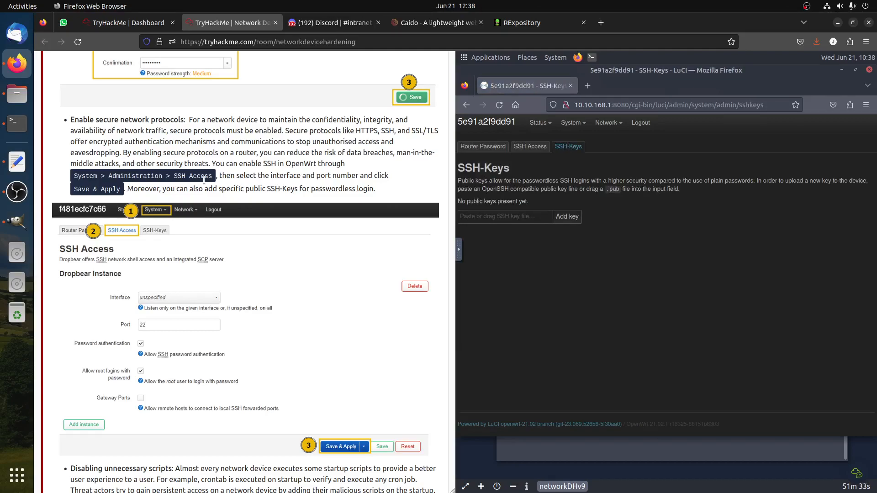
View the SSH Access settings showing port 22 and answer 22 as the default SSH port.
click(530, 147)
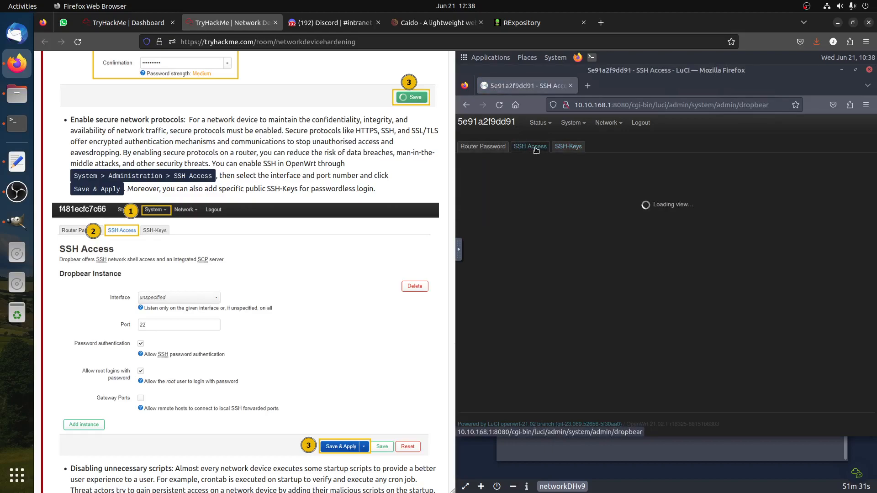
mouse_move(544, 161)
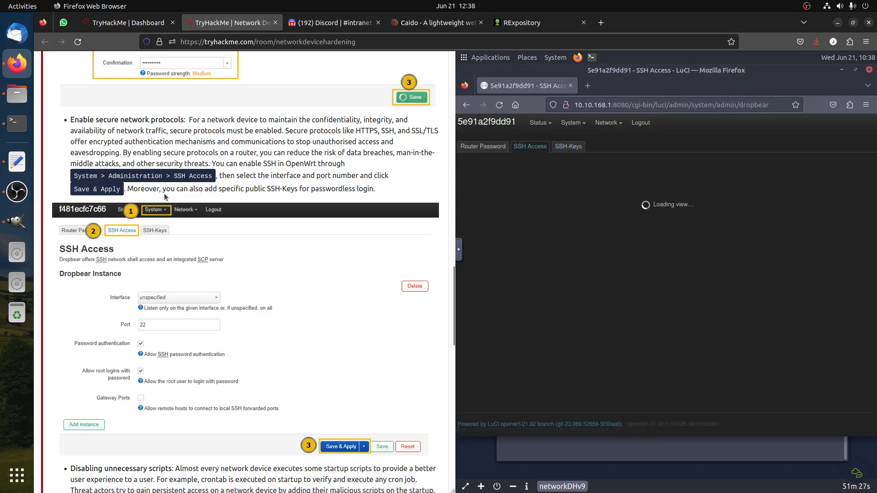
mouse_move(732, 295)
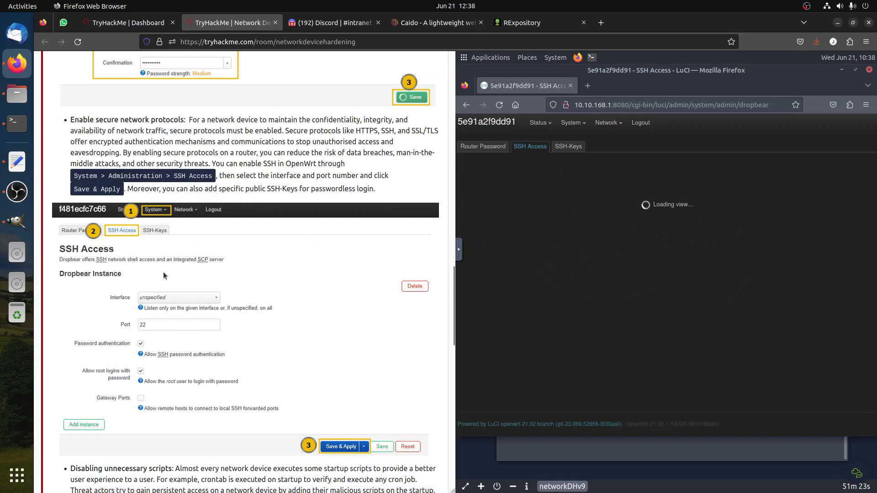
scroll(down, 3)
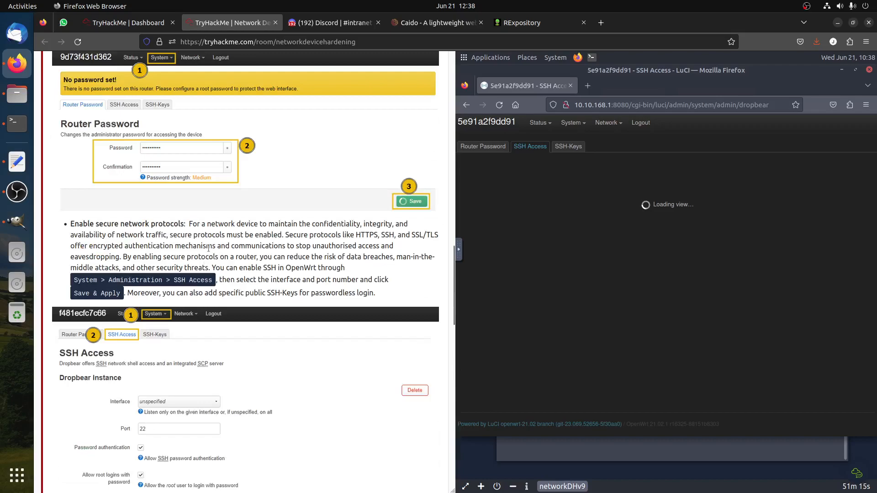
scroll(down, 3)
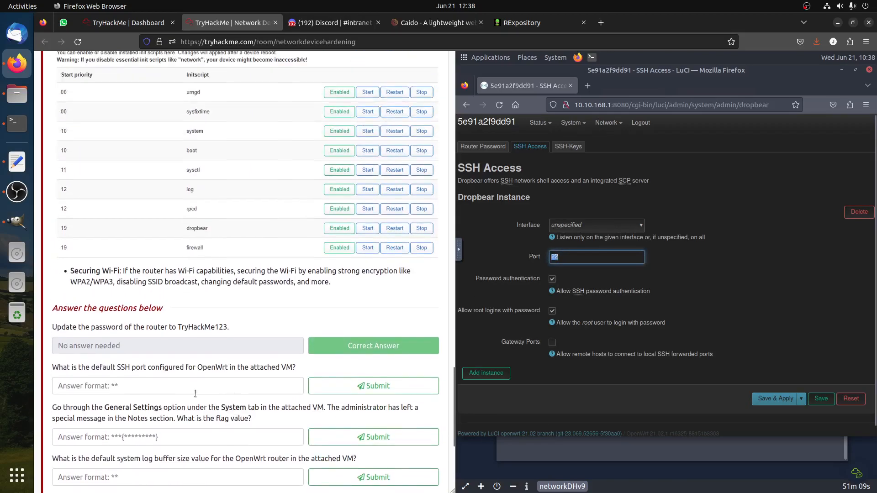
text(22)
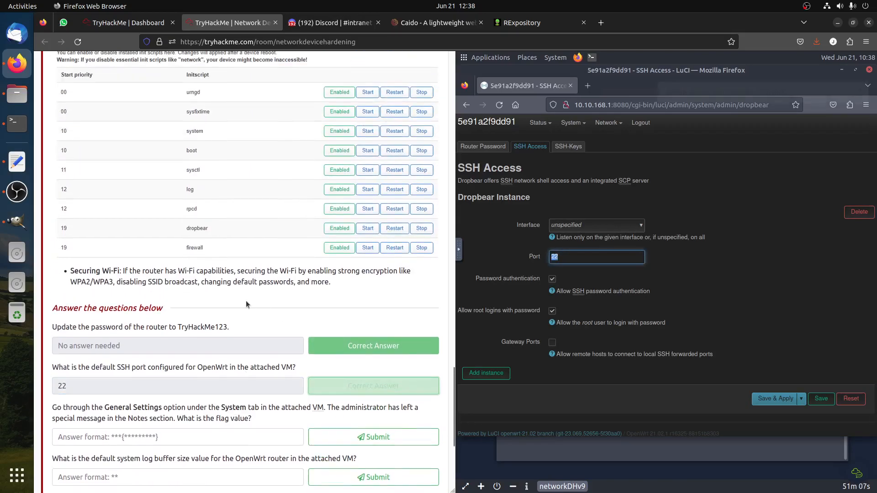
click(373, 386)
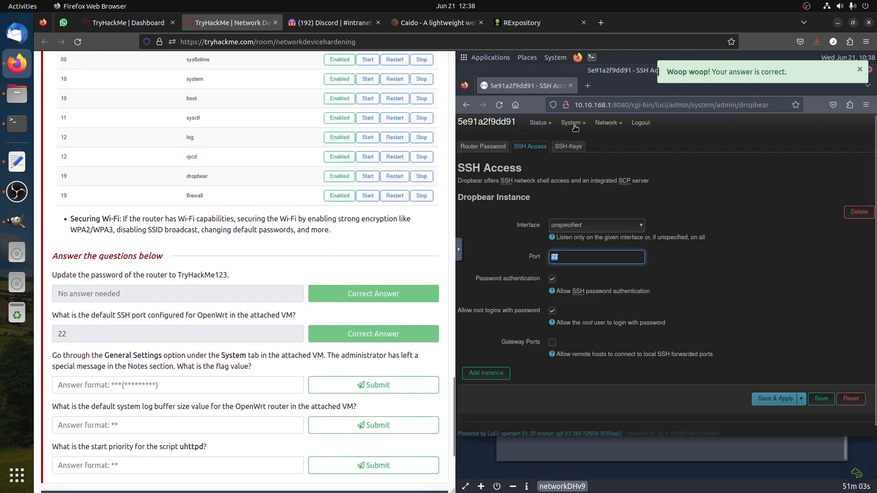
Return to System > System General Settings and select the Notes value THM{SYSTEM101}.
click(571, 122)
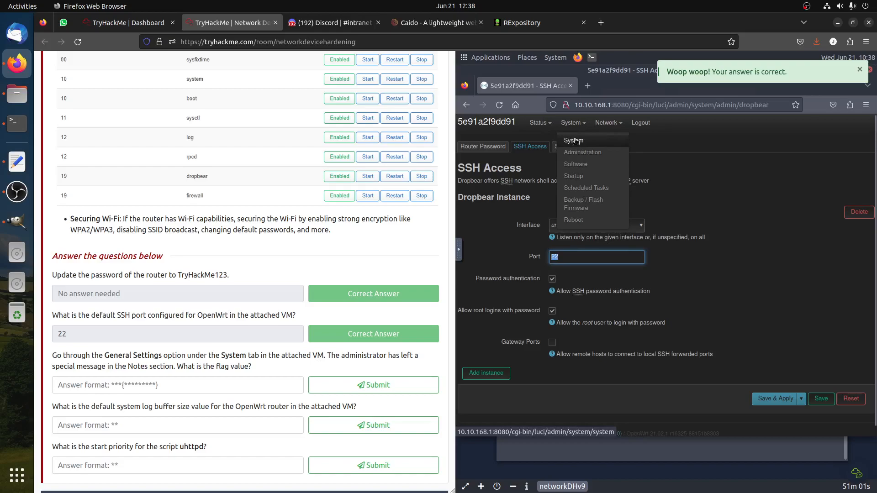
click(574, 140)
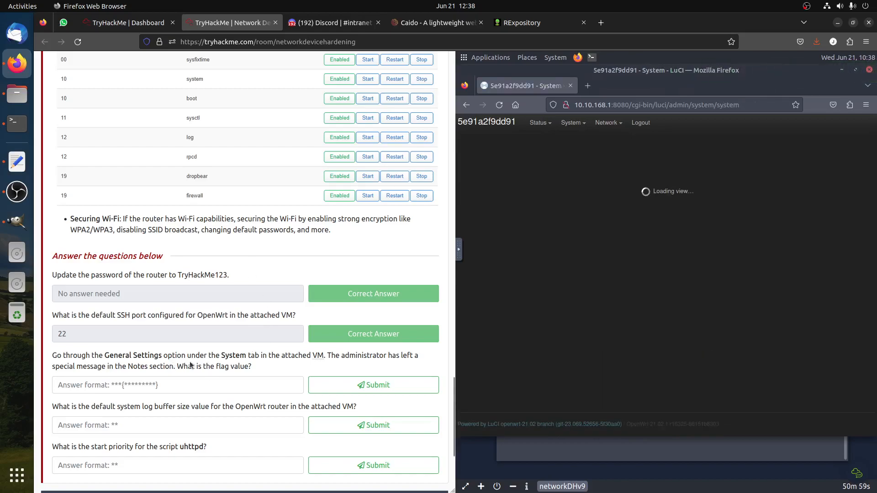
mouse_move(394, 364)
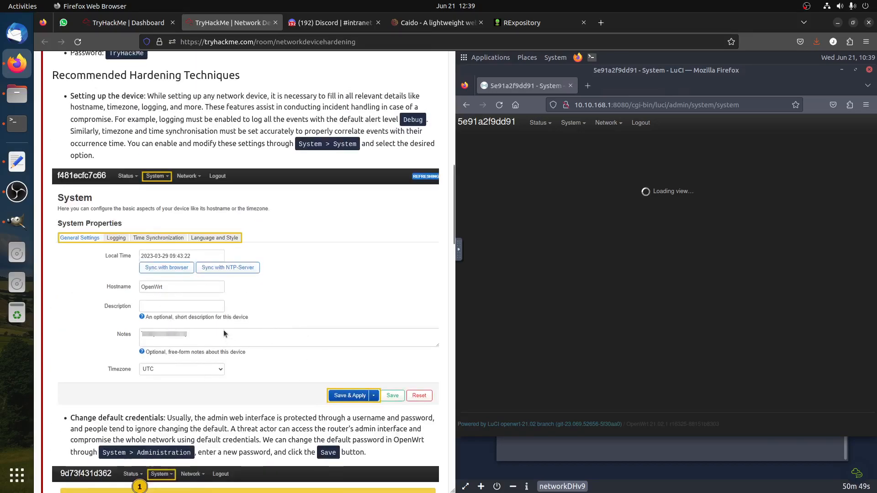
scroll(down, 3)
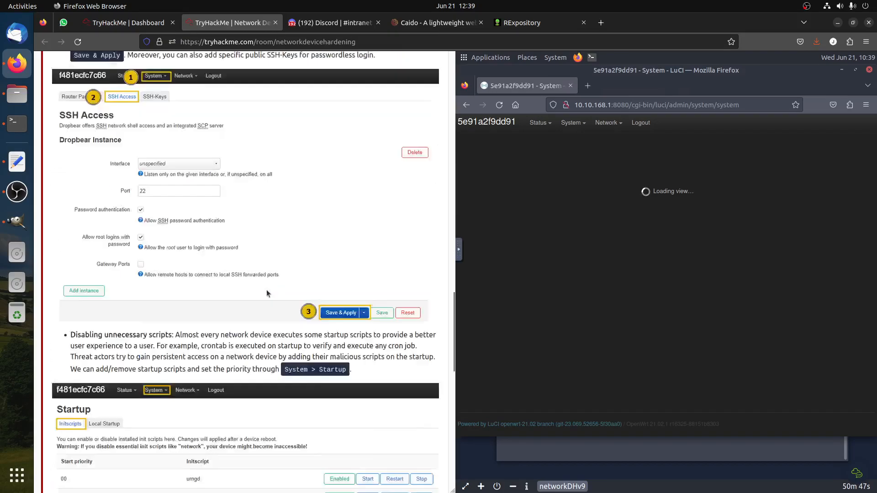
scroll(down, 3)
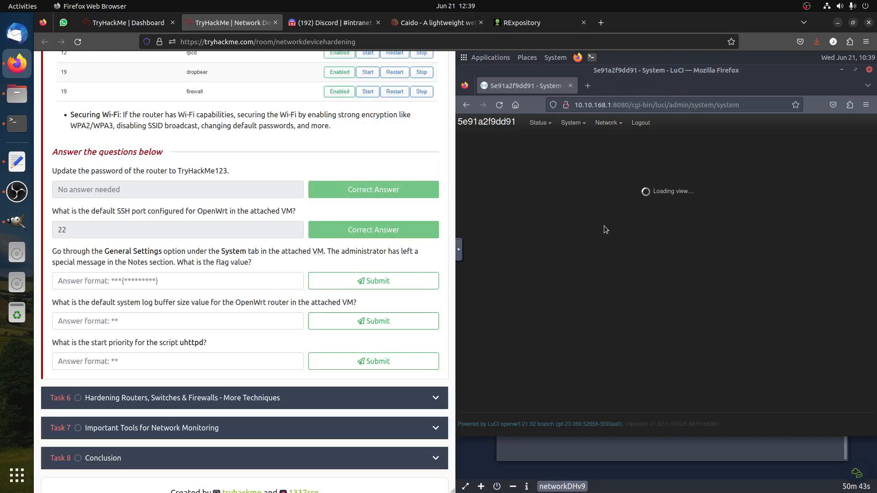
mouse_move(679, 221)
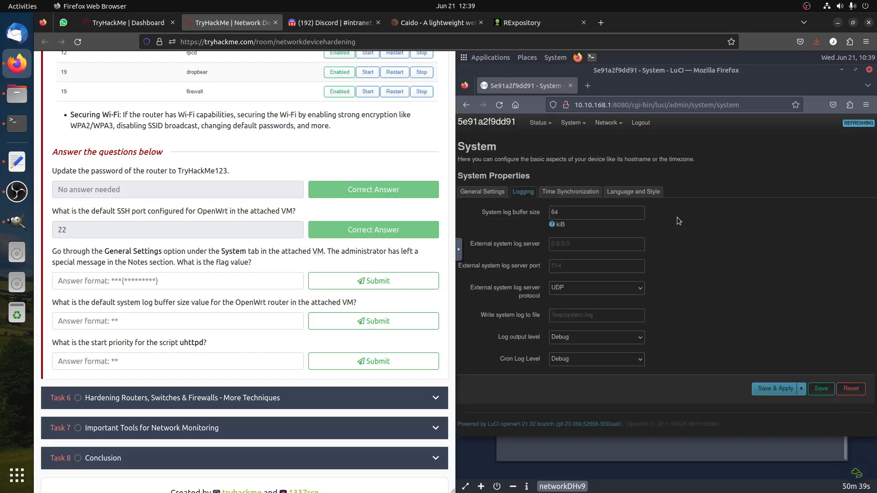
click(482, 191)
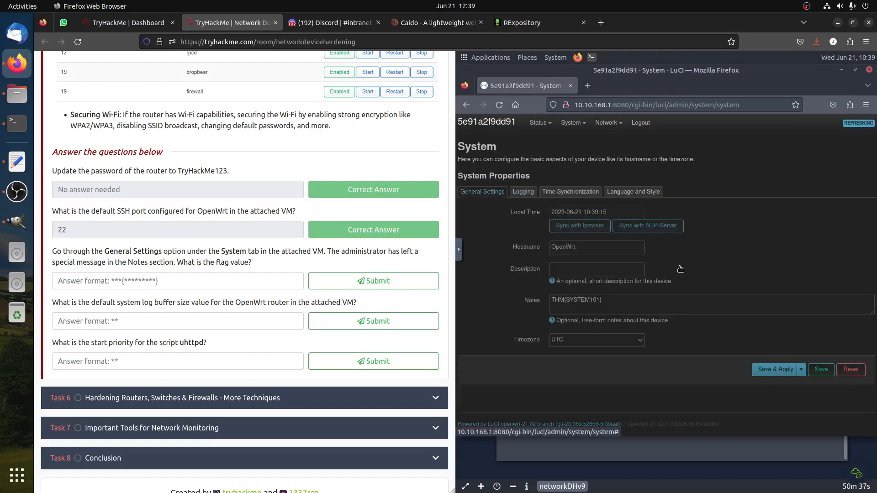
triple_click(577, 300)
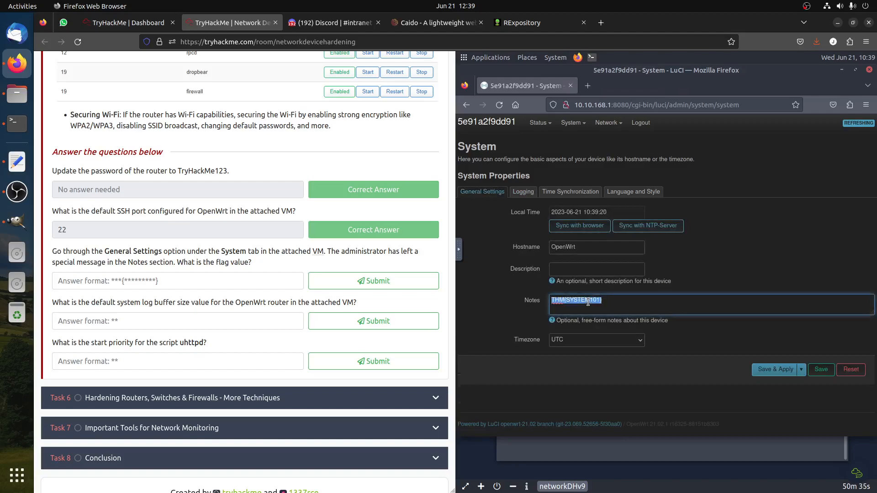
Submit THM{SYSTEM101} as the Notes flag answer and get it marked correct.
text(THM{SYSTEM101})
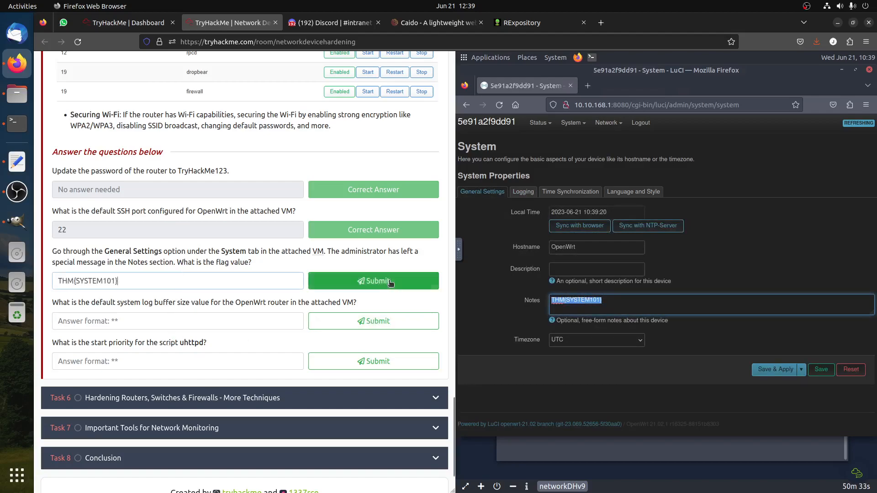
click(373, 280)
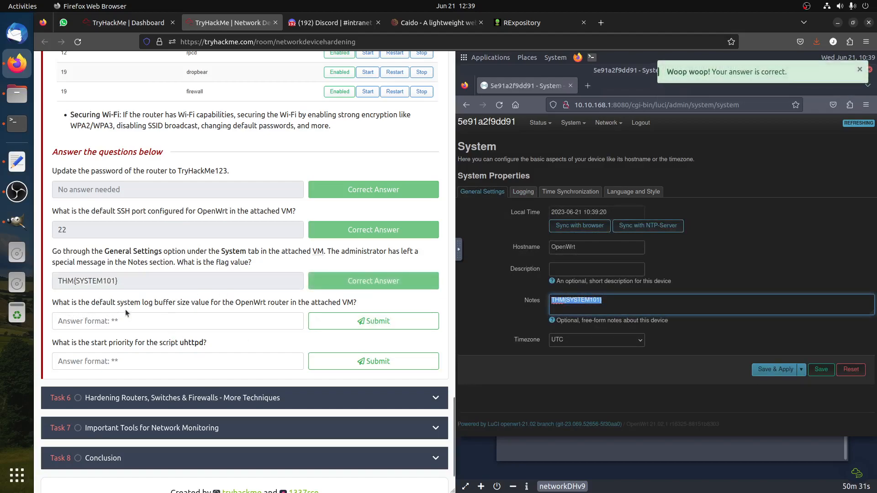
mouse_move(233, 311)
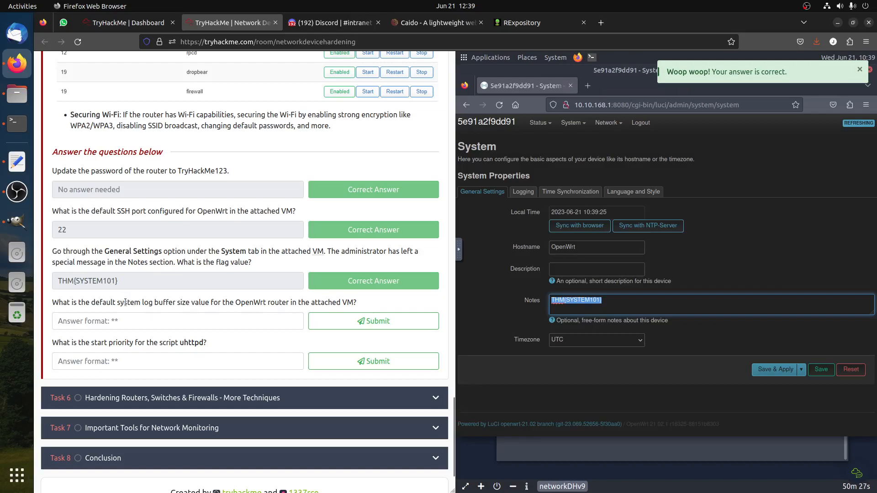
Read the 64 KiB system log buffer size in Logging and submit 64 as the answer.
click(522, 191)
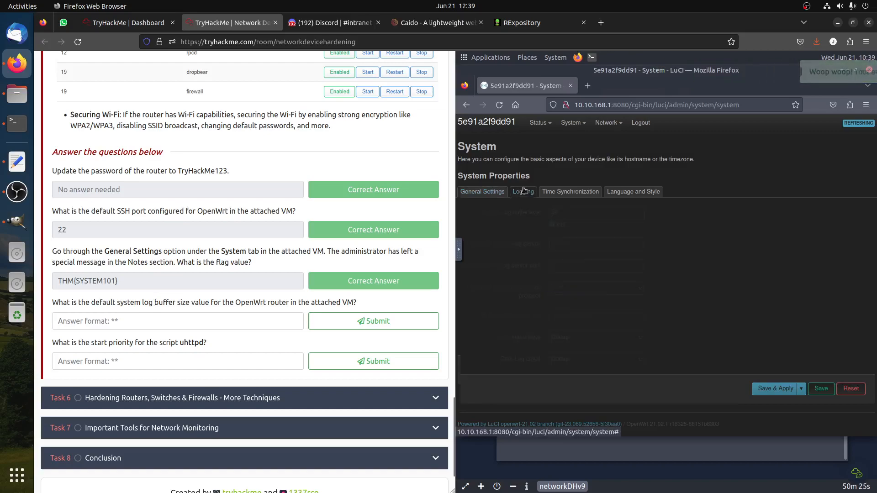
click(523, 191)
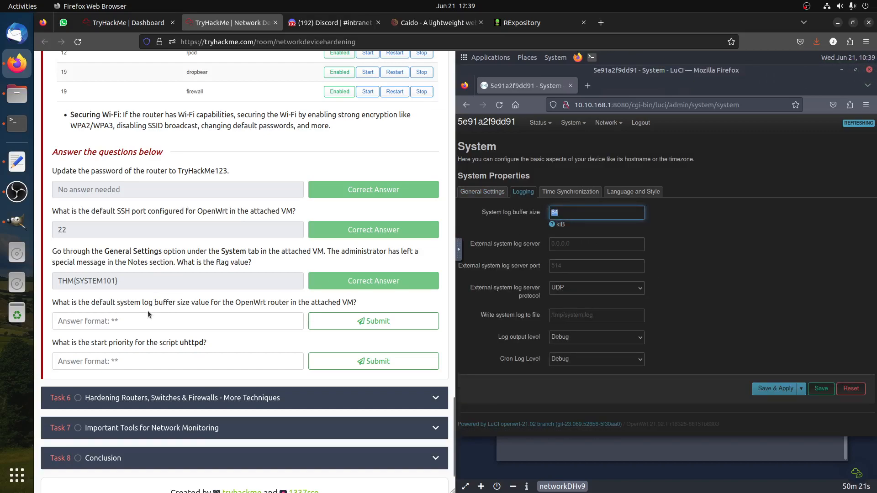
text(64)
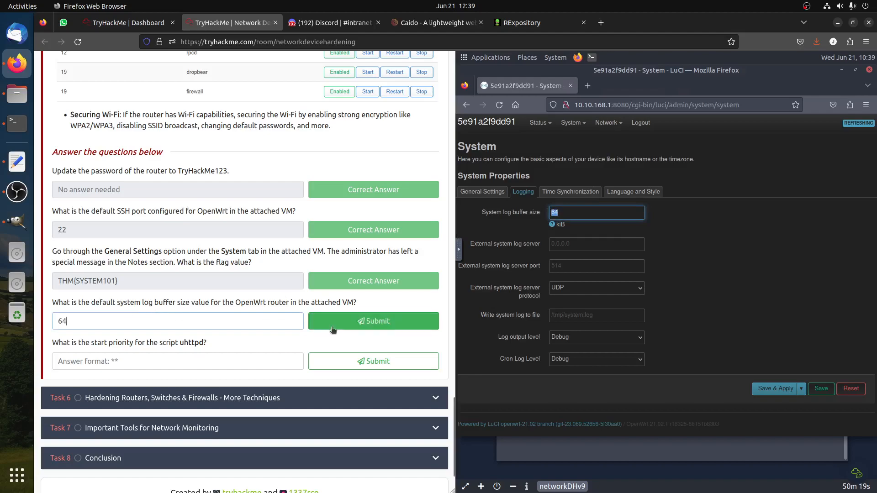
click(373, 321)
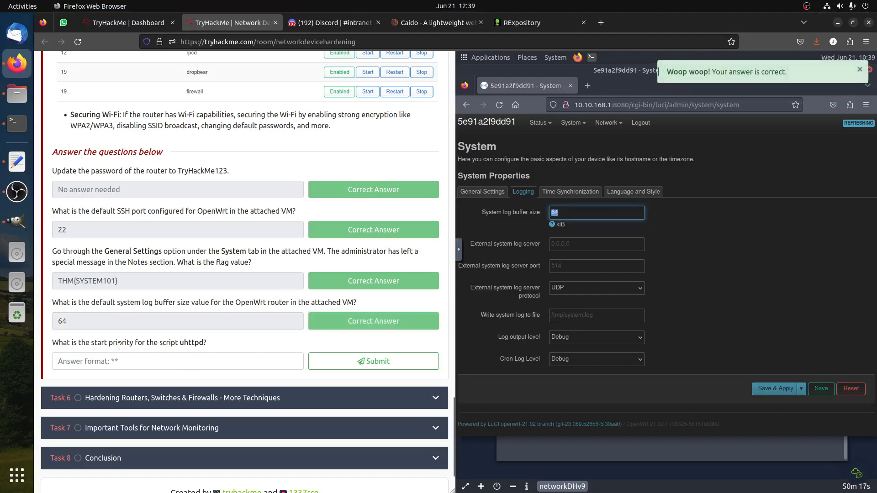
mouse_move(206, 351)
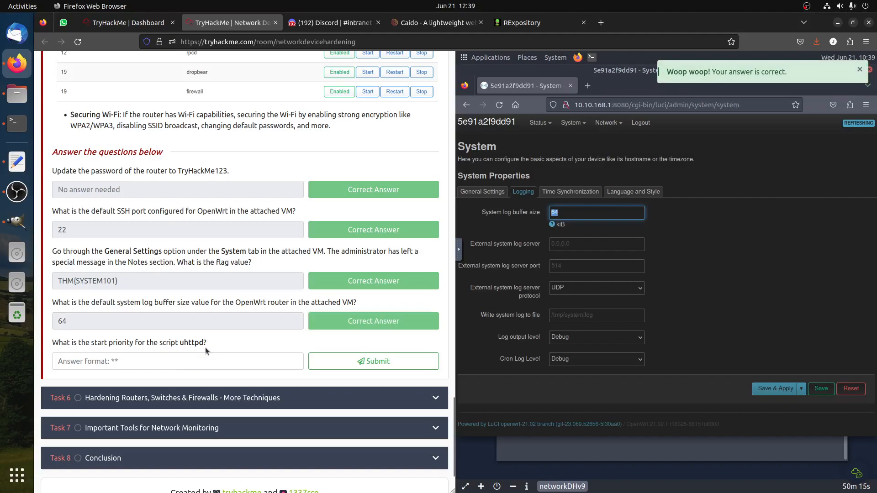
mouse_move(702, 227)
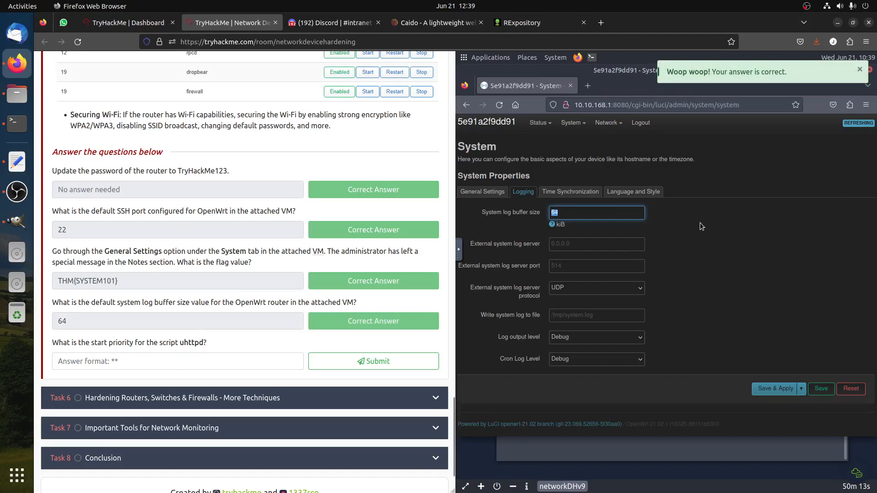
Browse System > Startup init scripts on the router and locate uhttpd's start priority.
click(571, 123)
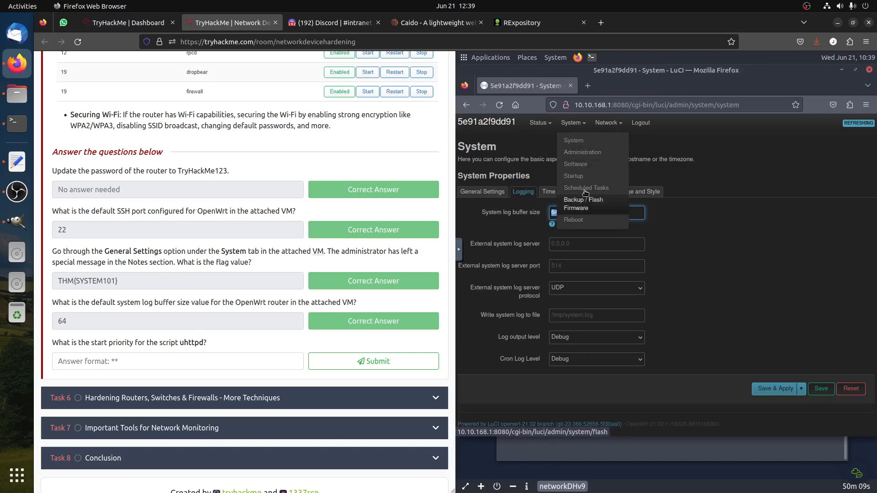
click(573, 175)
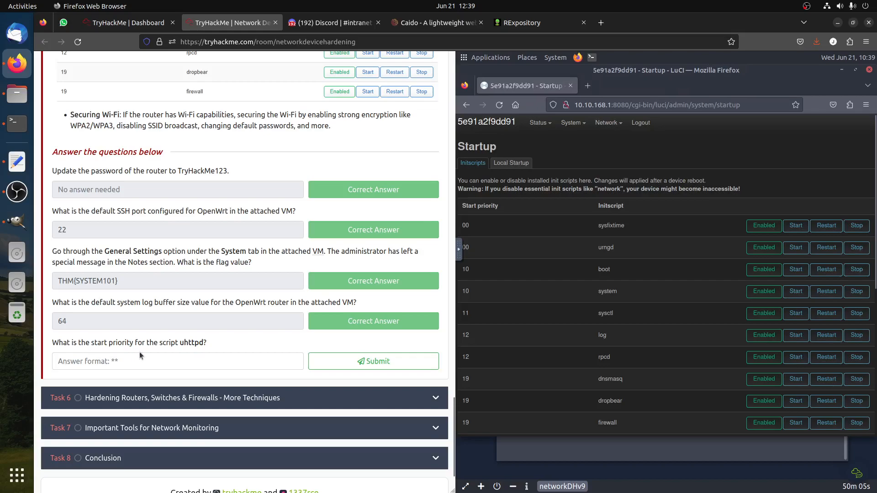
mouse_move(196, 350)
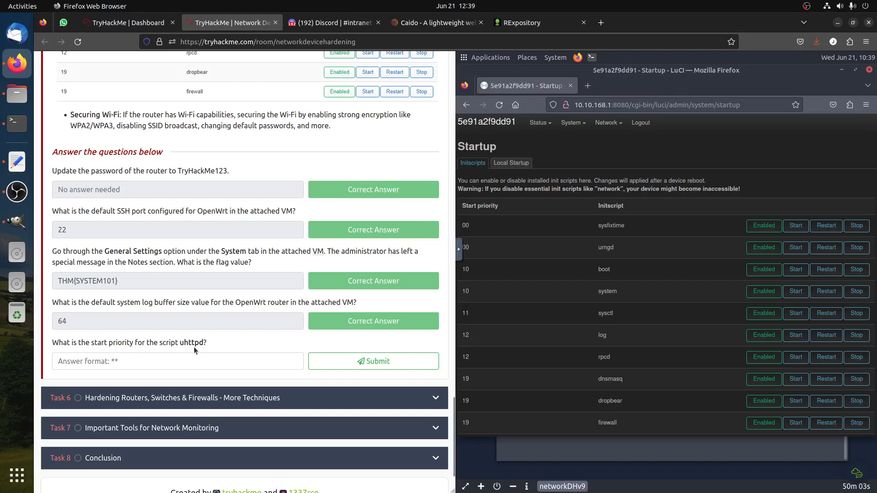
mouse_move(490, 171)
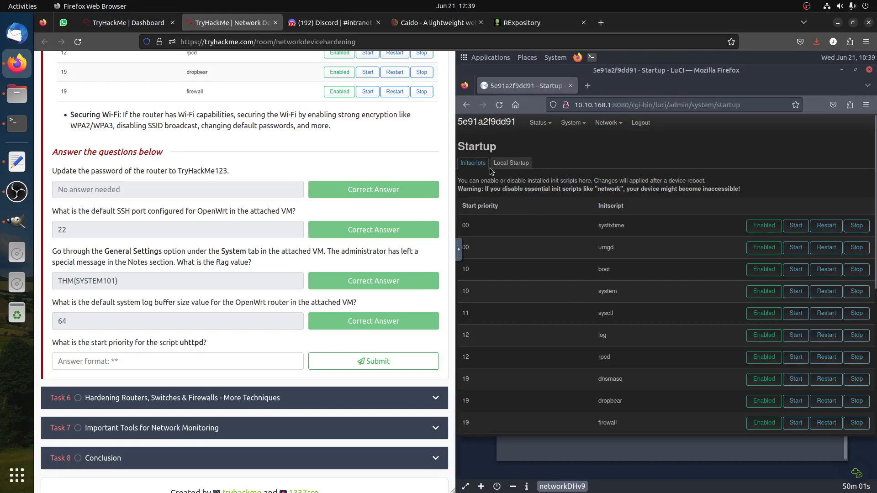
click(510, 162)
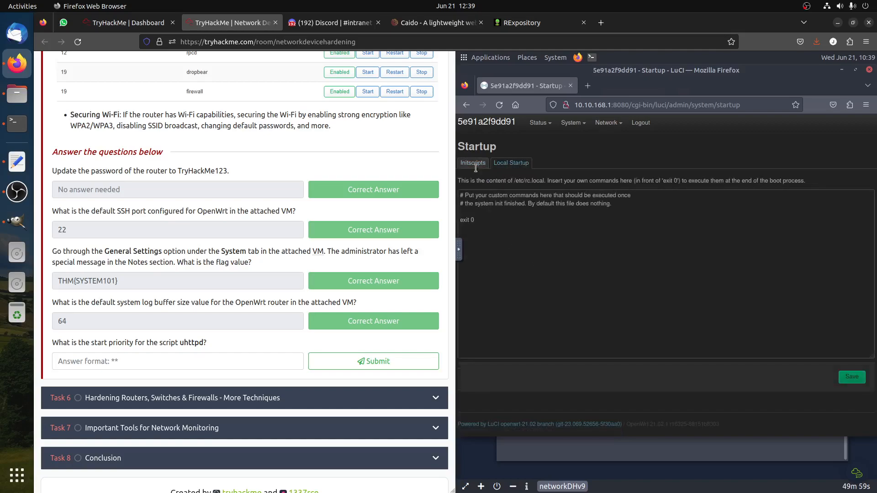
click(472, 163)
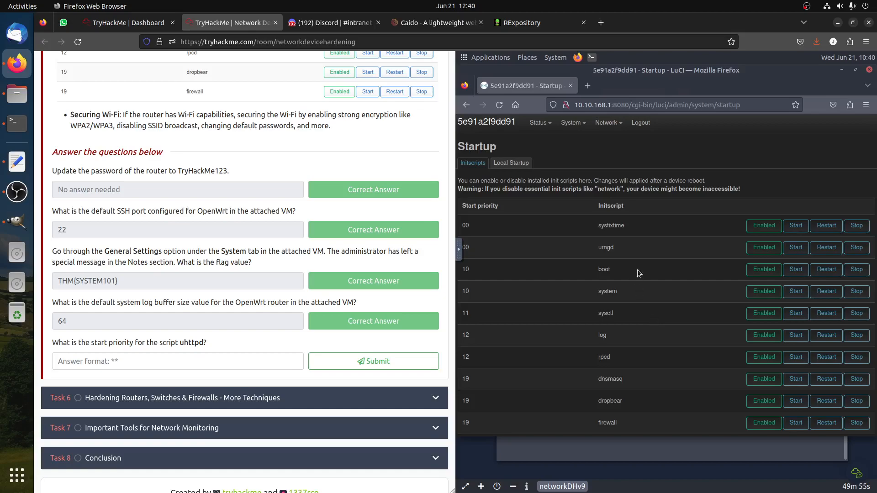
mouse_move(628, 306)
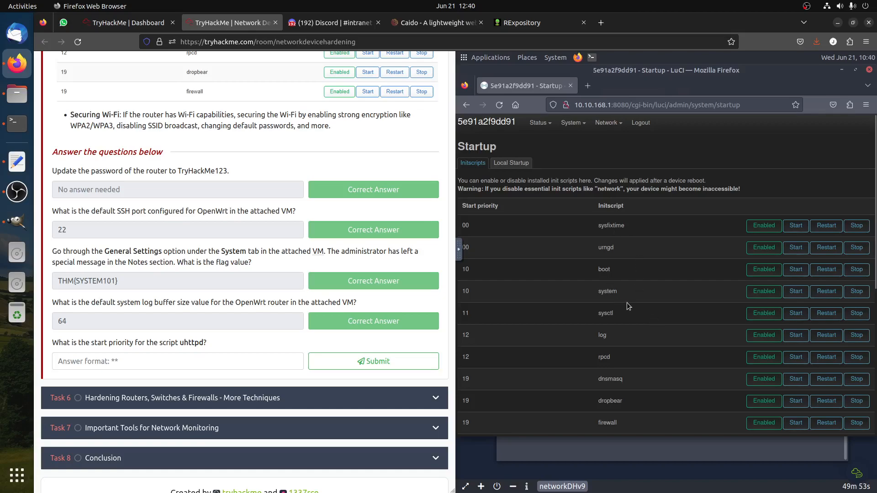
scroll(down, 3)
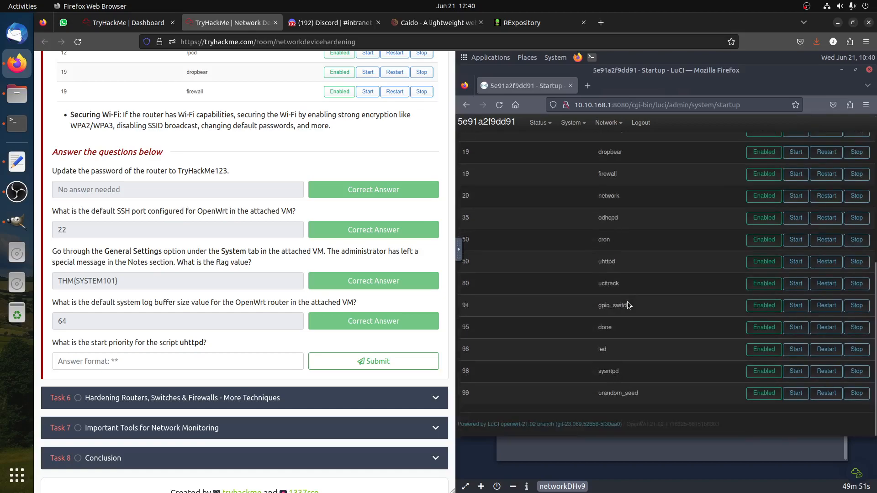
mouse_move(607, 380)
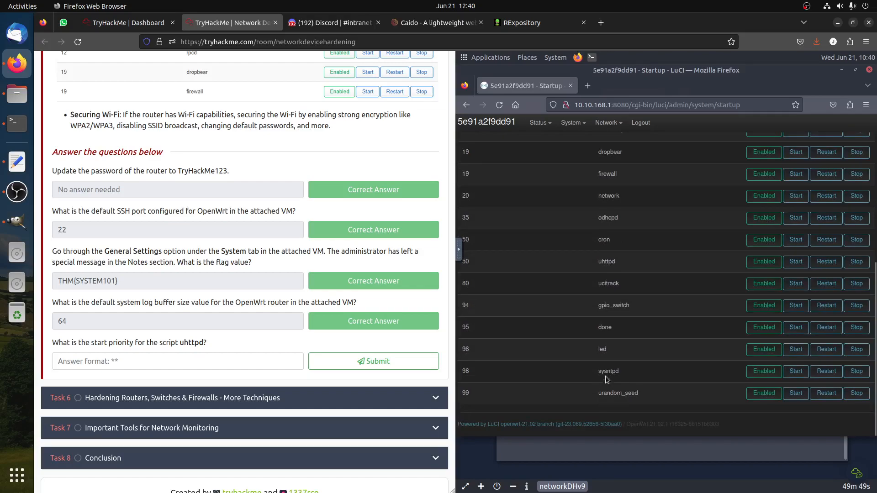
double_click(607, 263)
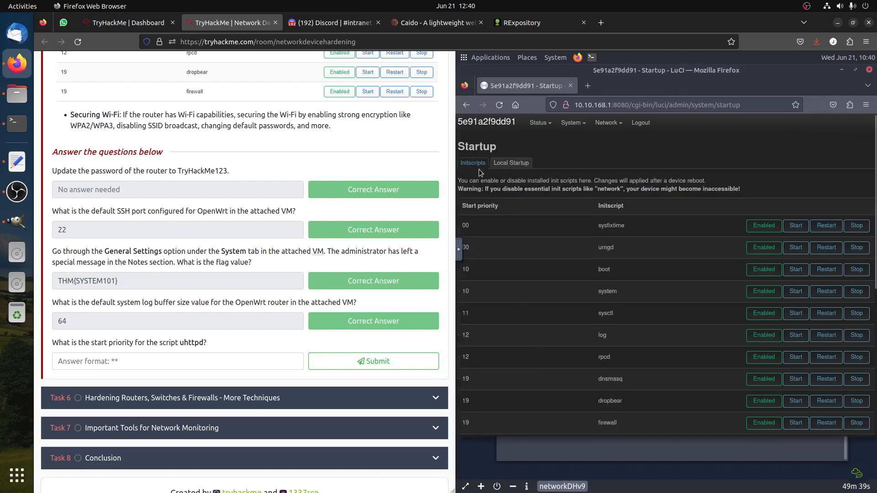
Submit 50 as uhttpd's start priority, completing Task 5.
click(177, 361)
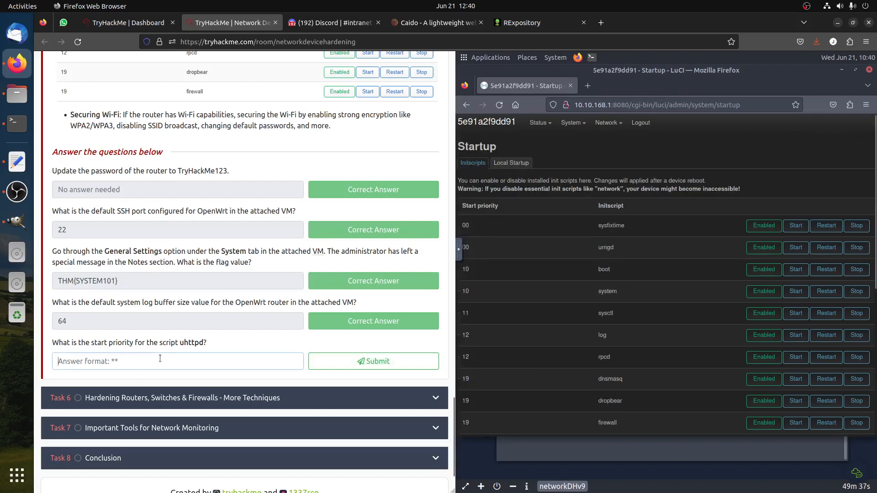
text(50)
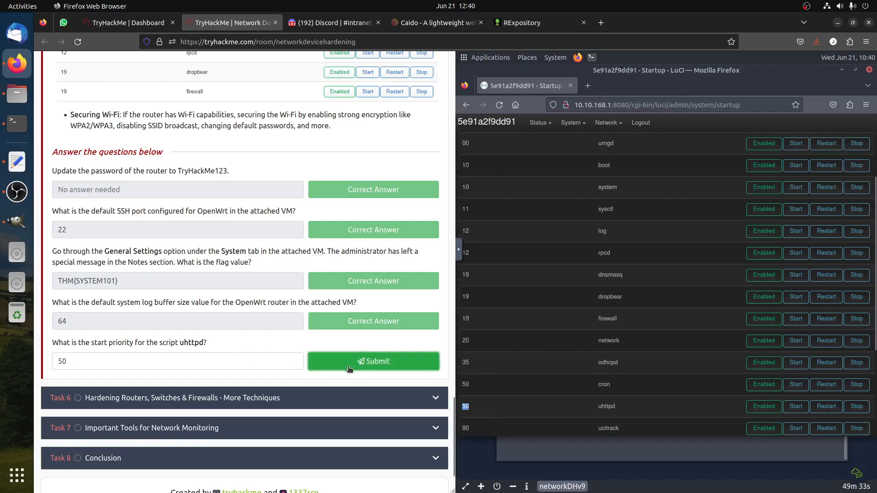
click(373, 361)
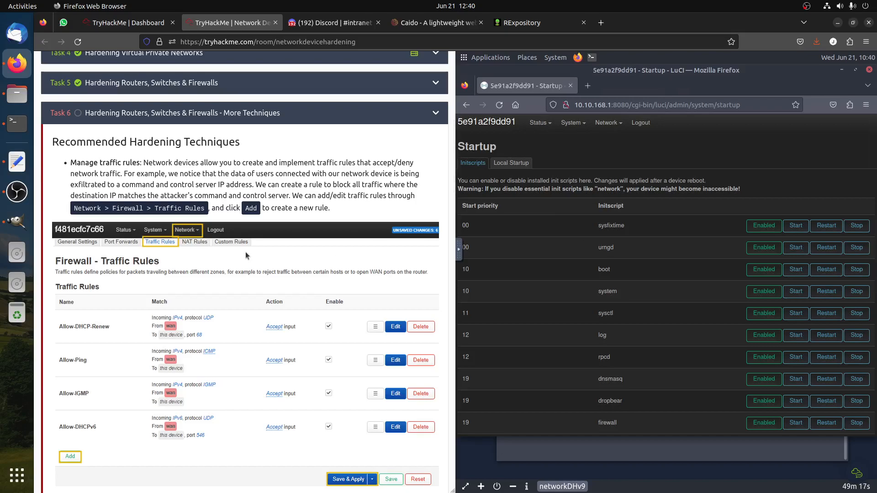
Browse the router's firewall settings and scan through the Traffic Rules list.
click(572, 123)
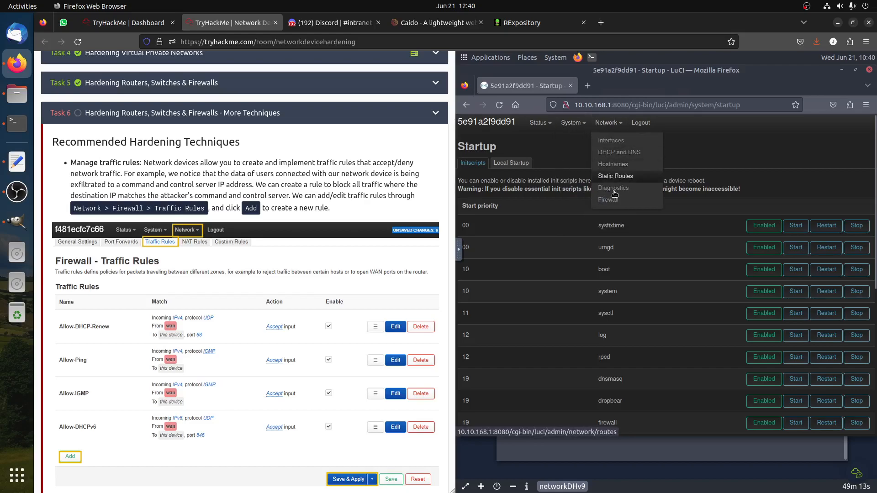
click(606, 201)
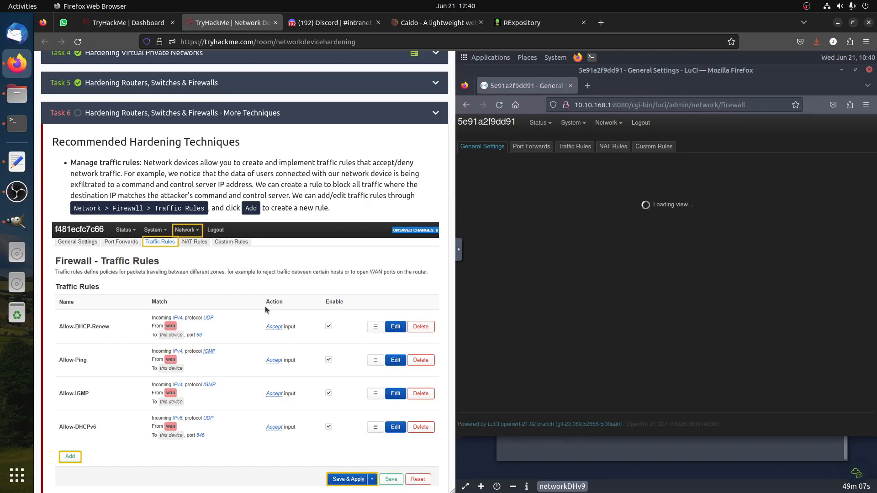
scroll(down, 3)
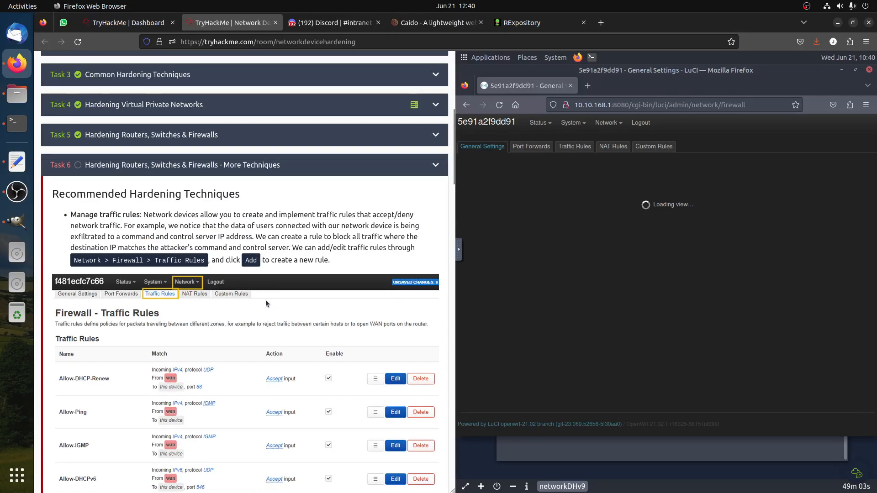
scroll(down, 3)
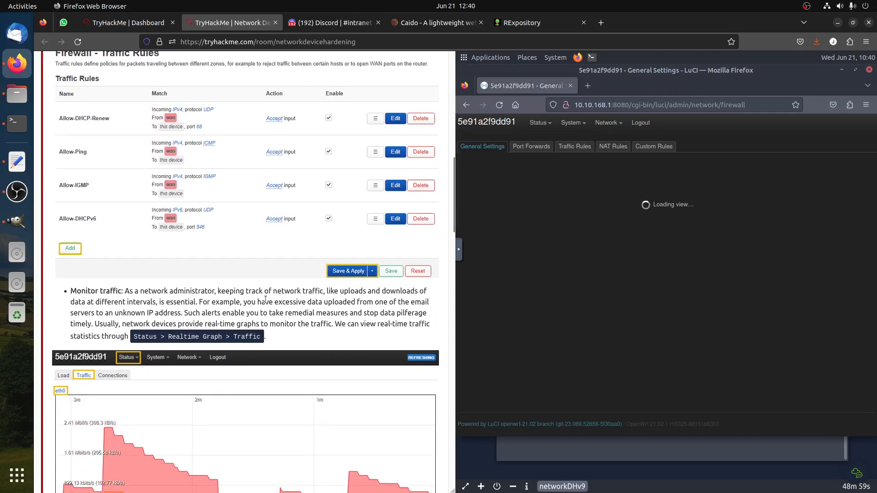
mouse_move(330, 290)
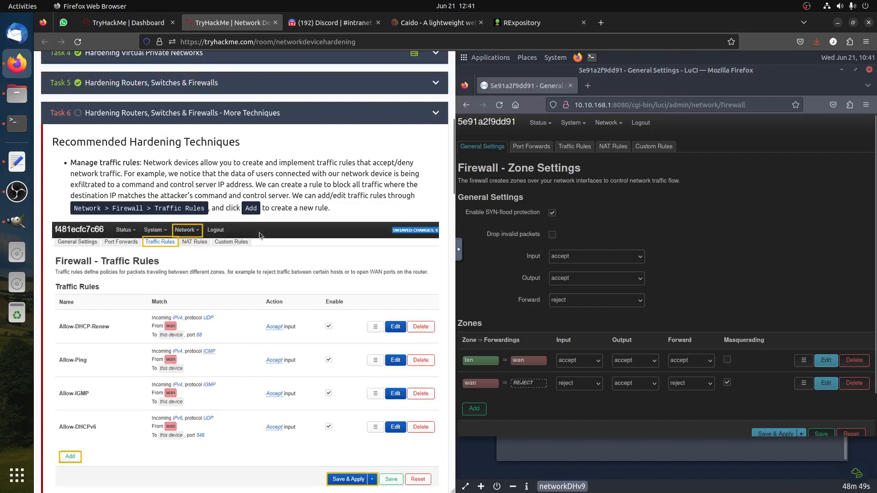
mouse_move(614, 159)
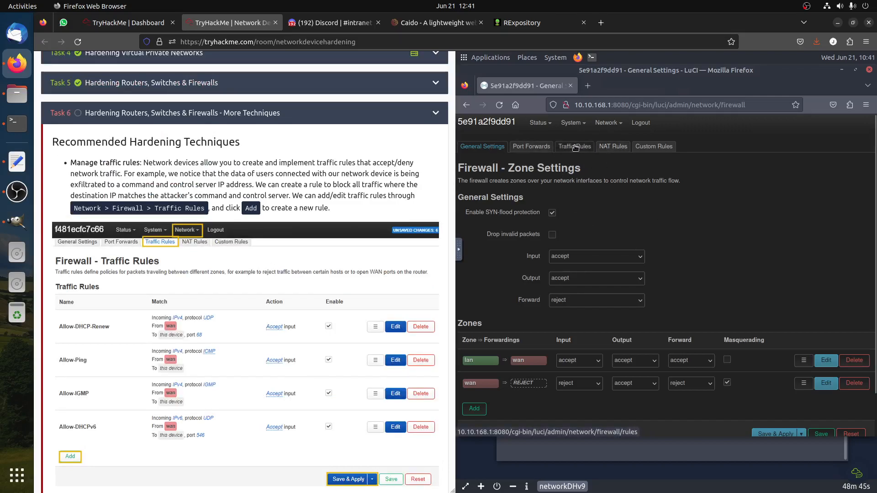
click(574, 146)
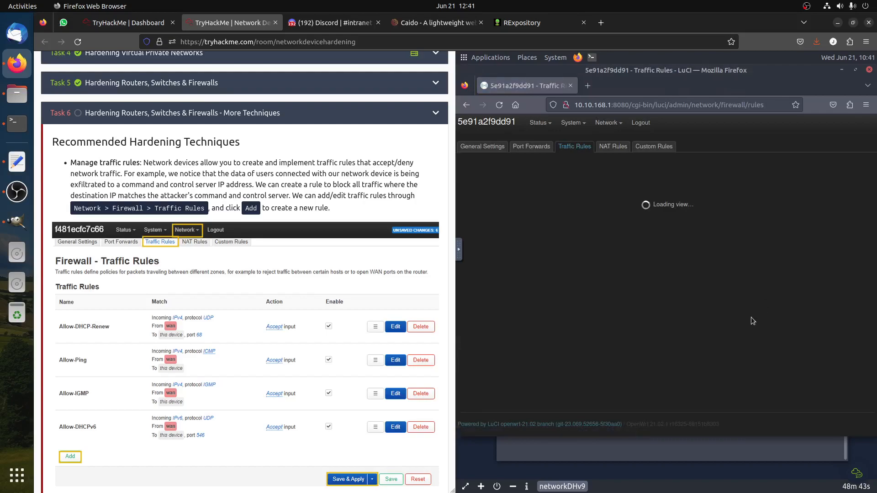
mouse_move(484, 343)
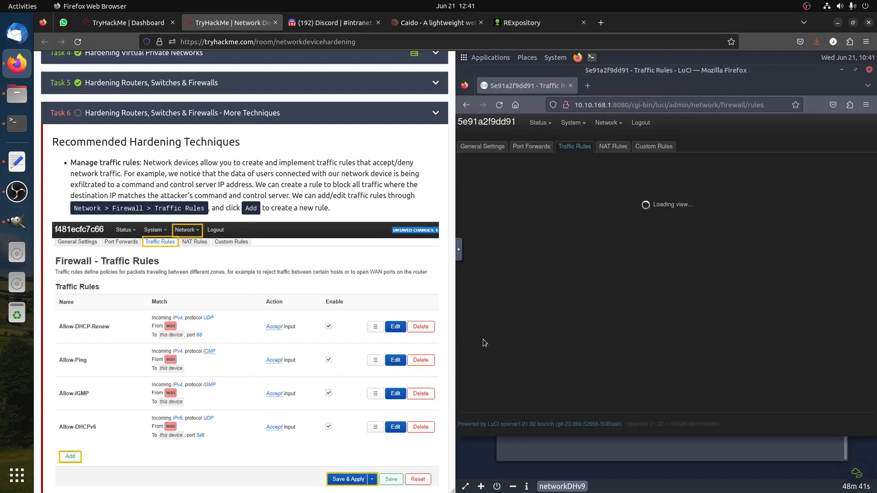
scroll(down, 3)
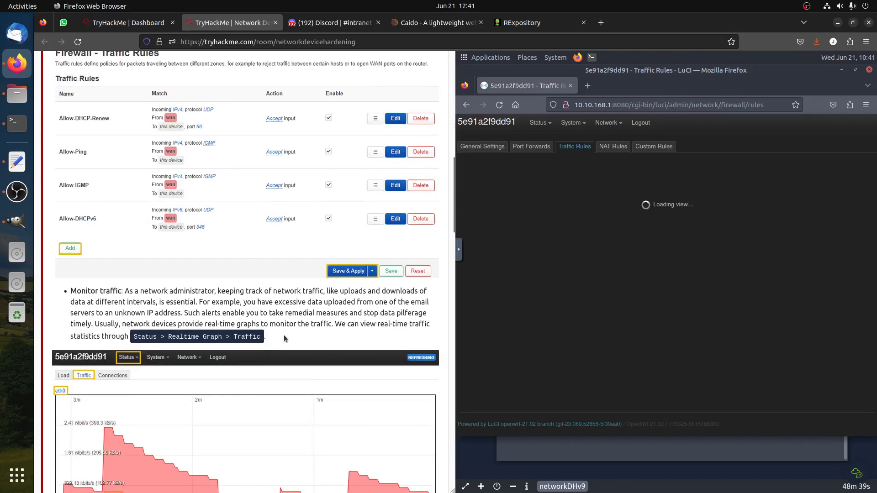
mouse_move(269, 305)
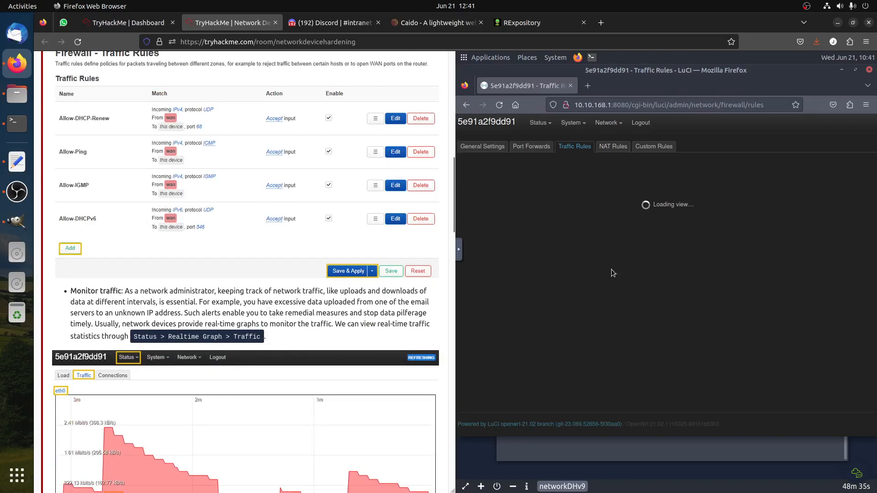
scroll(down, 3)
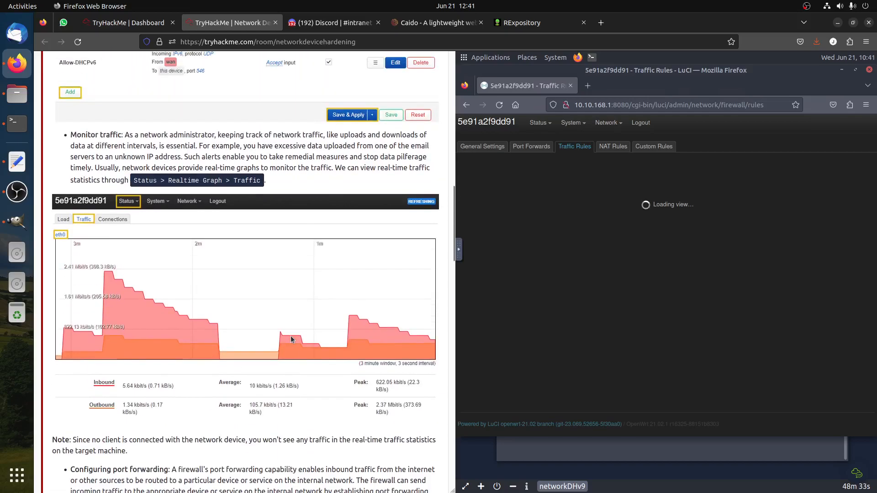
scroll(down, 3)
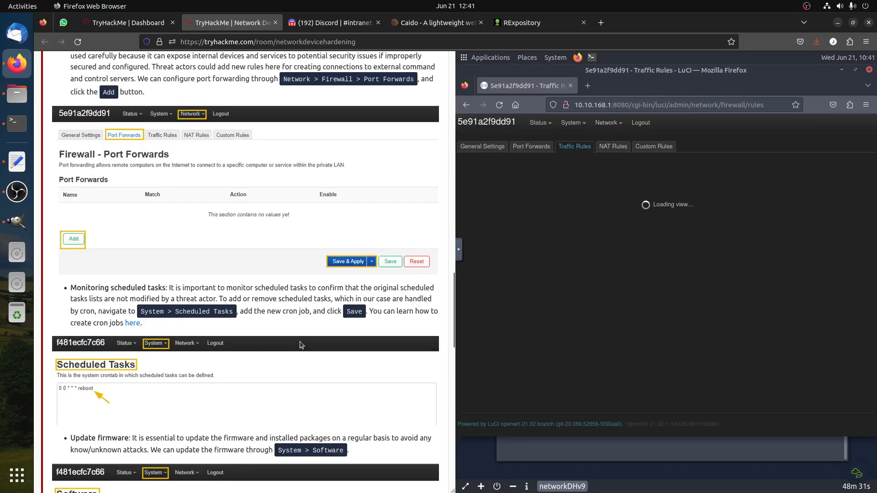
scroll(down, 3)
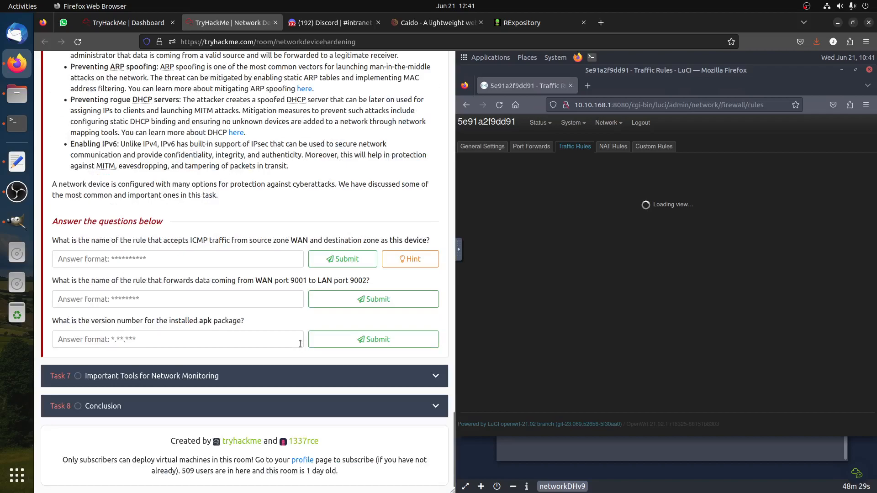
mouse_move(148, 252)
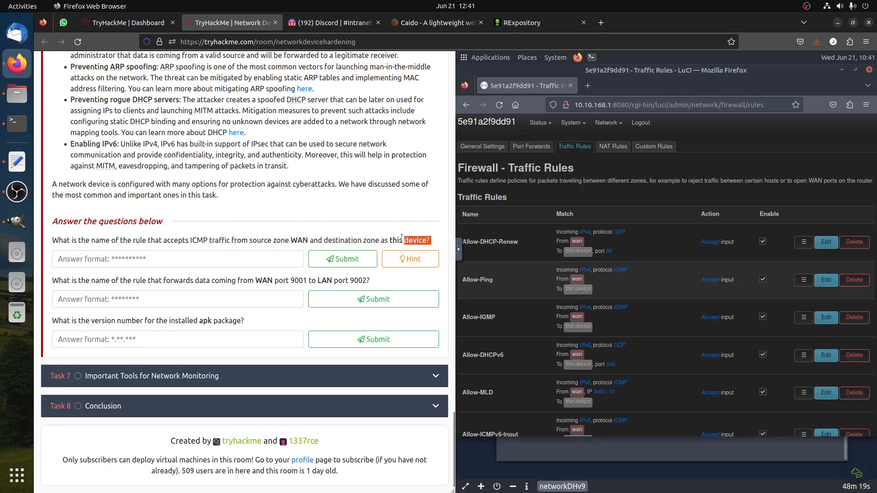
Check the hint, identify the ICMP-from-WAN rule and submit Allow-Ping as the answer.
click(410, 259)
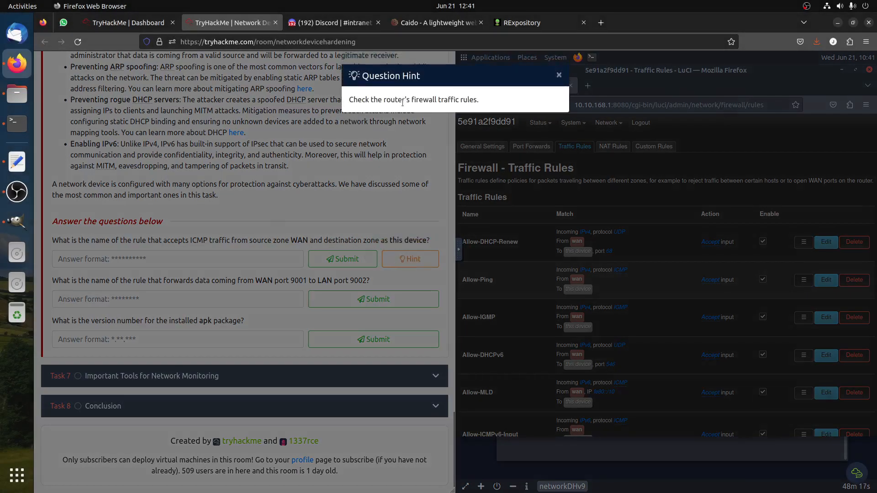
click(558, 74)
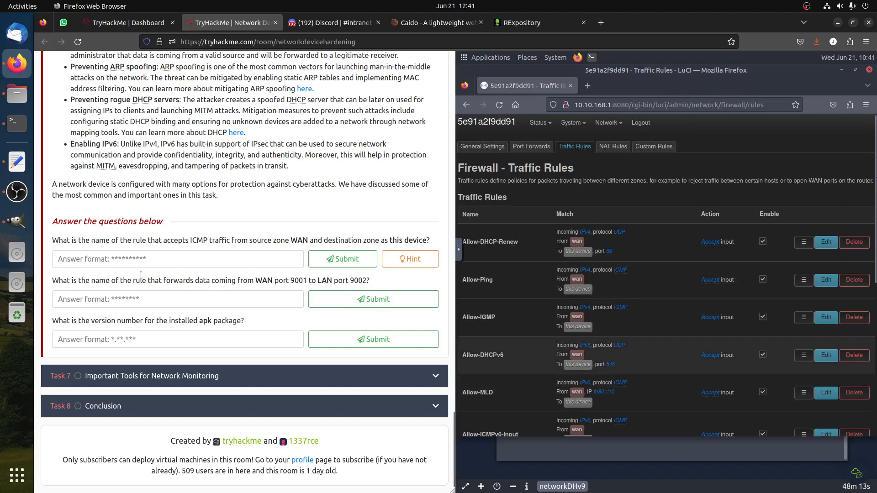
double_click(198, 240)
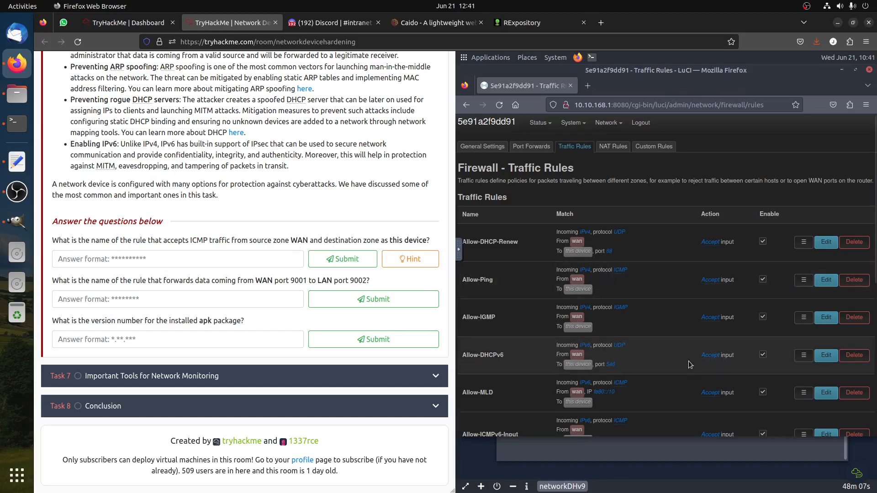
mouse_move(615, 317)
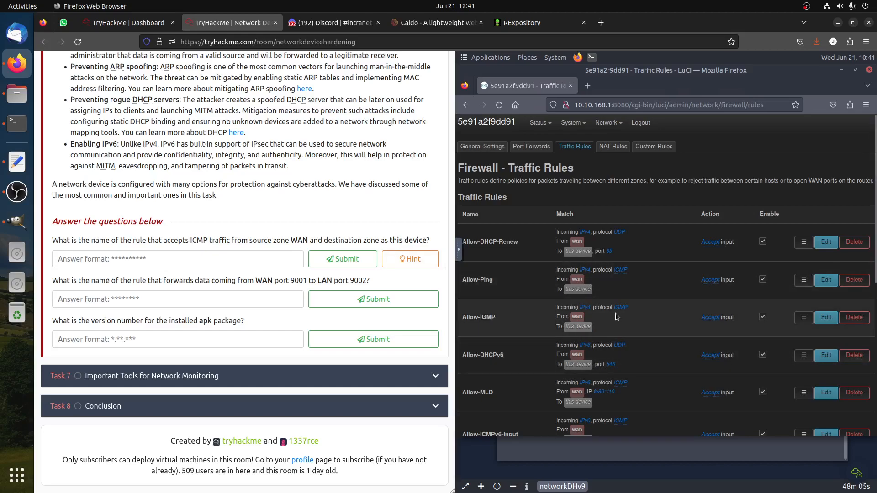
mouse_move(624, 284)
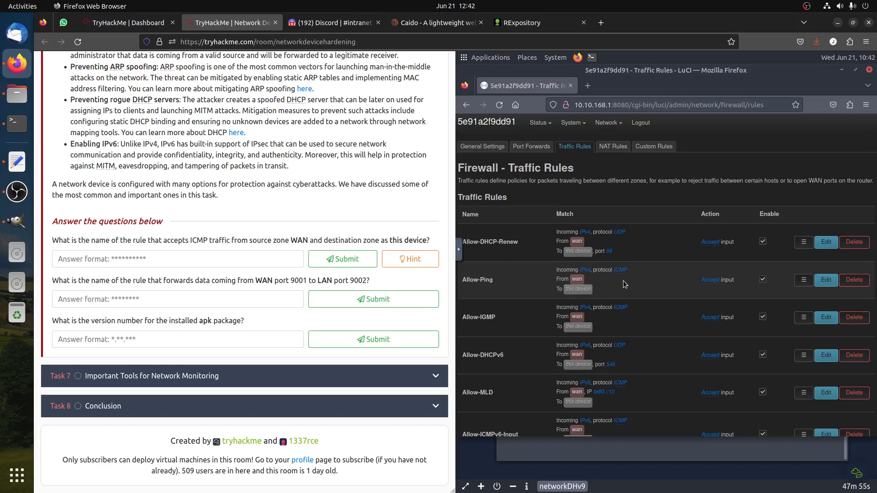
mouse_move(611, 280)
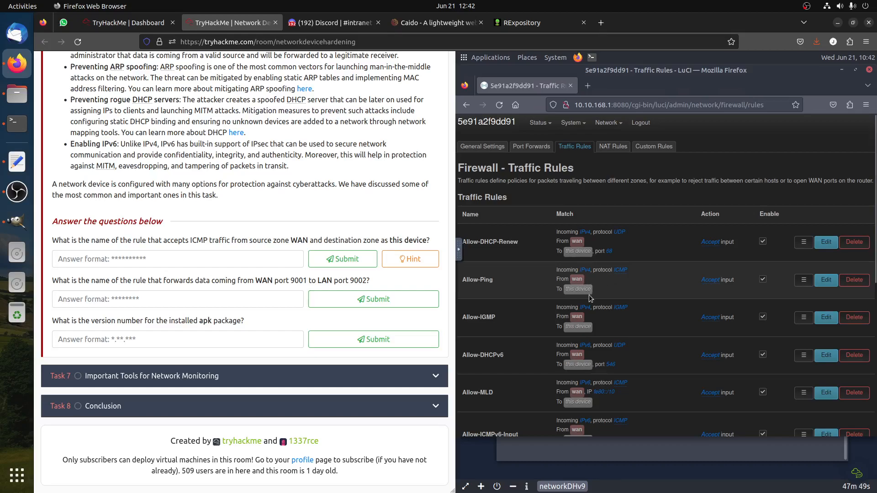
mouse_move(480, 284)
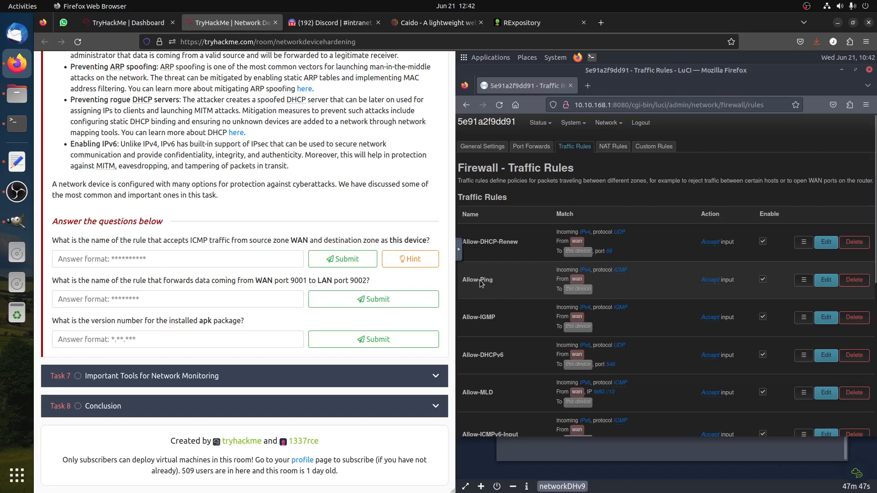
mouse_move(504, 279)
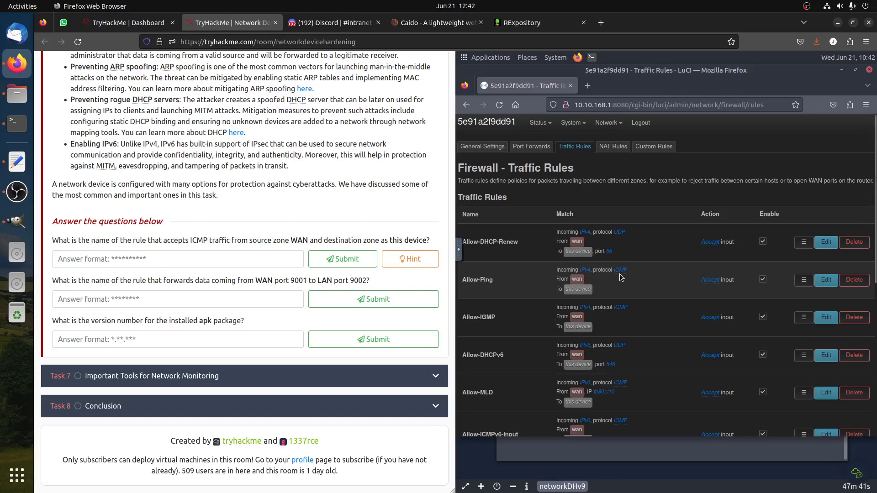
mouse_move(587, 382)
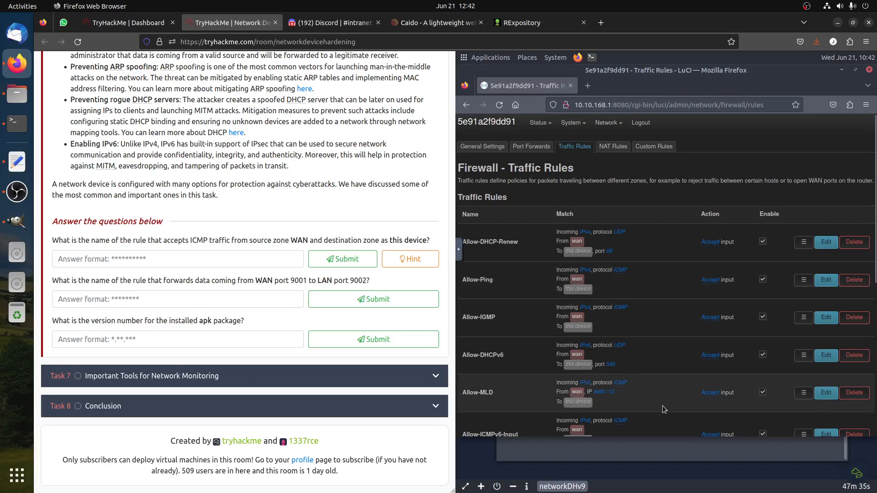
scroll(down, 3)
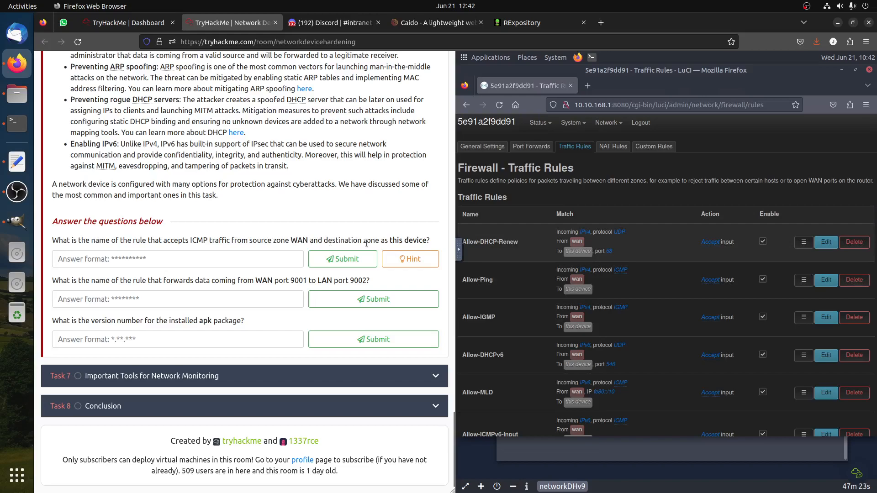
mouse_move(599, 268)
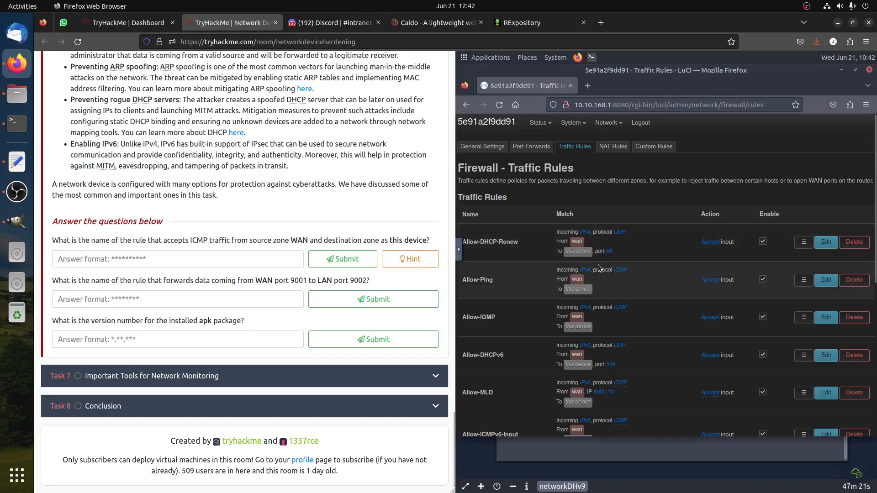
mouse_move(506, 296)
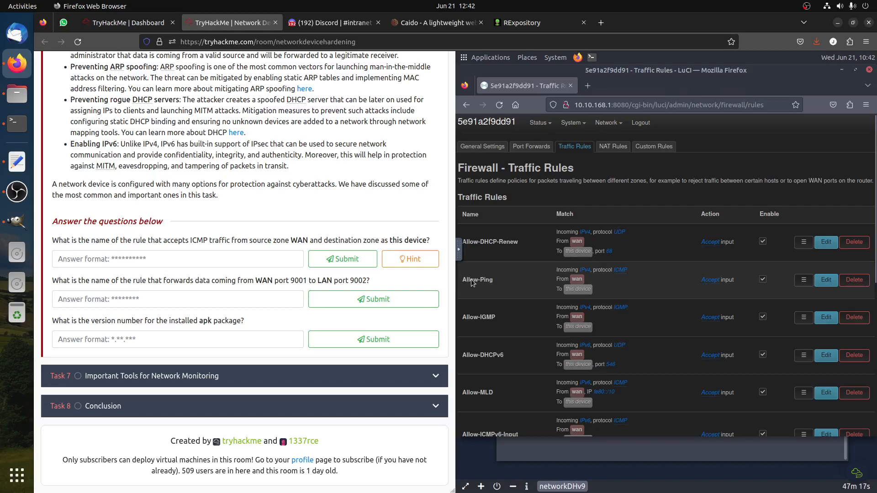
click(176, 259)
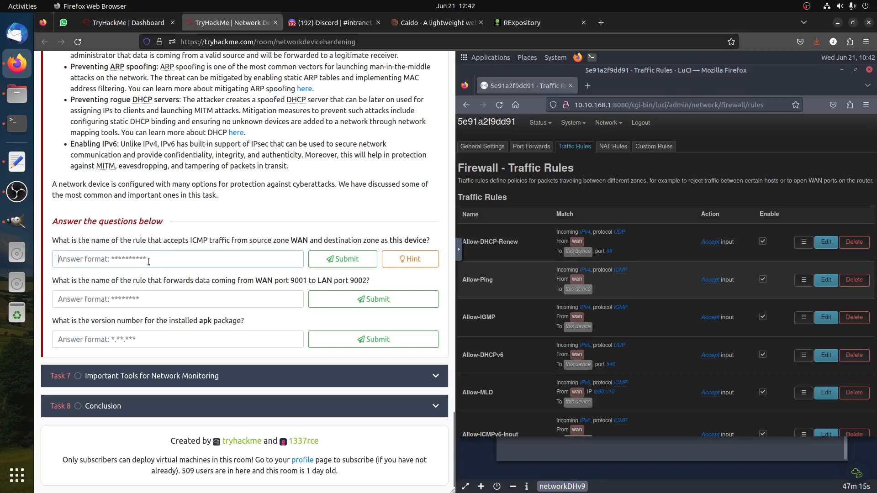
text(Allow-Ping)
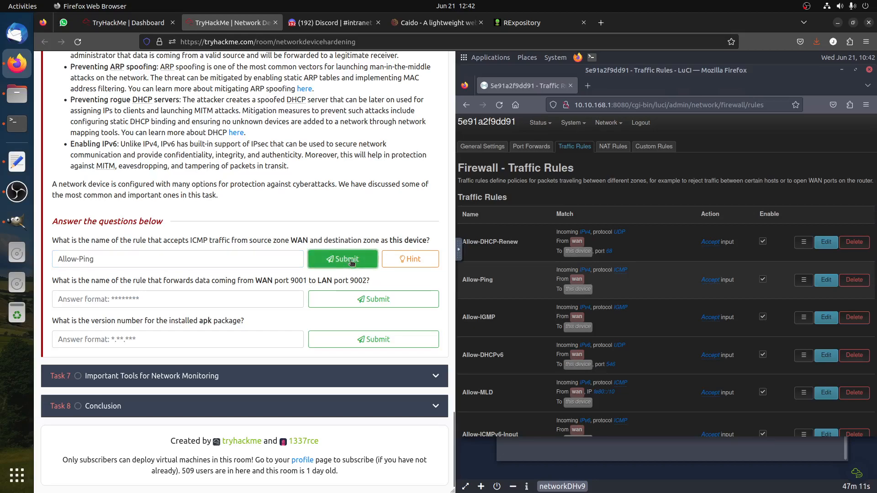
click(343, 259)
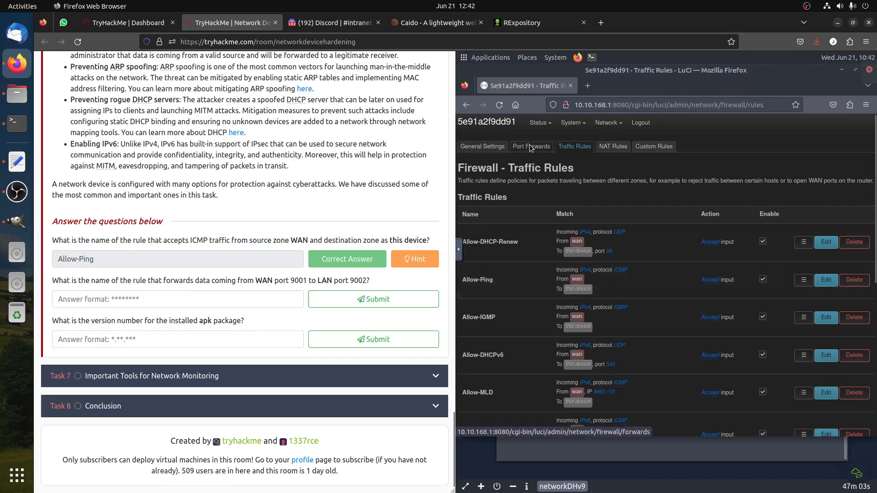
Find the WAN 9001 to LAN 9002 forward in Port Forwards and submit THM_PORT.
click(531, 146)
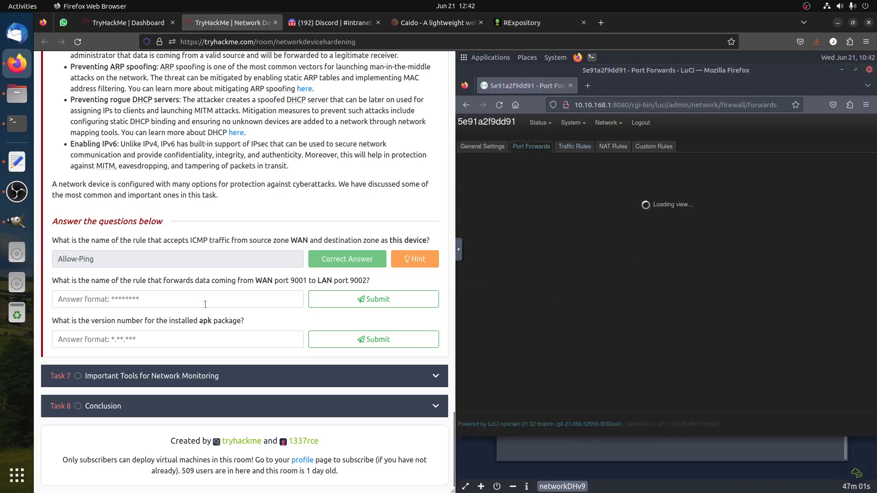
mouse_move(215, 290)
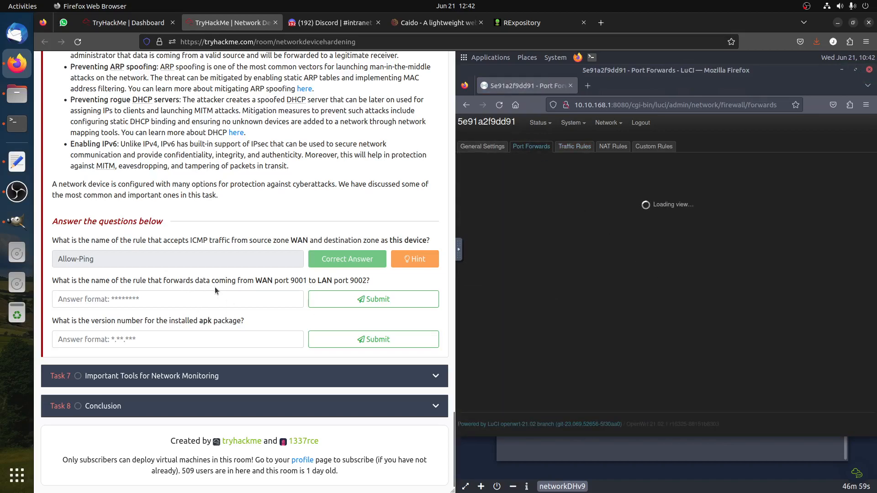
double_click(263, 280)
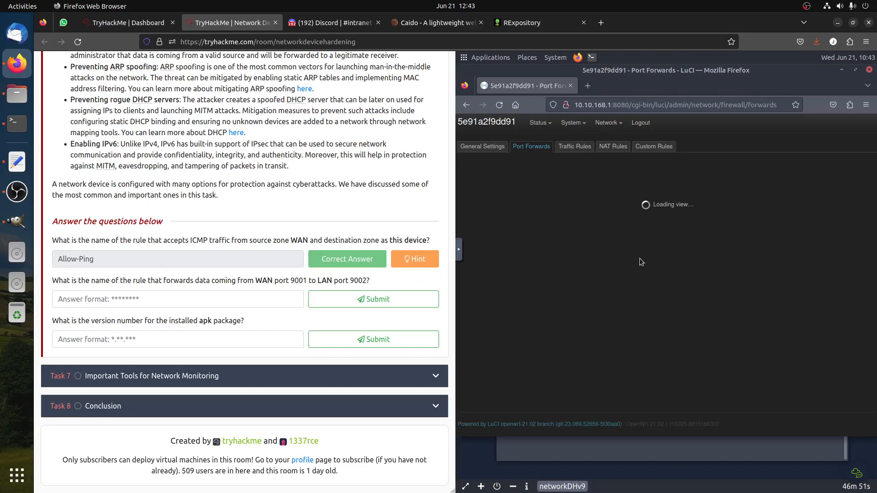
mouse_move(682, 235)
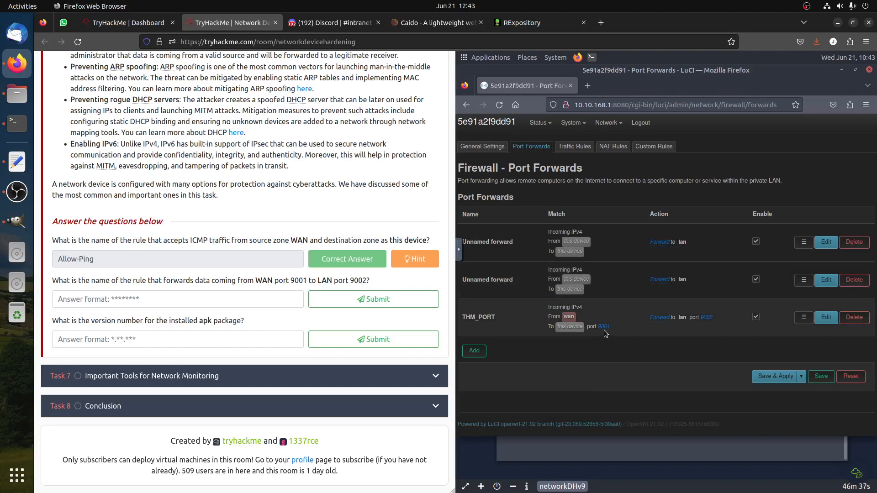
mouse_move(602, 337)
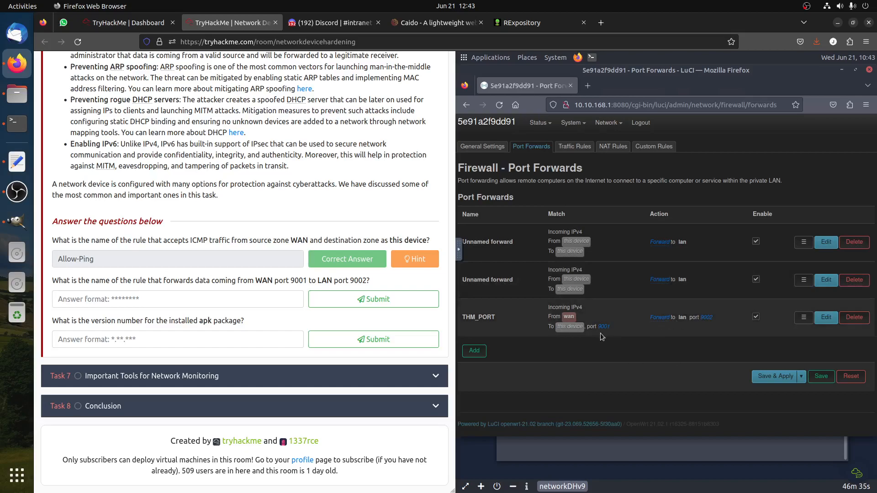
mouse_move(557, 311)
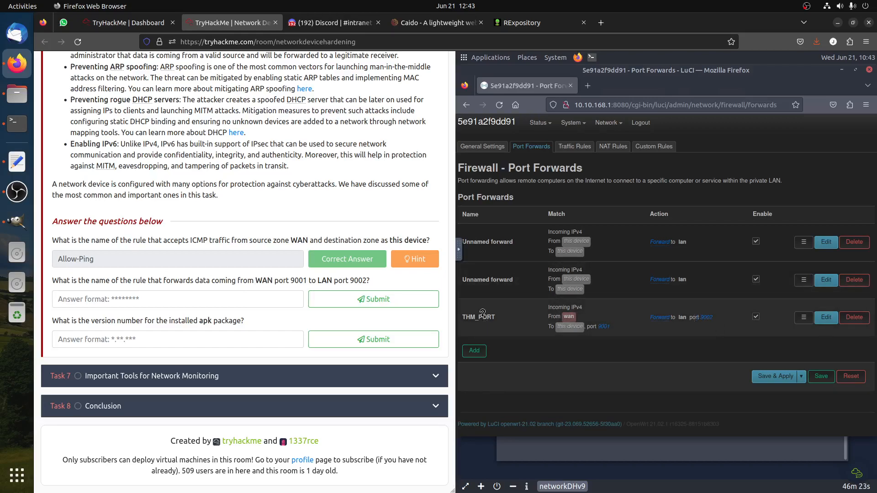
click(177, 299)
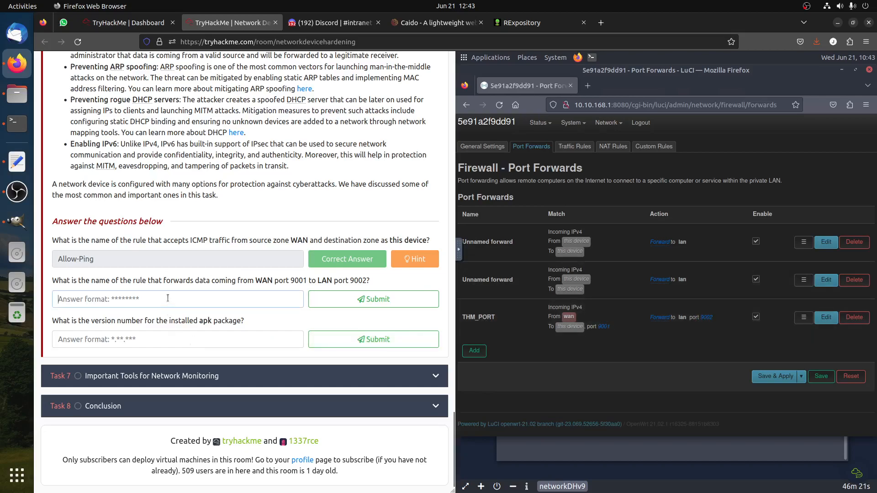
text(THM_PORT)
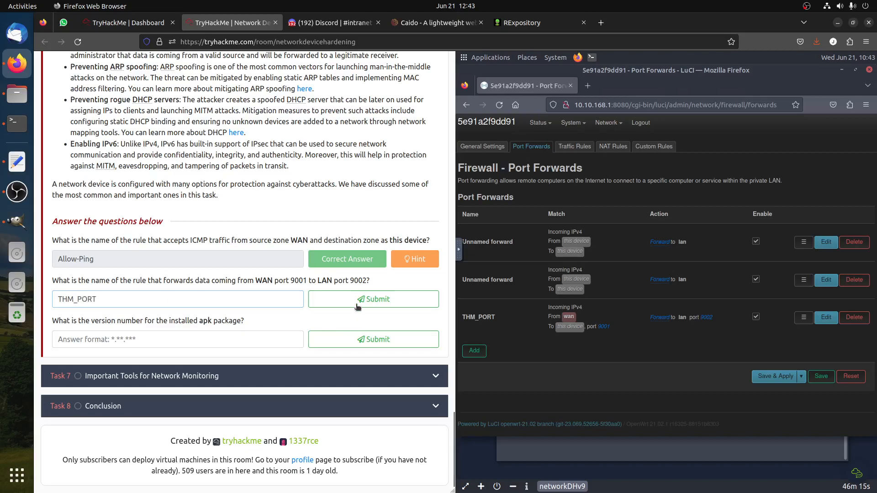
click(373, 298)
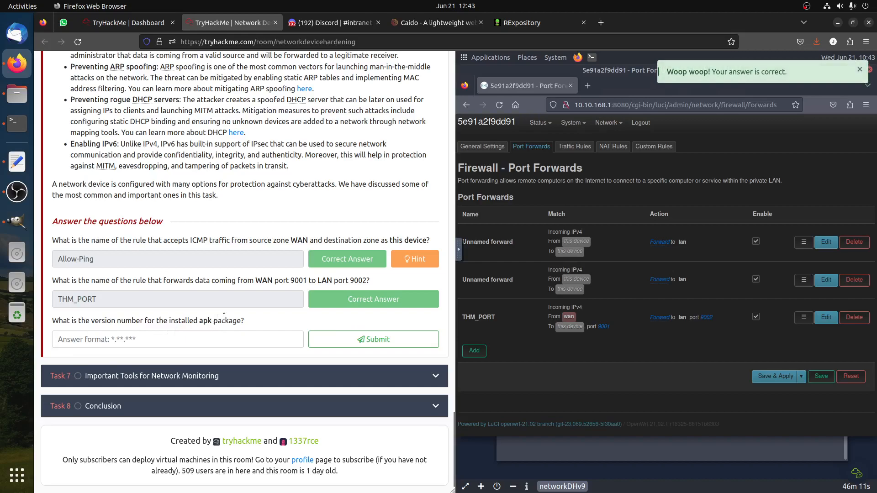
click(570, 122)
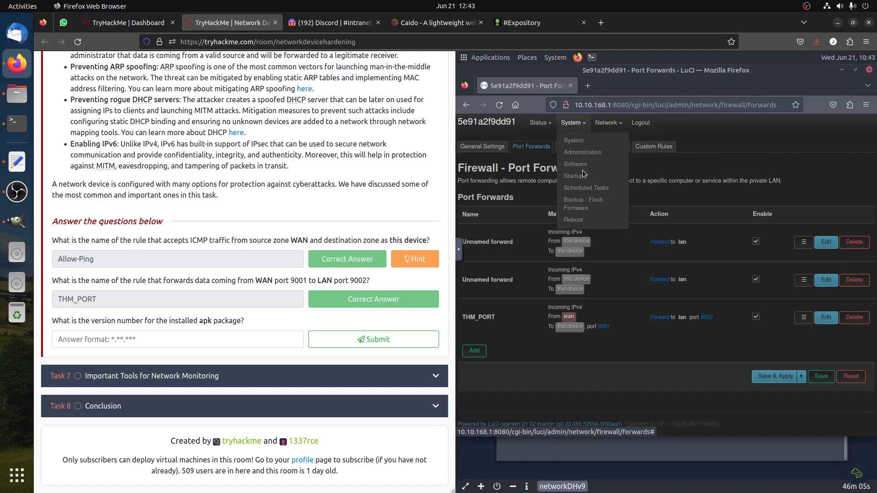
Filter the router's Software package list to installed packages matching apk.
click(575, 164)
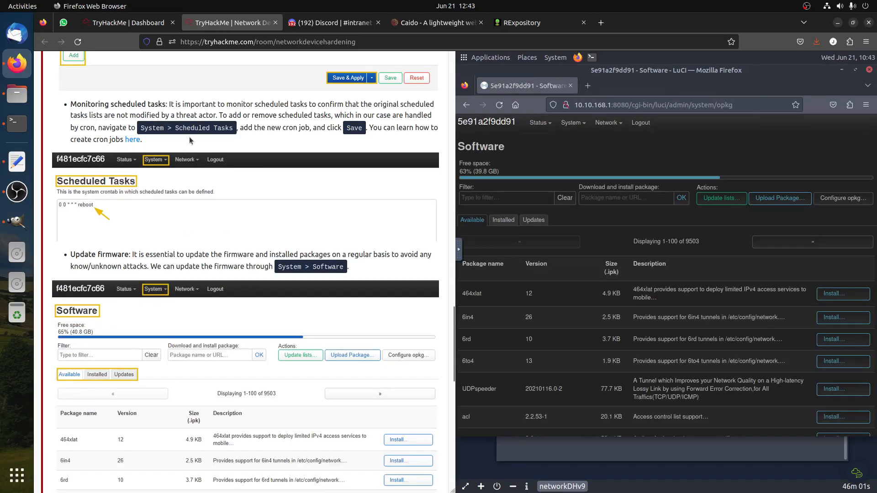
scroll(down, 3)
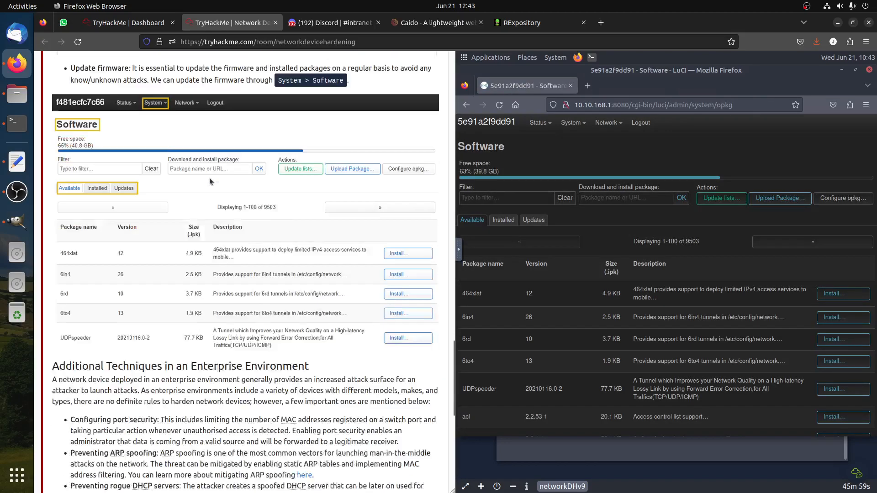
scroll(down, 3)
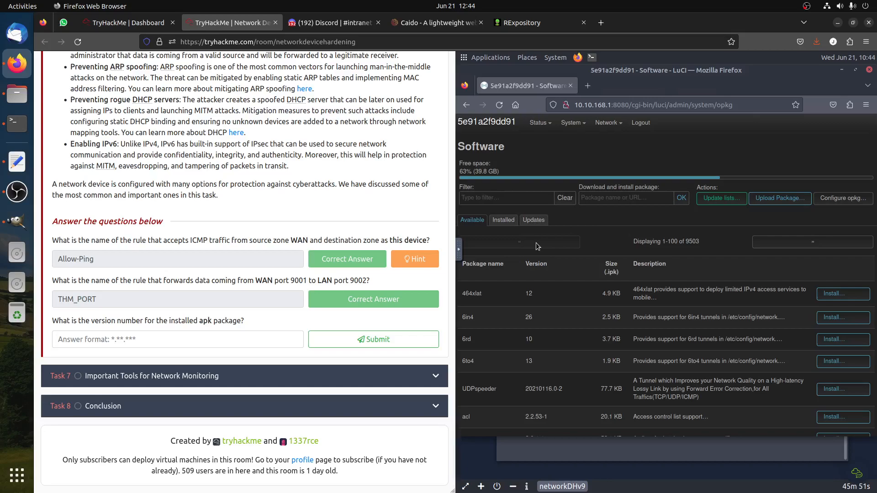
click(505, 197)
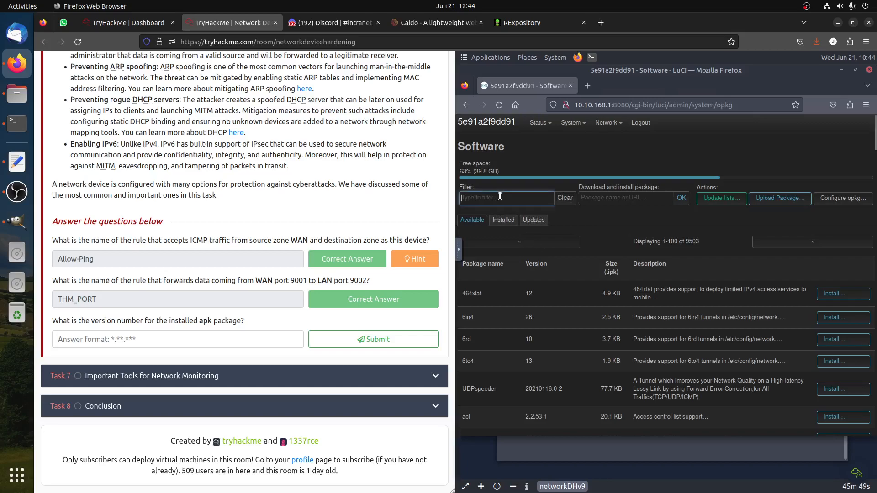
text(apk)
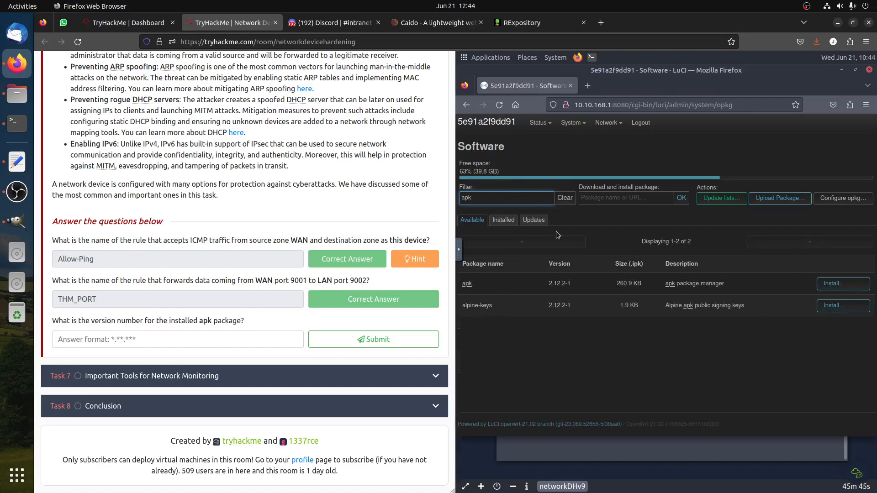
click(502, 220)
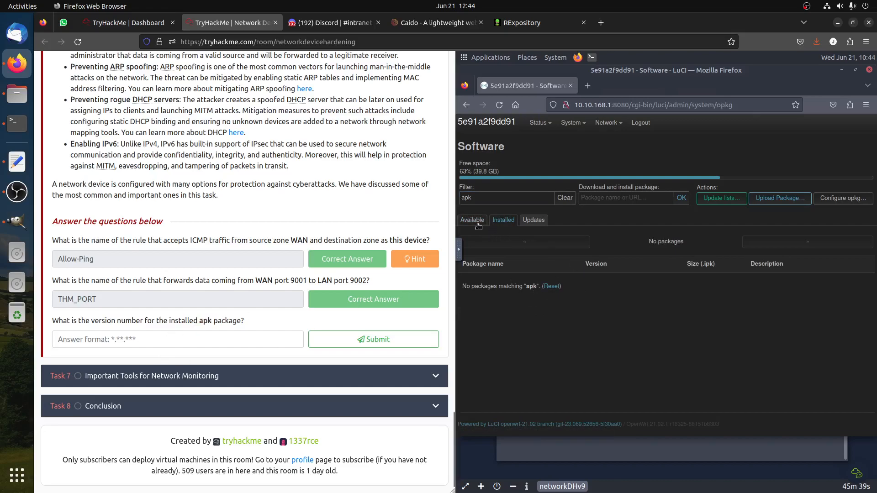
click(472, 220)
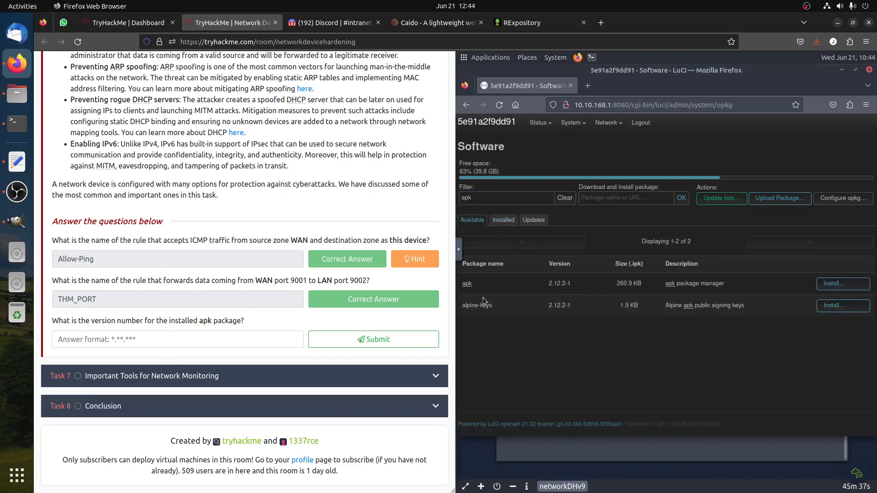
Submit 2.12.2-1 as the installed apk version, finishing Task 6.
text(2)
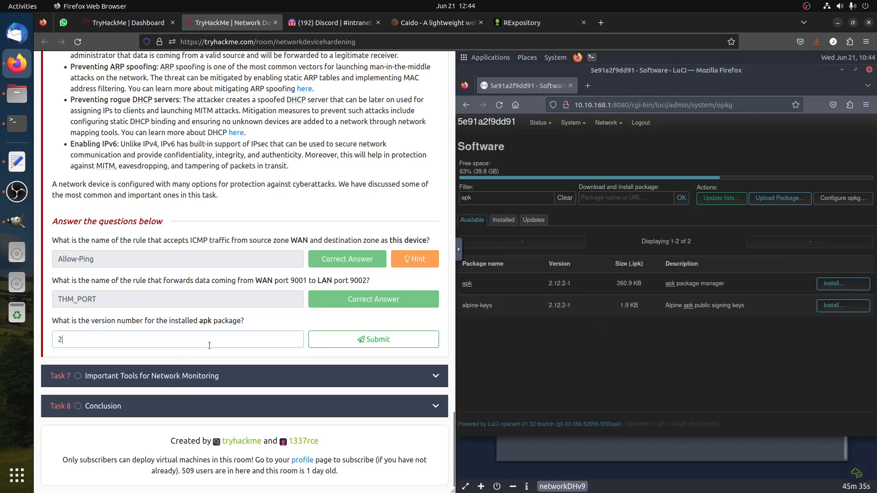
text(.12.2-1)
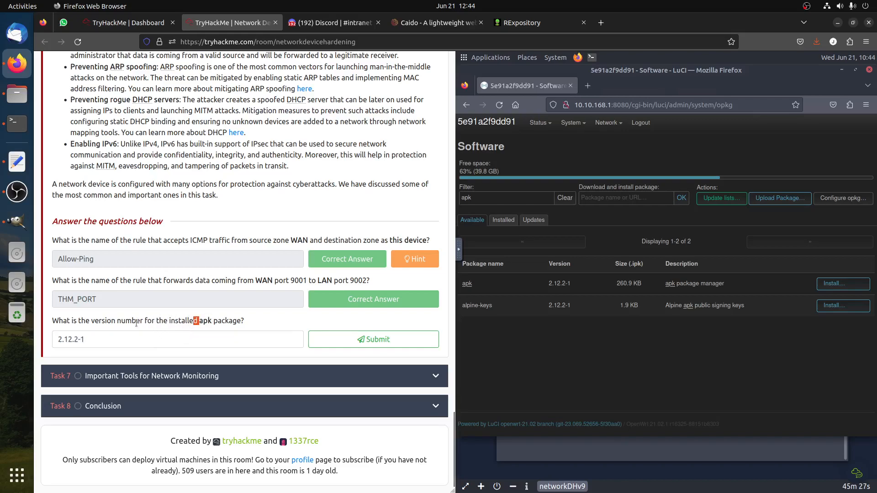
click(373, 339)
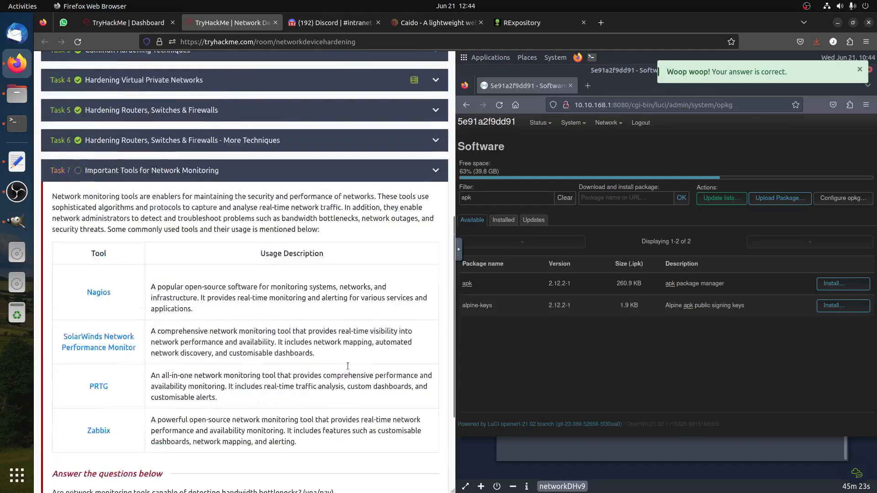
Submit yea for the Zabbix monitoring question and mark Task 8 completed, finishing the room.
scroll(down, 3)
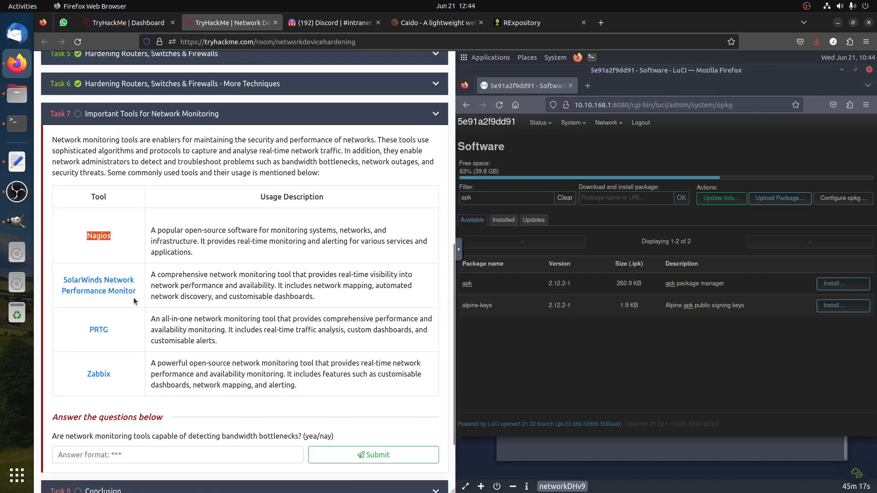
mouse_move(115, 335)
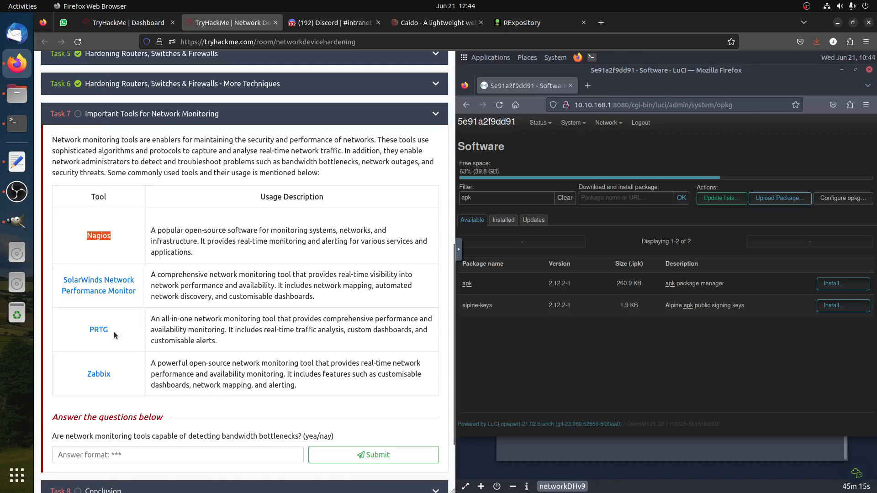
mouse_move(396, 322)
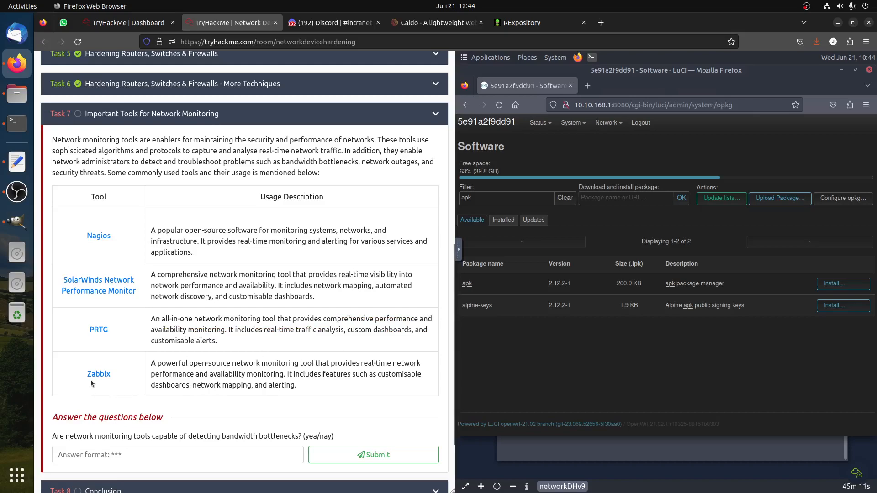
drag(150, 363, 320, 385)
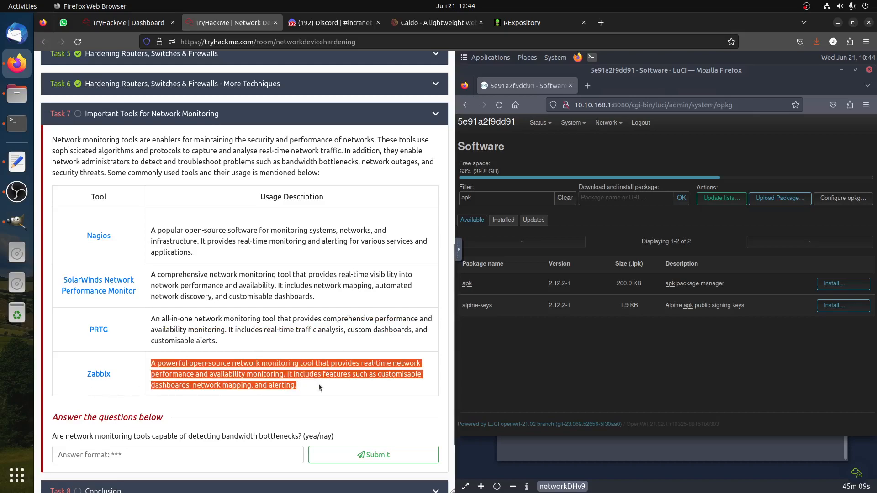
mouse_move(156, 445)
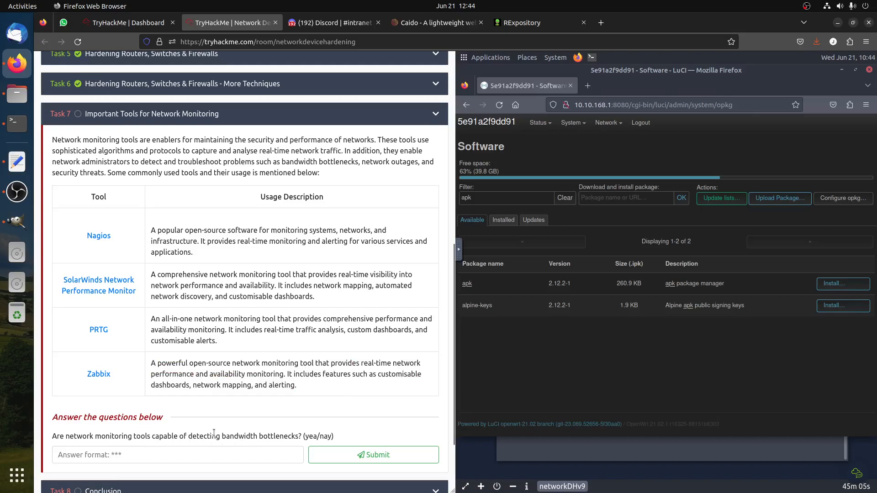
drag(218, 436, 300, 436)
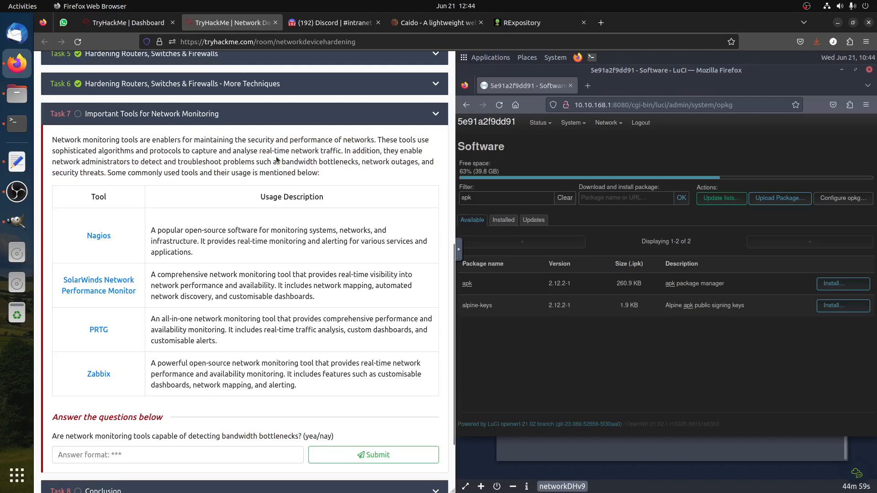
text(yea)
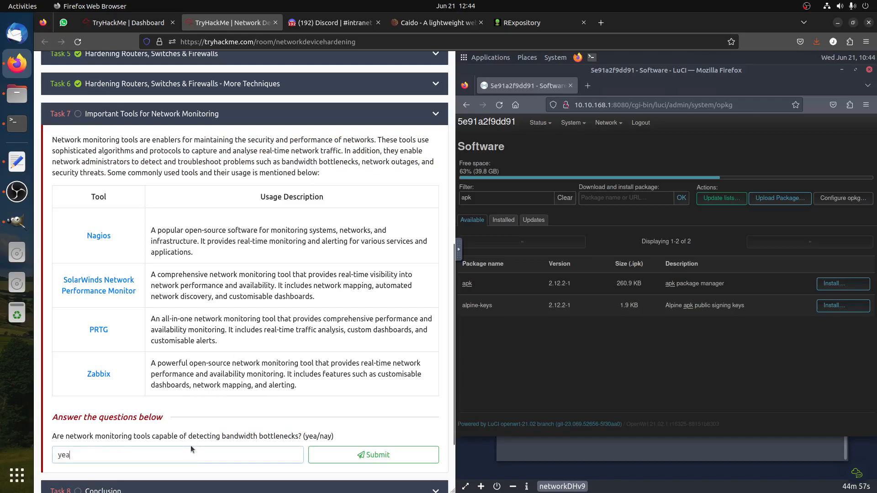
click(373, 455)
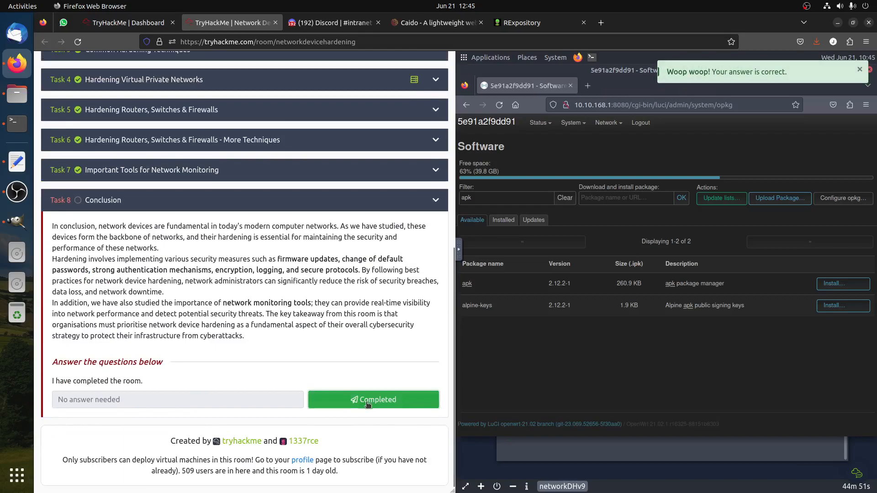
click(373, 400)
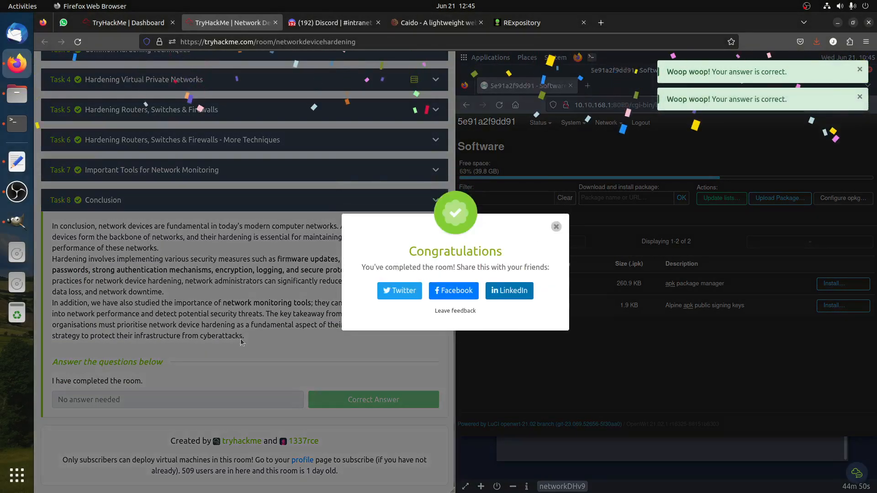